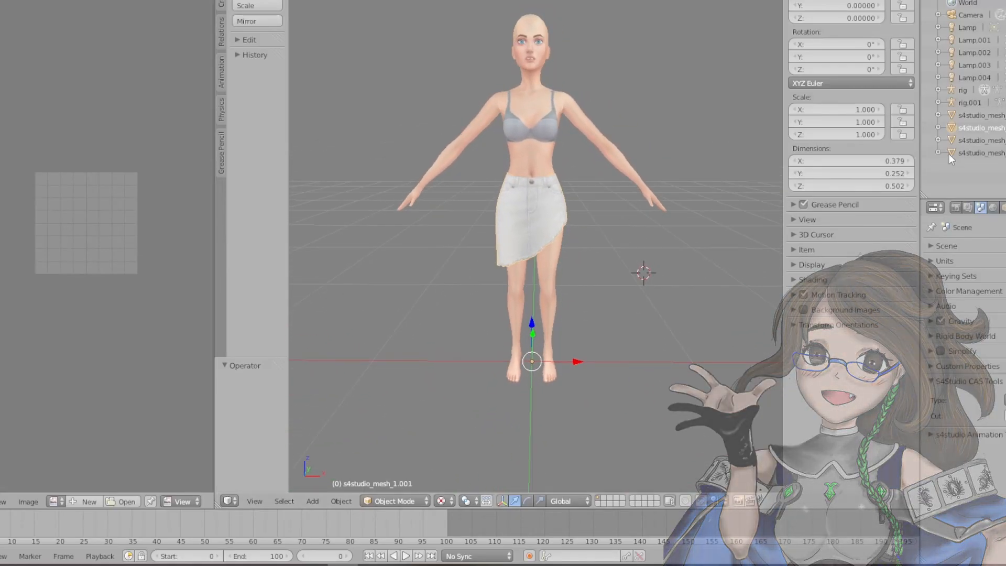
Expand the skirt mesh in the Outliner and enter Edit Mode on it.
click(938, 128)
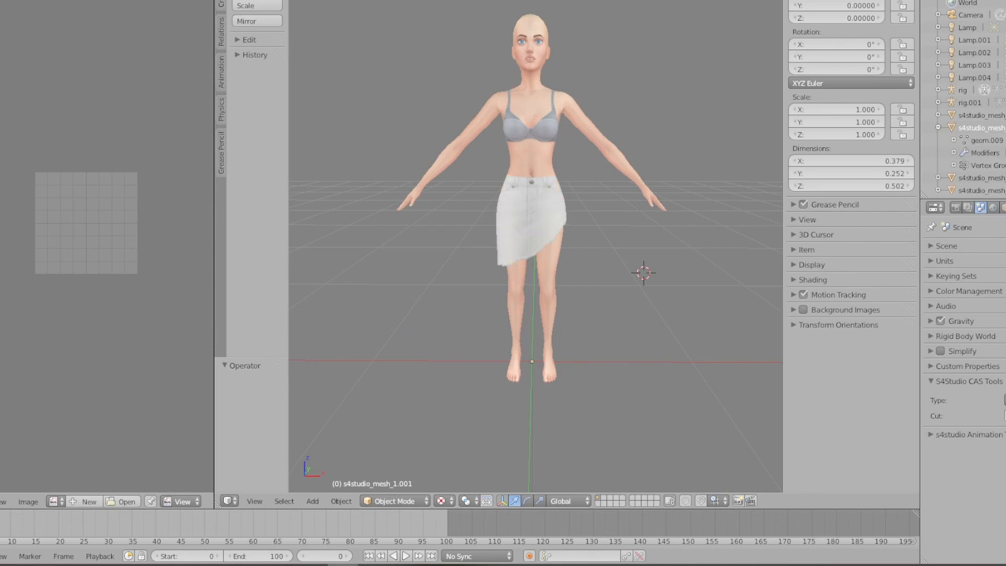
mouse_move(544, 137)
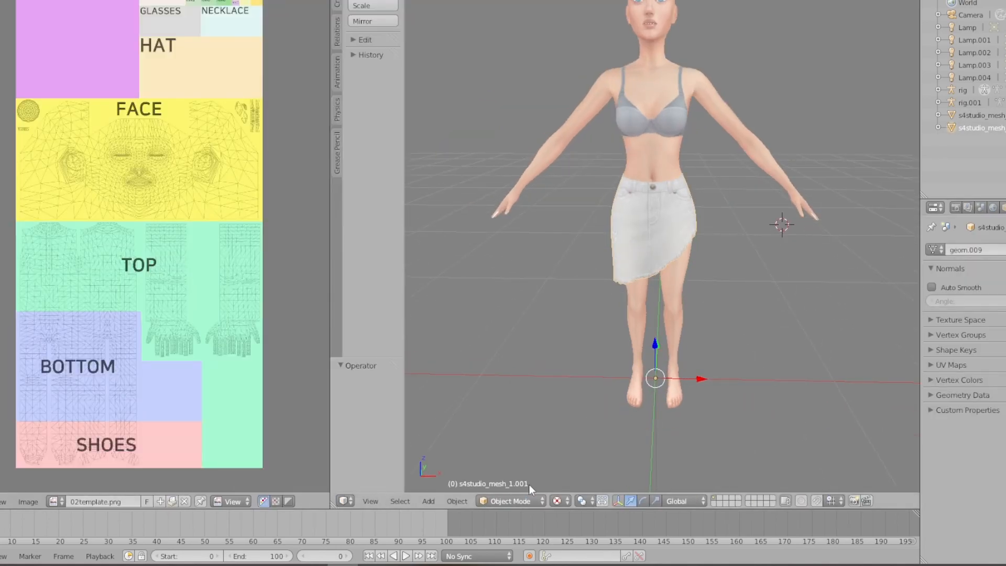
key(Tab)
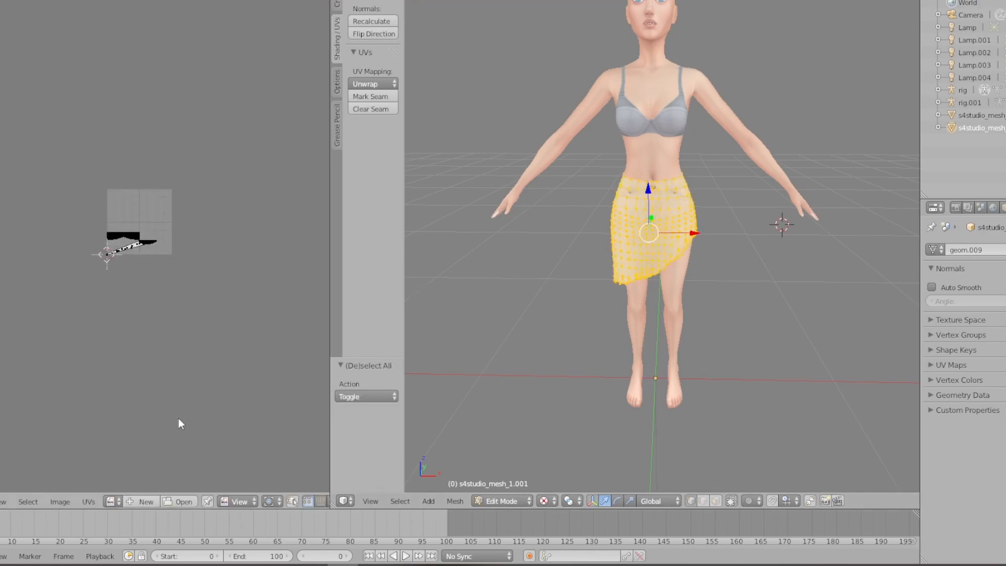
Load 02template.png behind the UVs and move the skirt islands into the BOTTOM region.
click(185, 501)
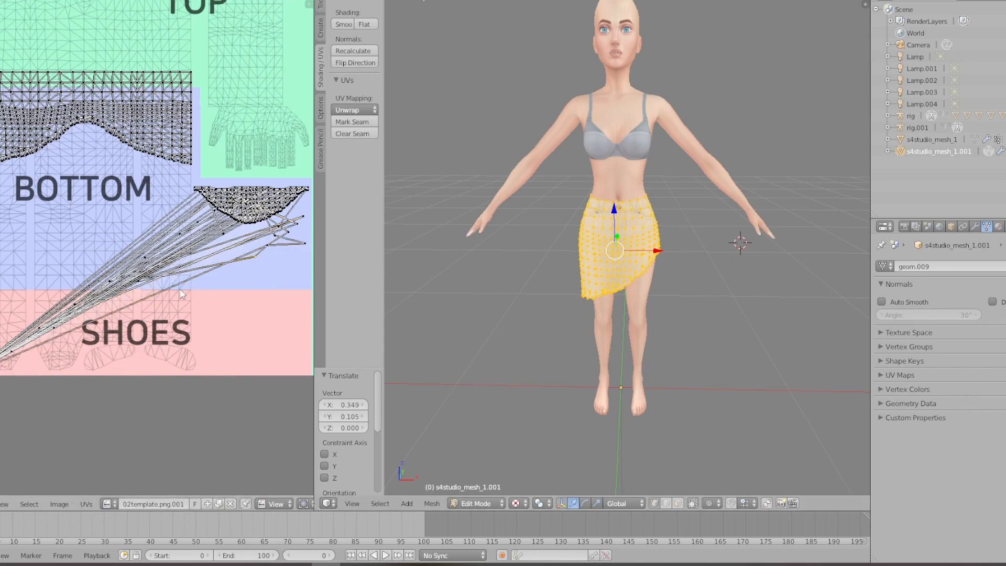
click(109, 299)
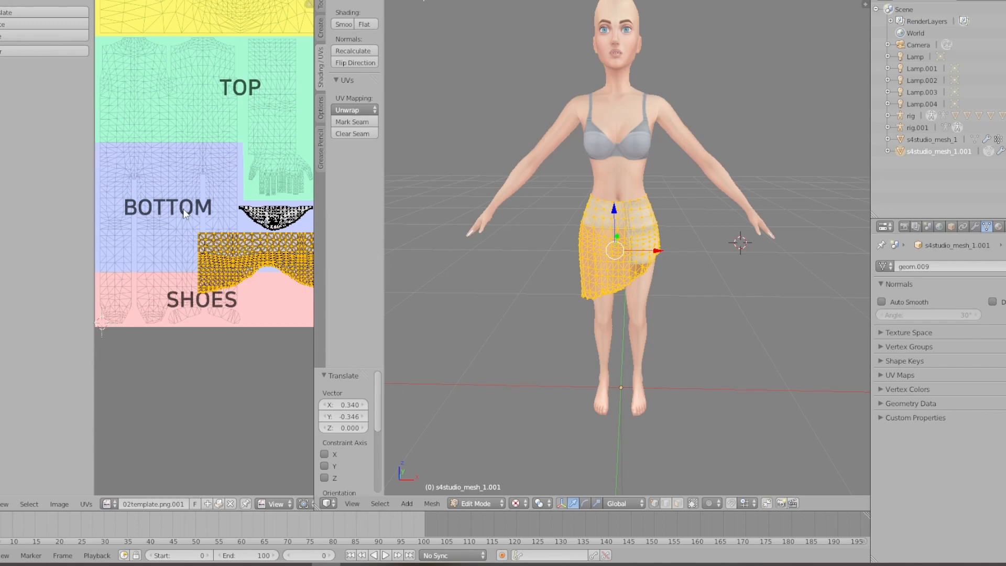
mouse_move(203, 422)
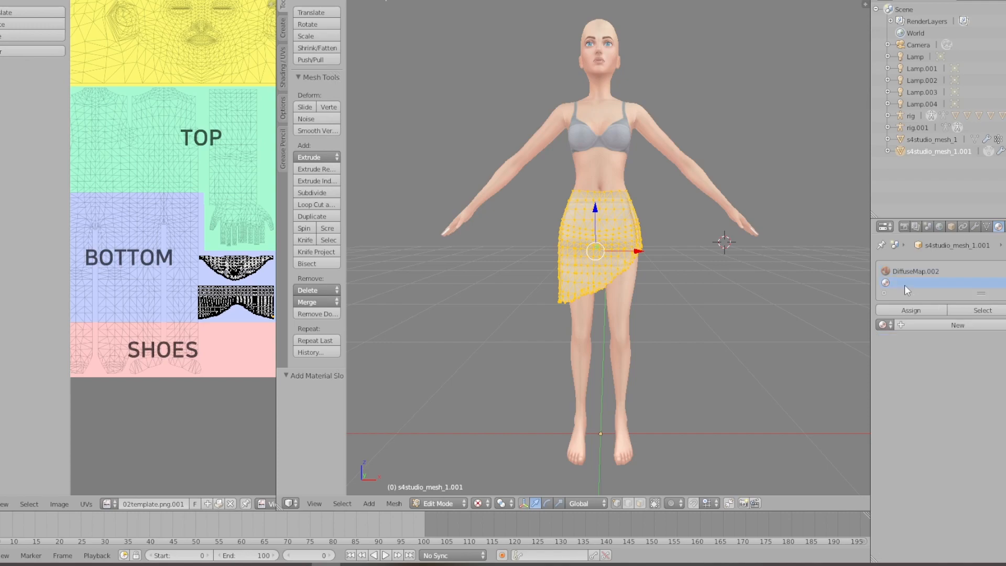
Create a Toon-diffuse material, assign it to the skirt, and exit Edit Mode.
click(956, 325)
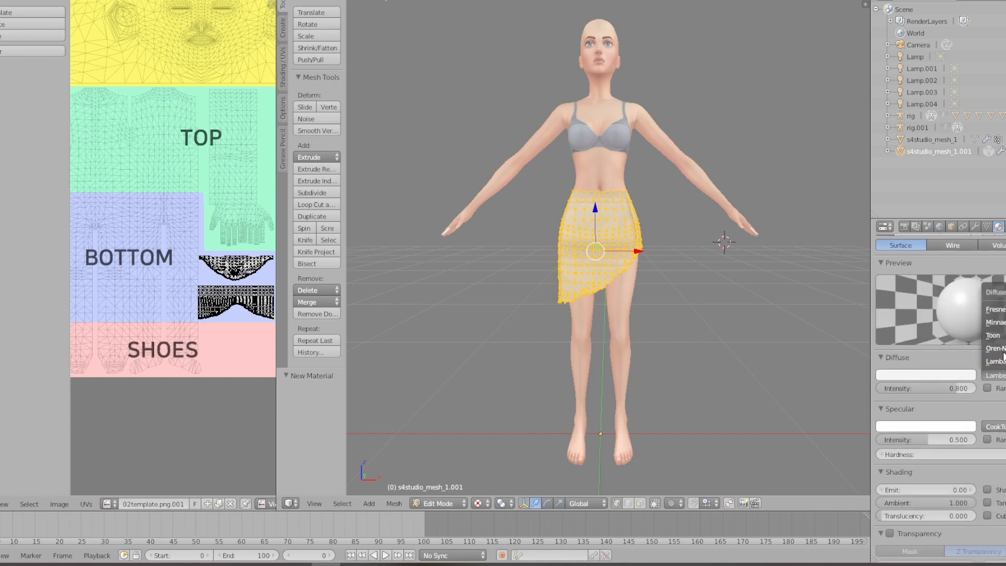
click(926, 375)
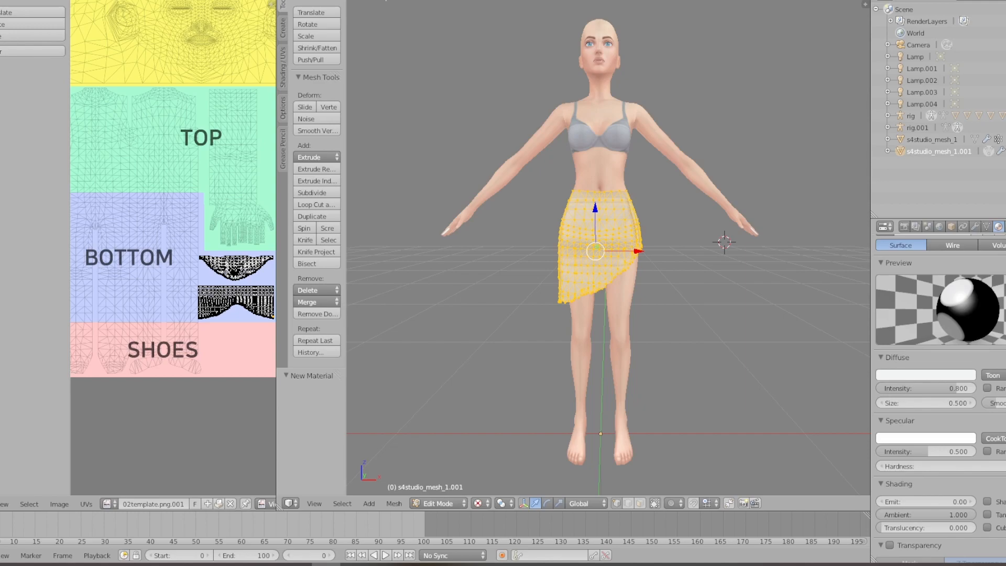
scroll(down, 3)
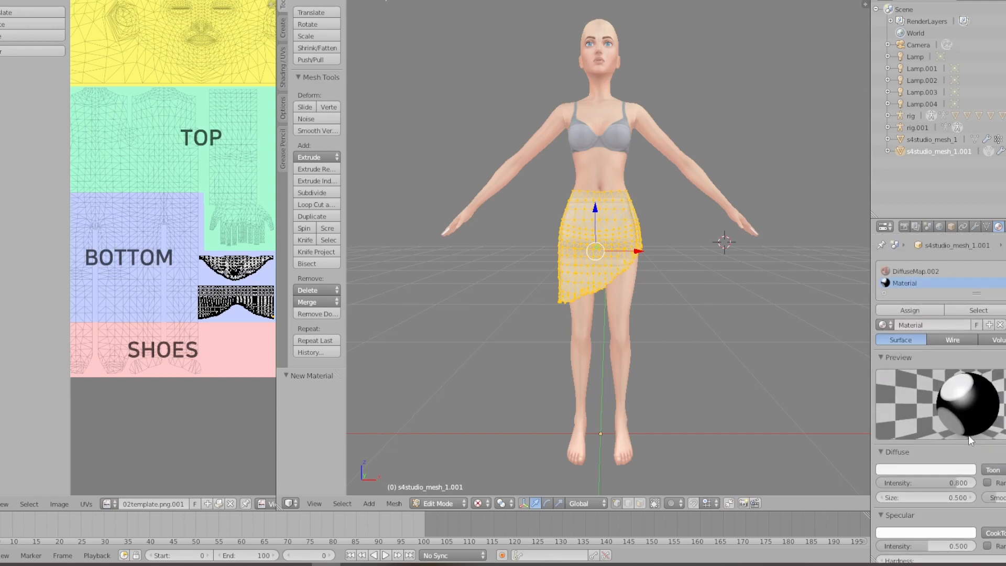
click(925, 469)
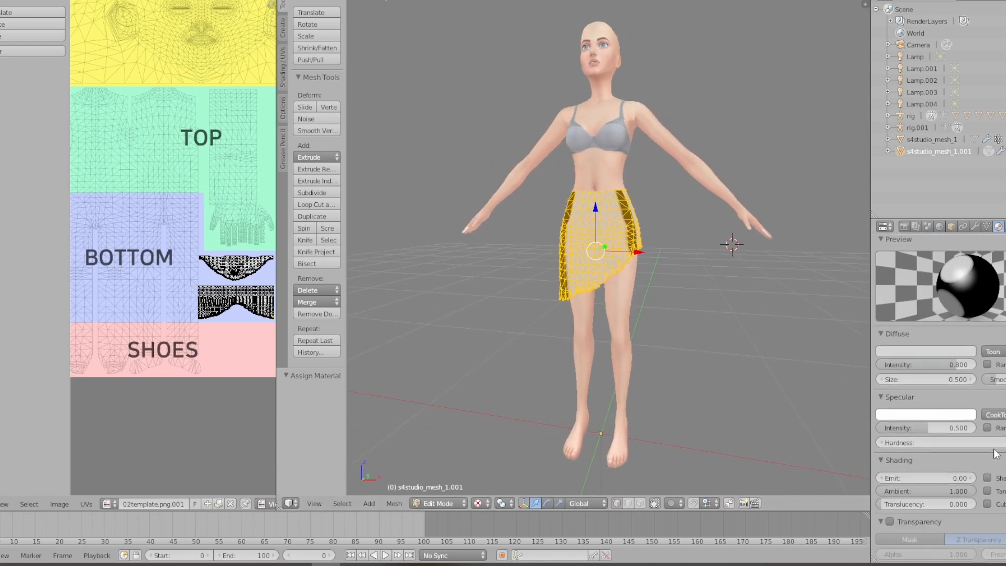
scroll(down, 3)
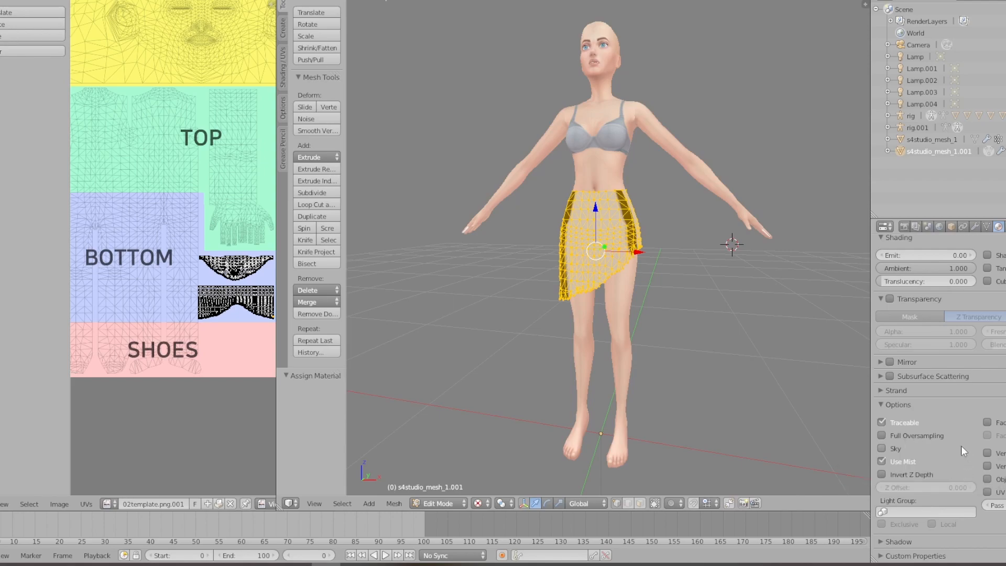
mouse_move(970, 466)
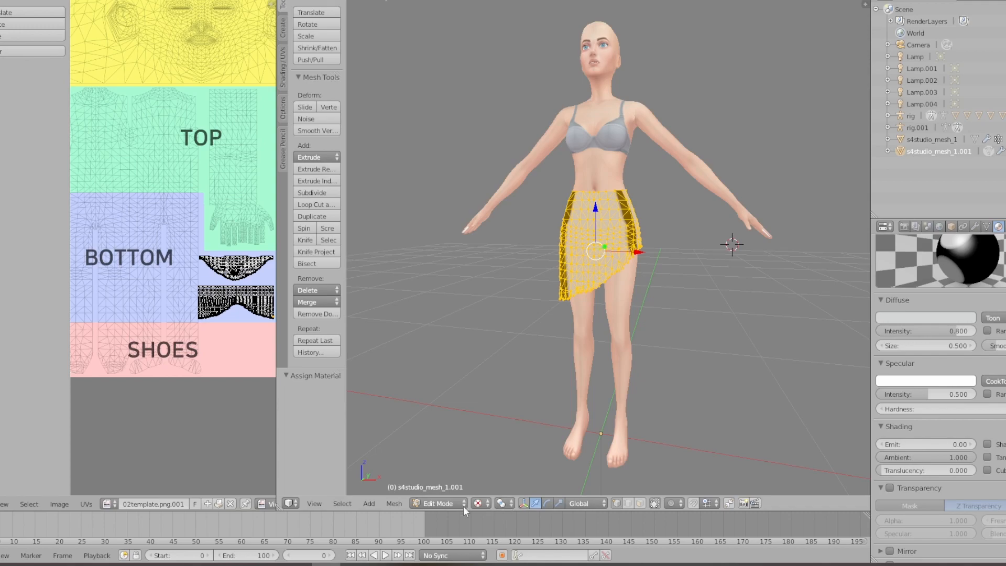
click(440, 503)
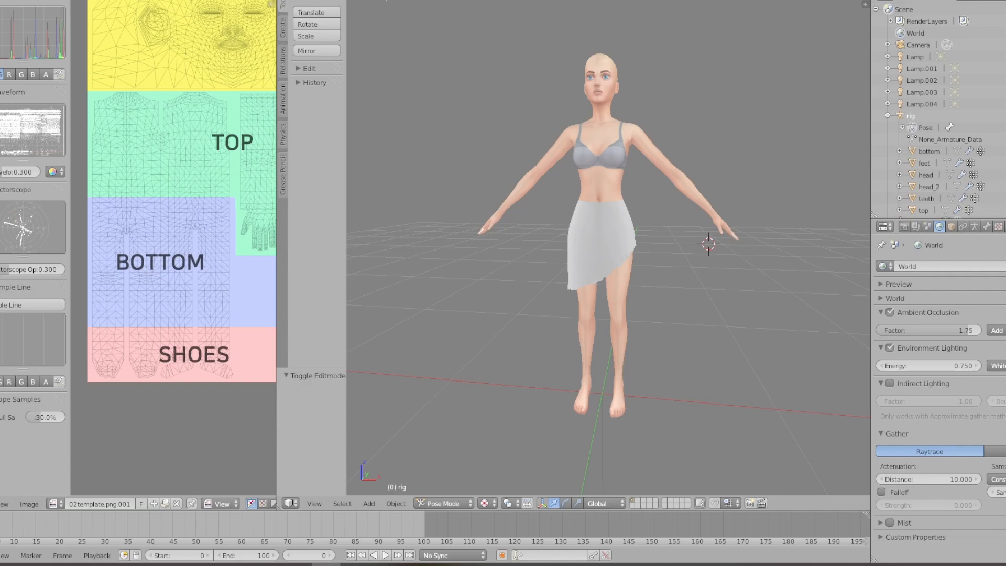
Return to editing the skirt and create a blank 1024×2048 image.
scroll(down, 3)
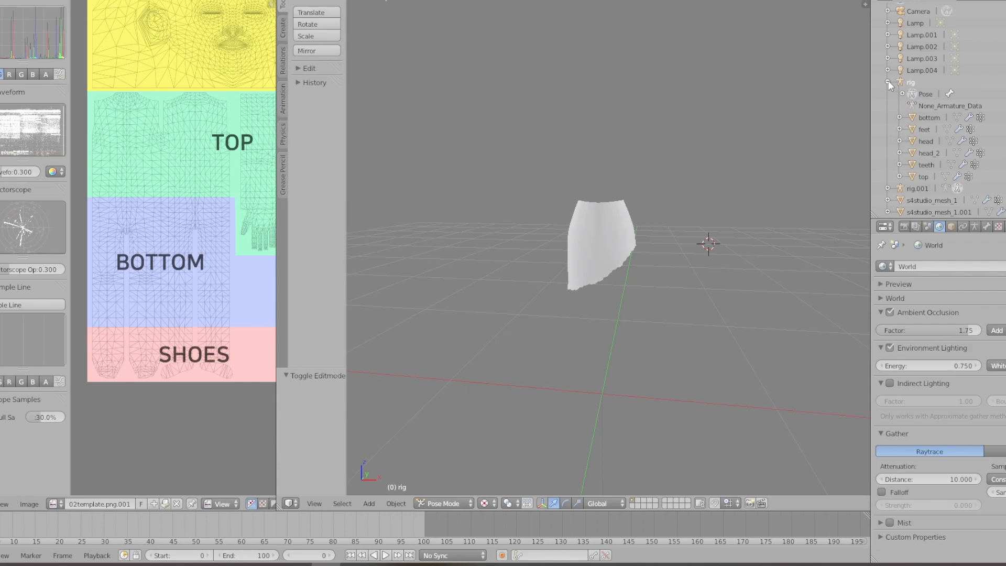
click(59, 504)
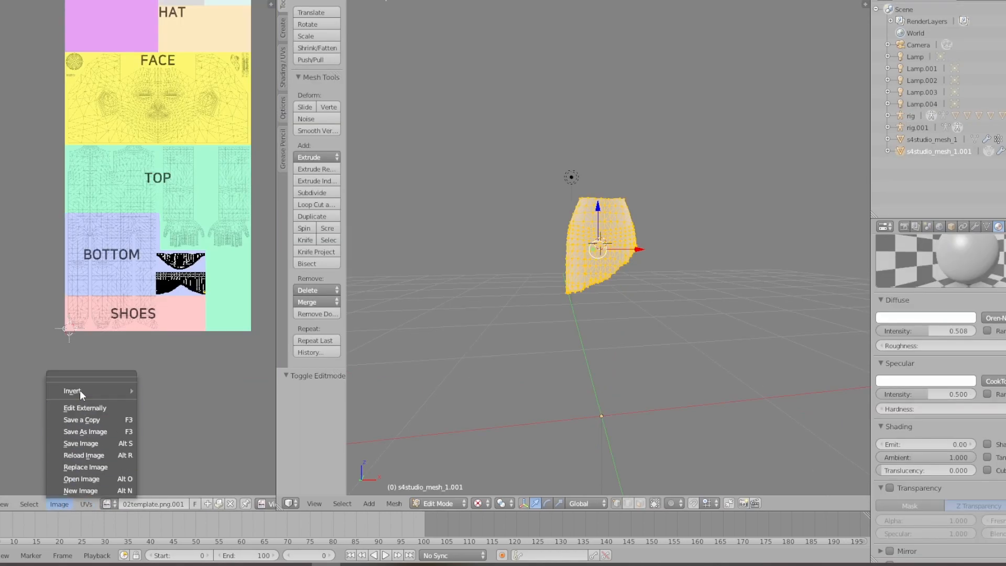
click(81, 490)
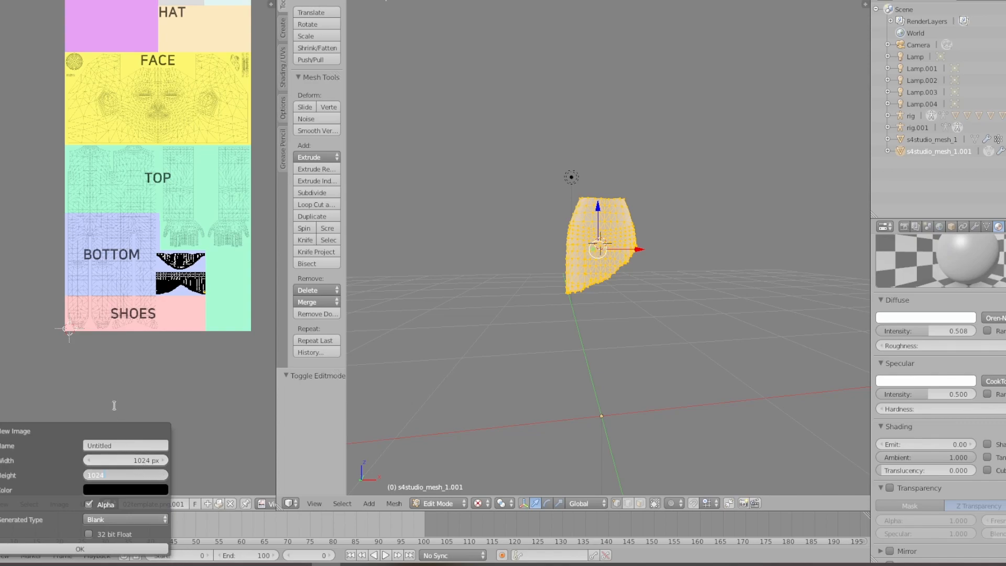
click(125, 475)
text(2048)
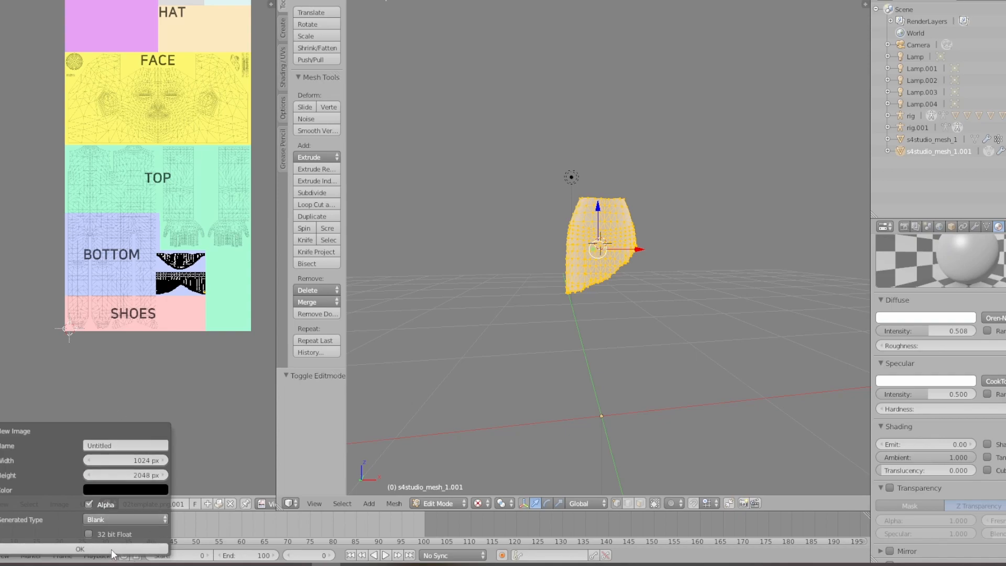
click(80, 549)
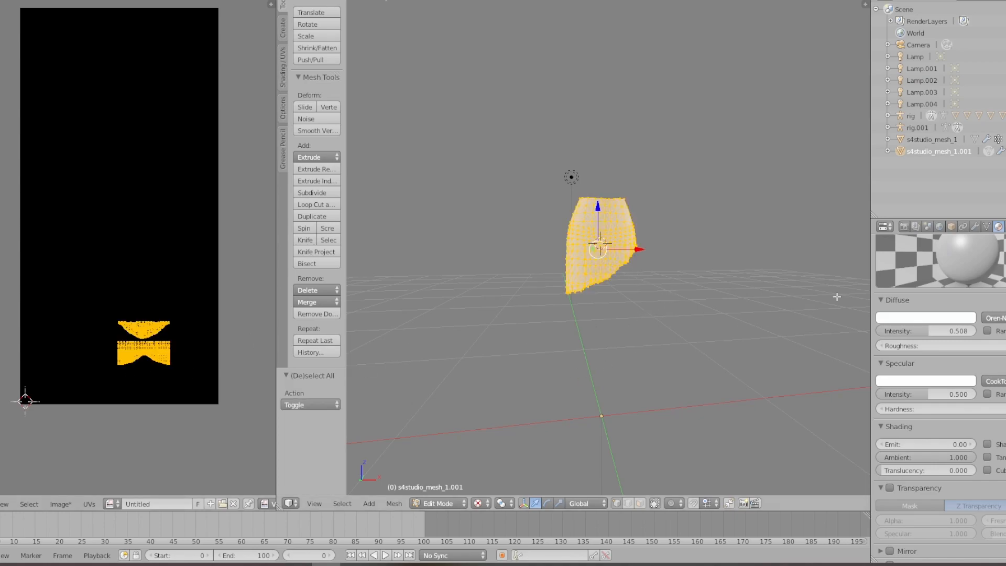
Set the bake mode to Full Render in Render properties and bake.
click(885, 226)
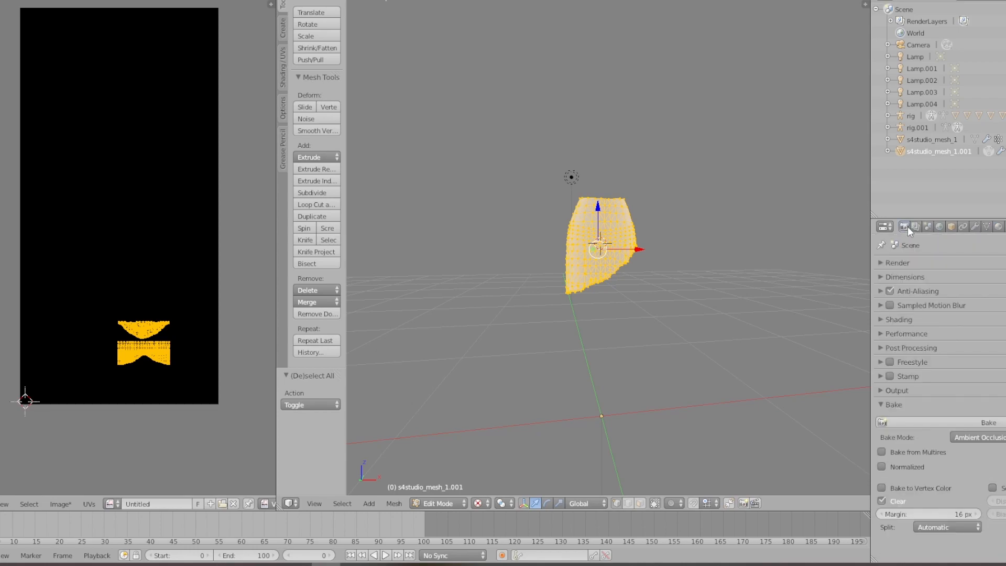
click(978, 437)
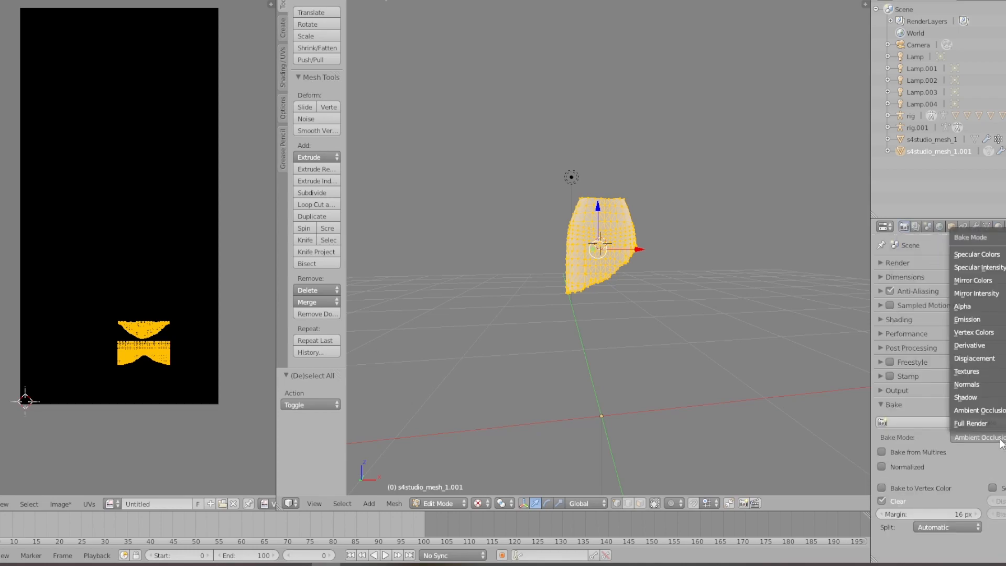
click(971, 423)
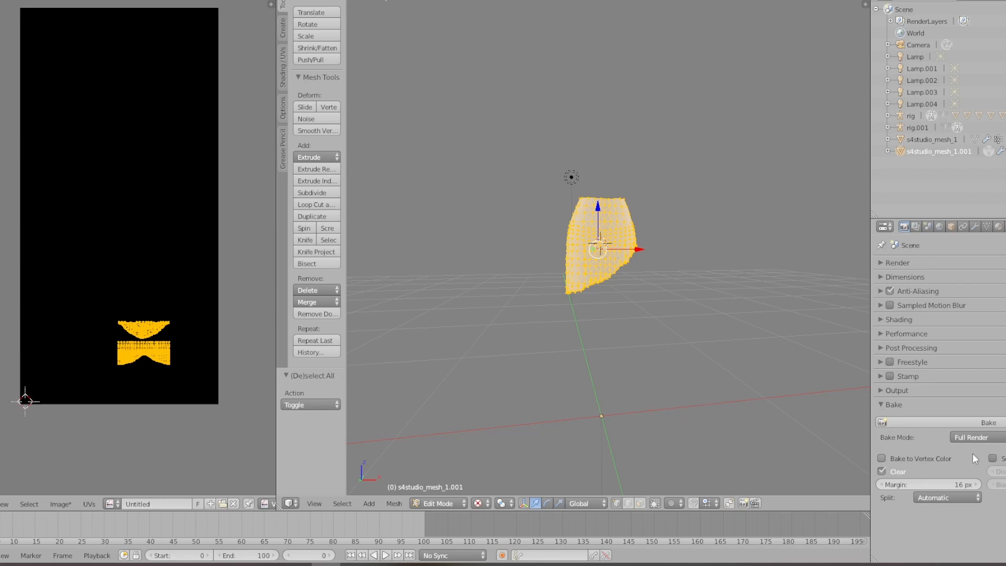
click(881, 458)
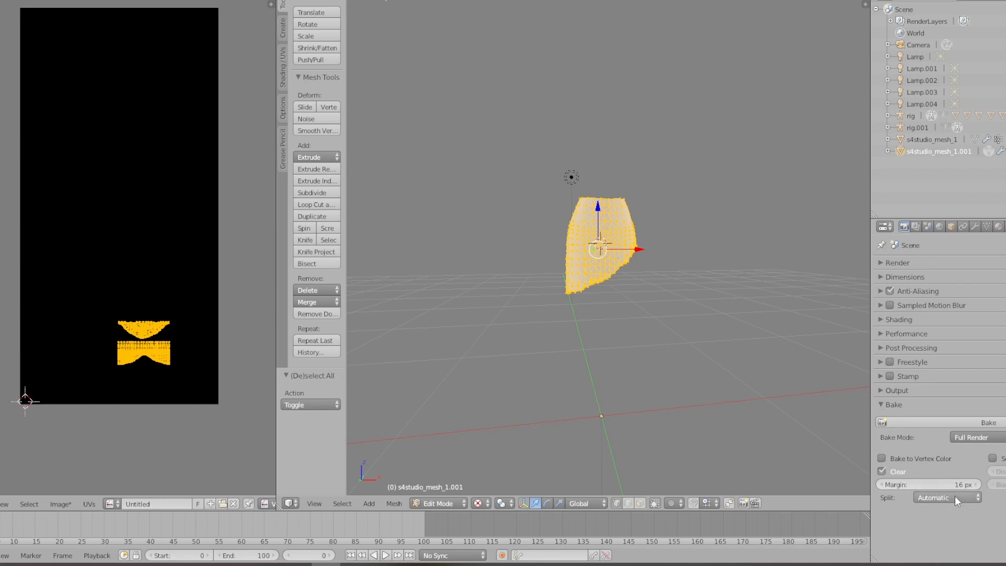
mouse_move(916, 423)
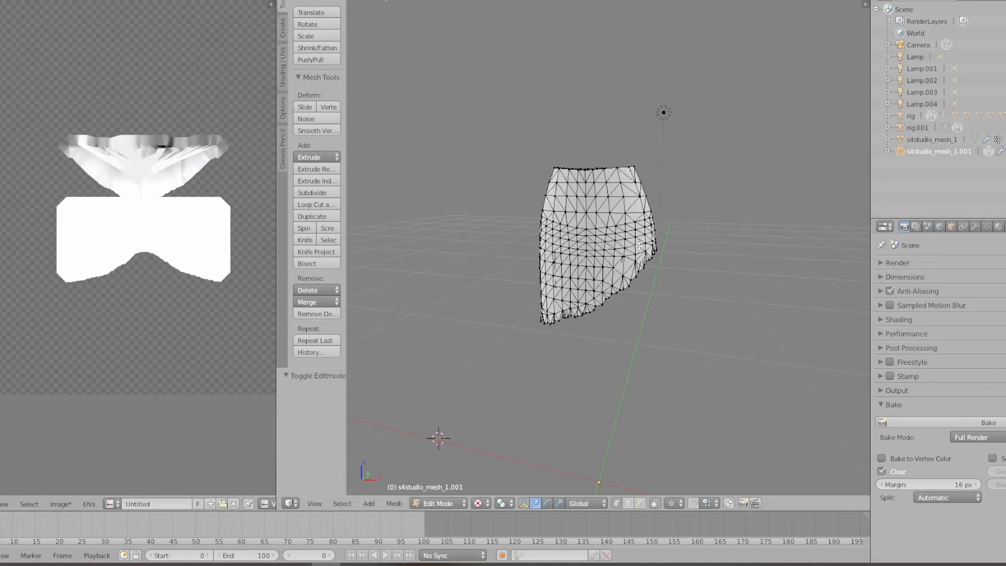
Reselect the whole skirt and create a second blank image, Untitled.001.
key(a)
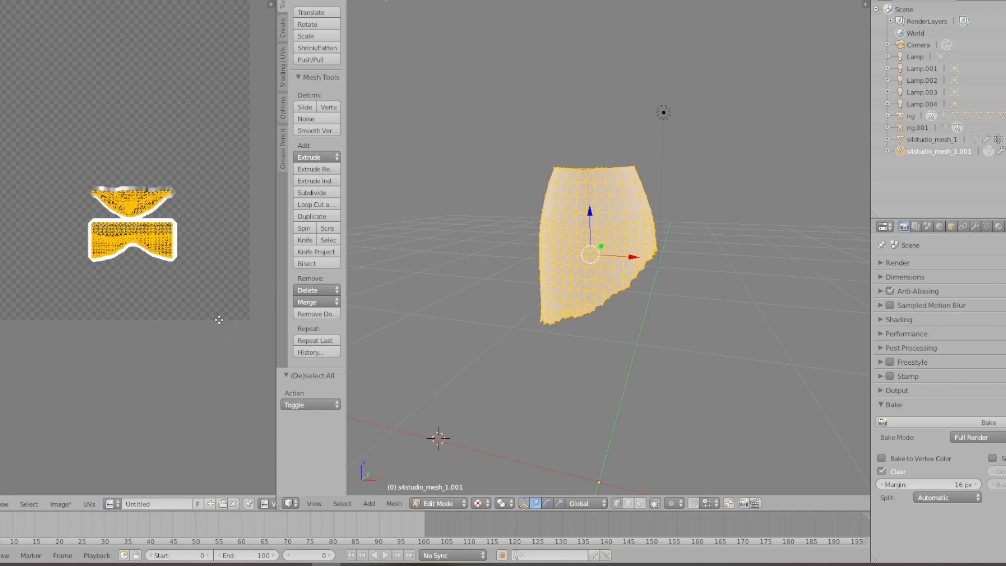
click(60, 504)
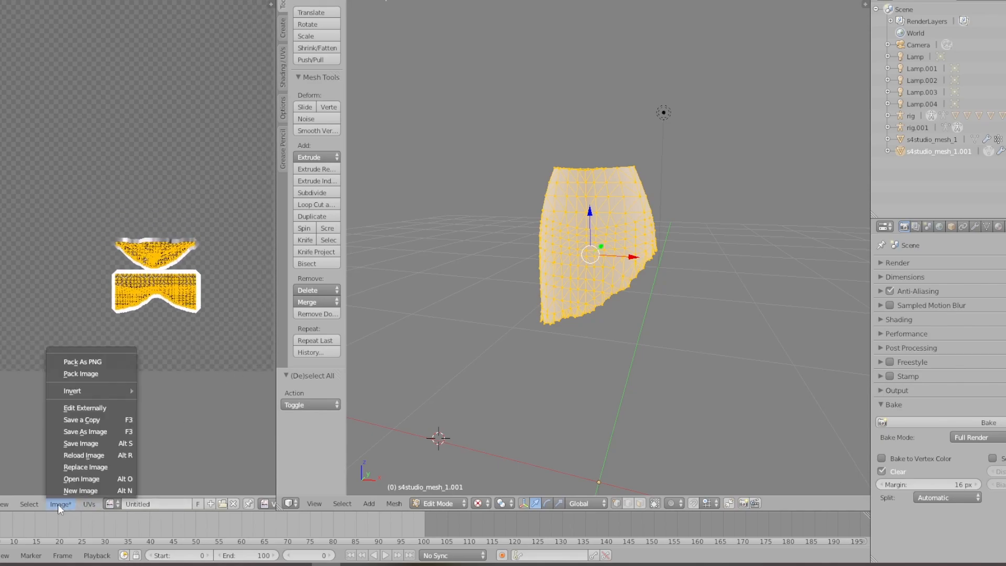
mouse_move(84, 408)
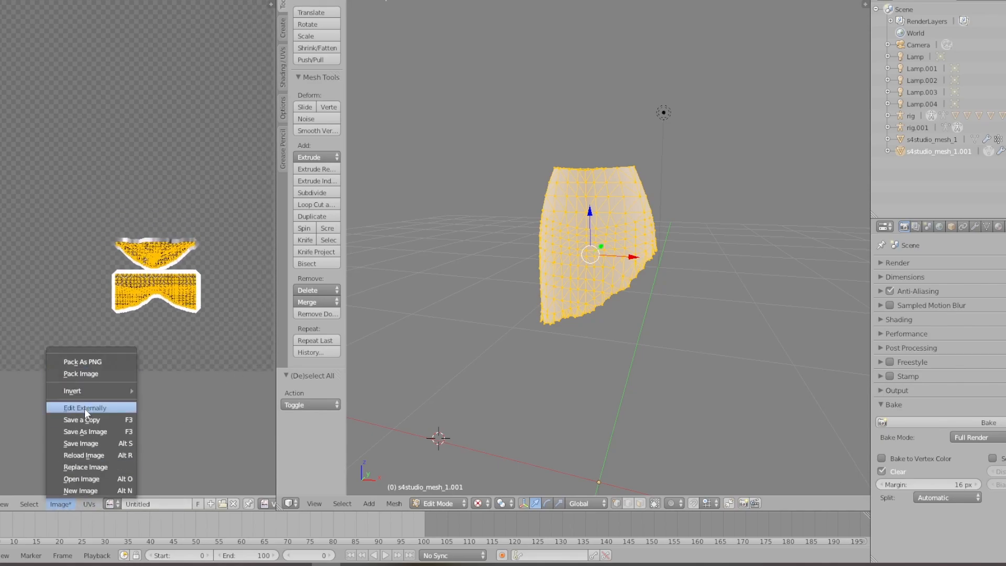
click(80, 491)
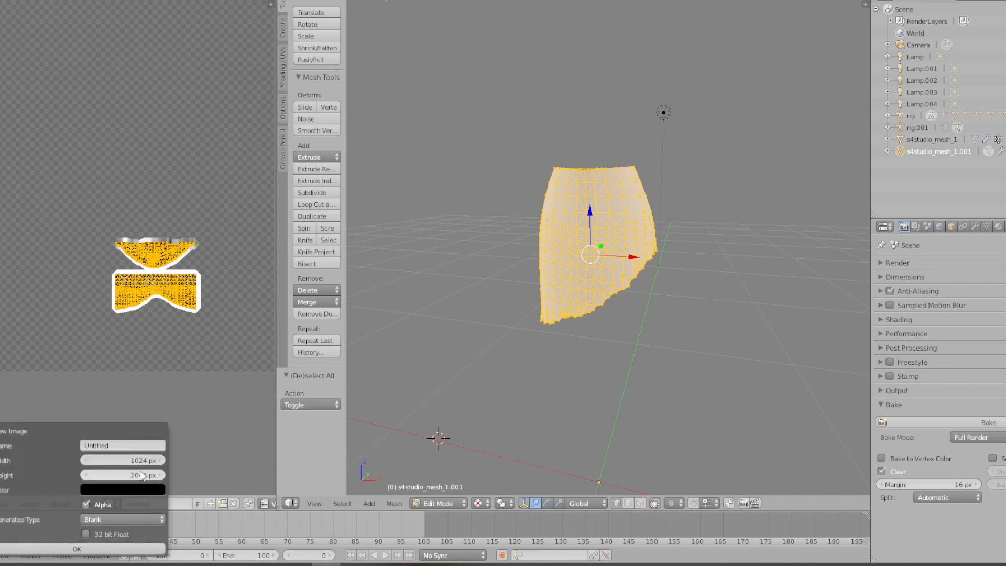
click(77, 549)
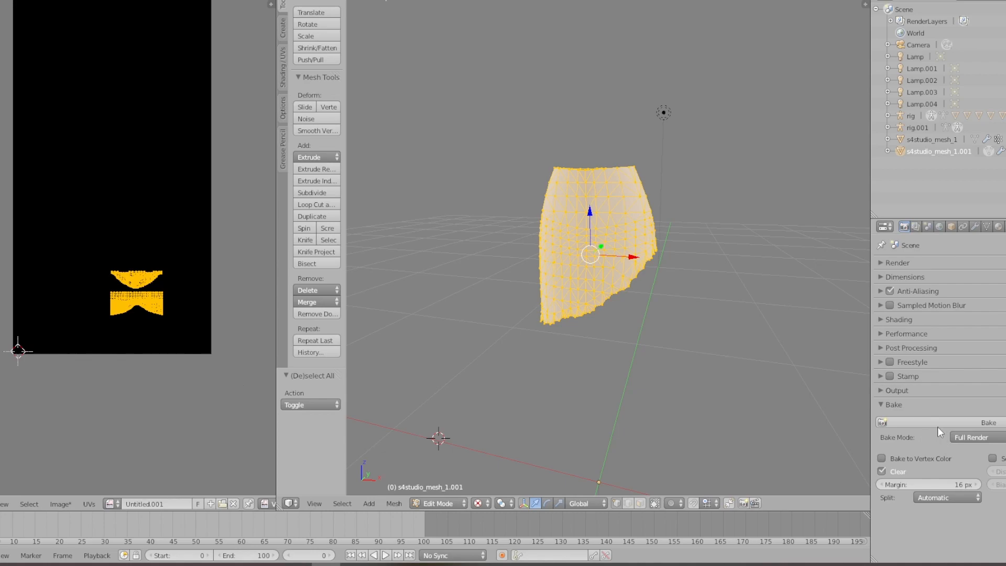
mouse_move(941, 451)
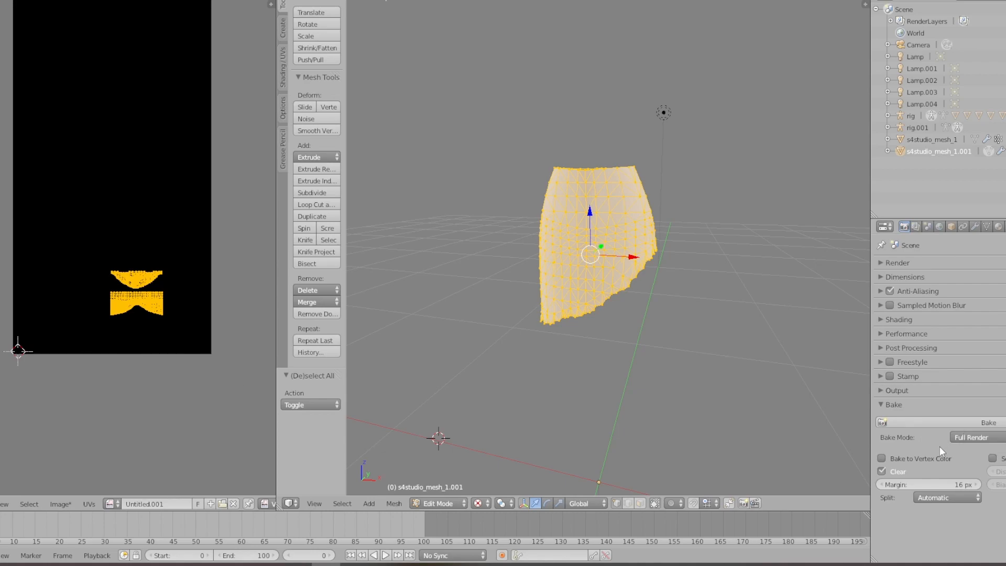
mouse_move(971, 437)
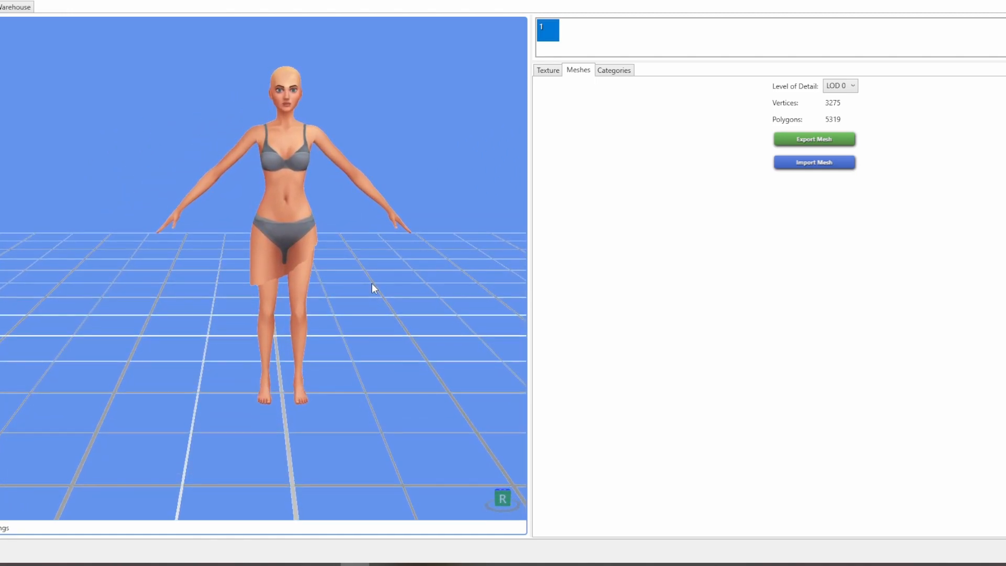
Import TEX bake new1.png as the item's texture in Sims 4 Studio.
click(547, 69)
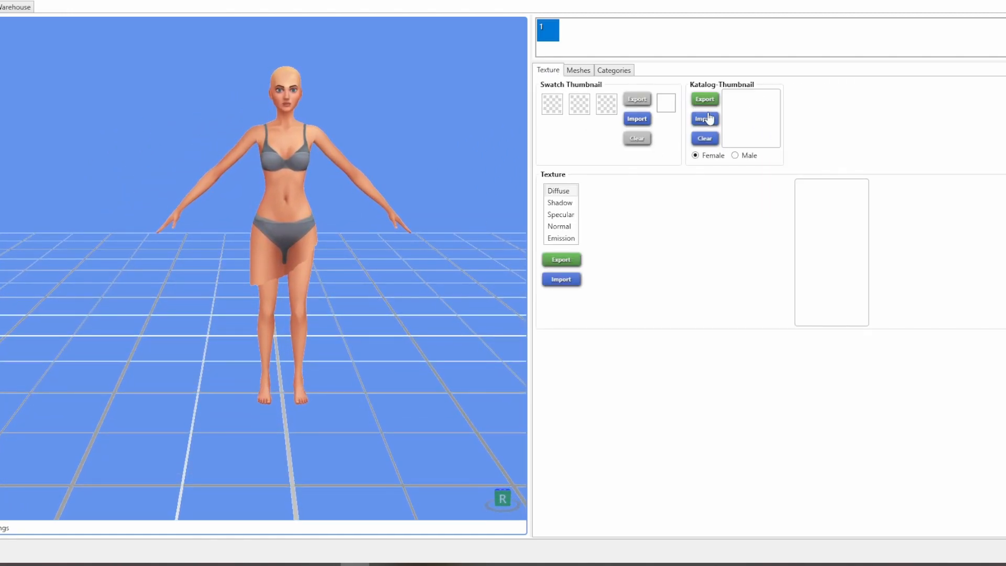
click(703, 119)
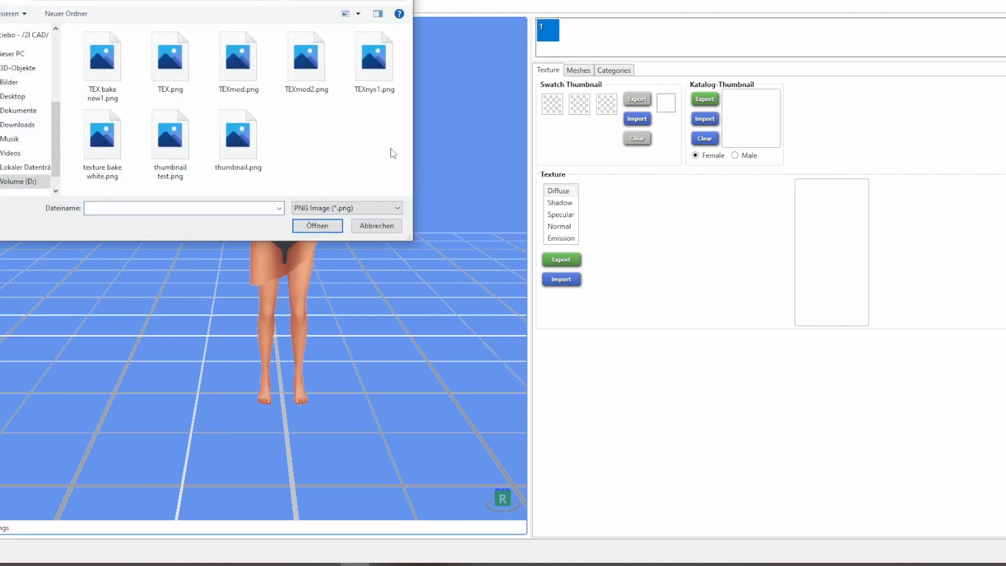
click(101, 57)
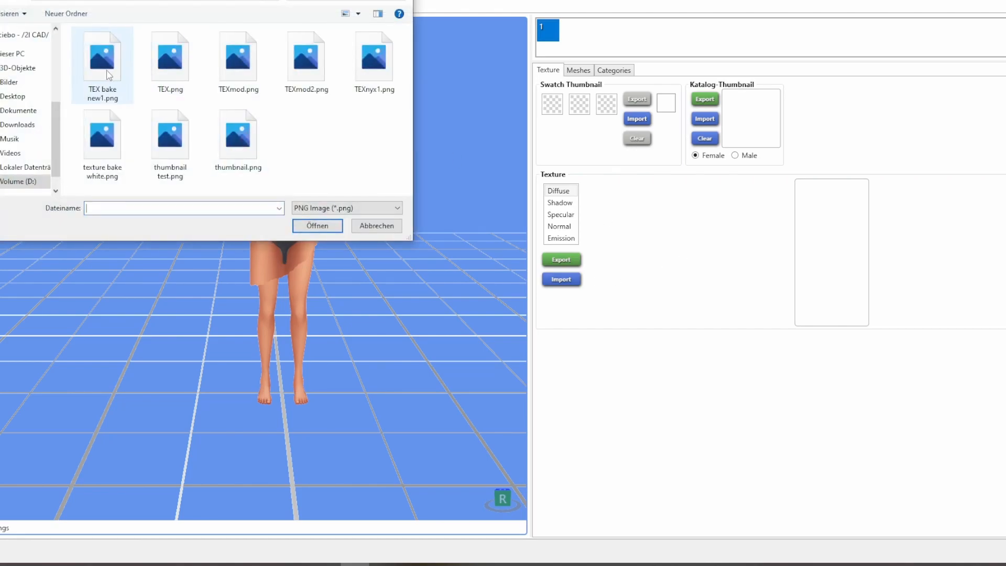
click(102, 55)
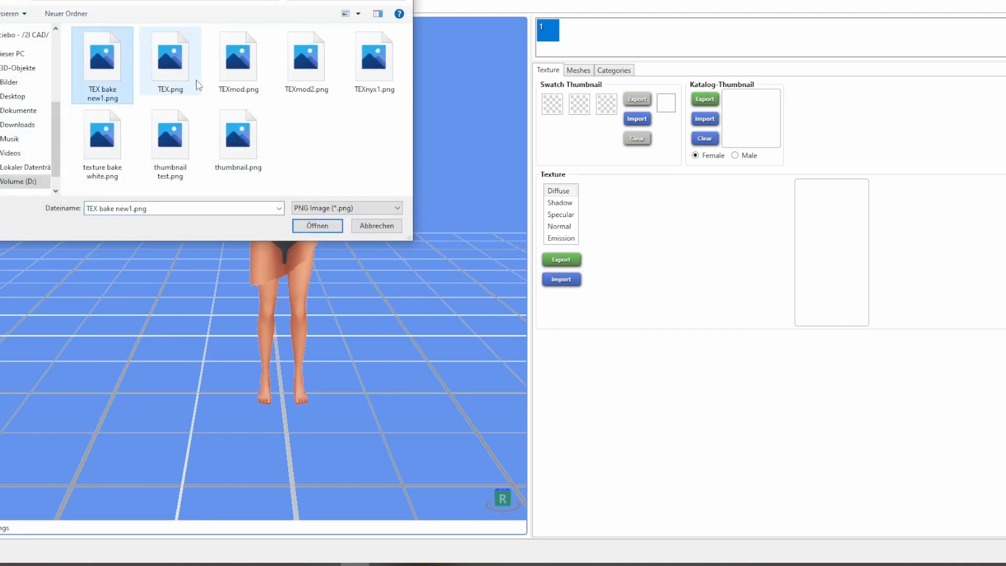
click(316, 225)
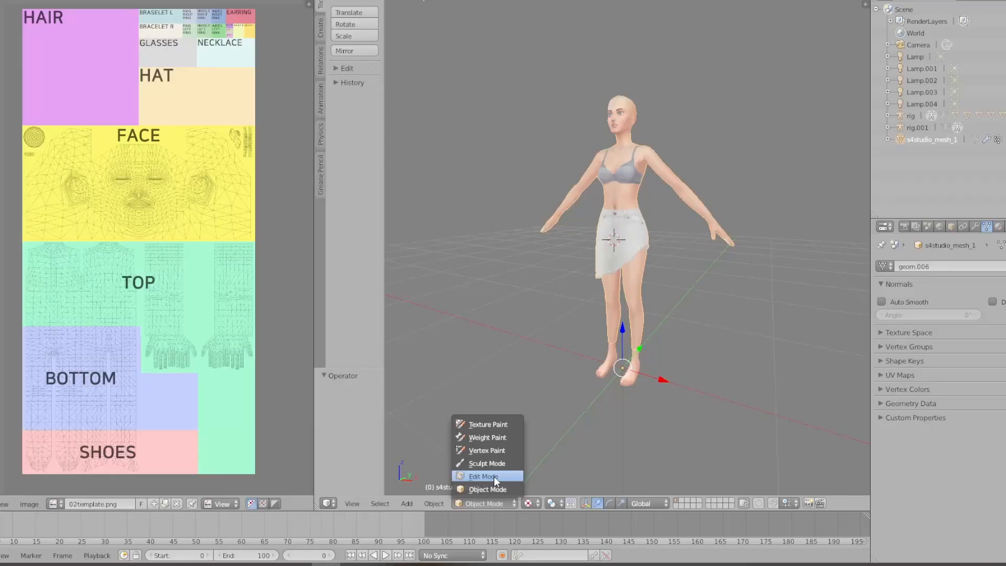
Enter Edit Mode on the separated skirt object and select all its geometry.
click(482, 476)
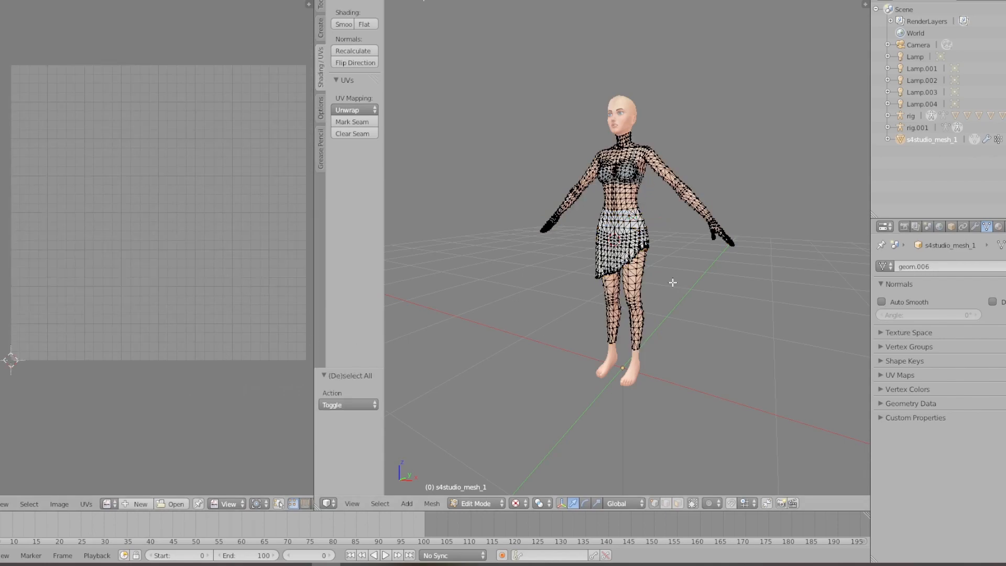
key(a)
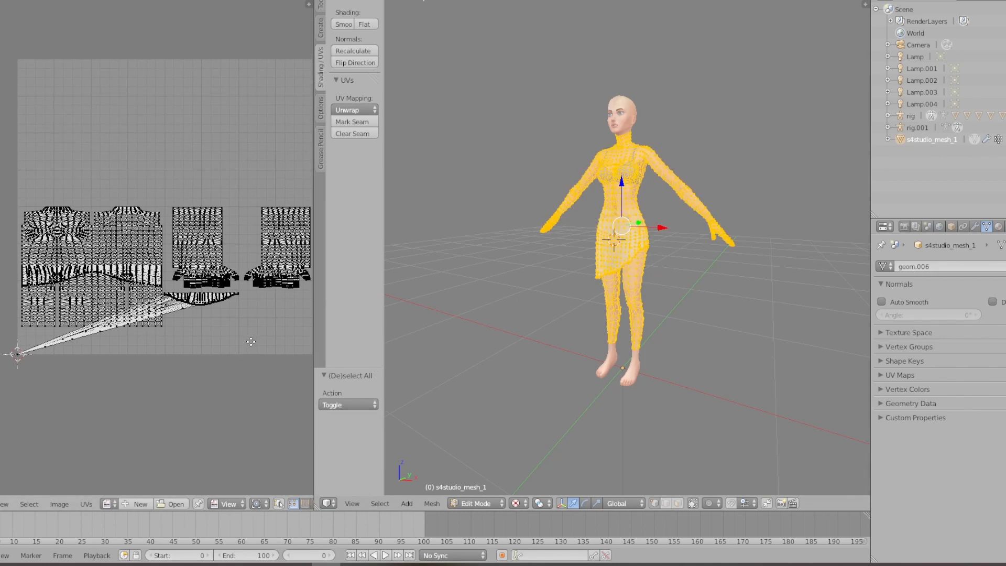
scroll(up, 3)
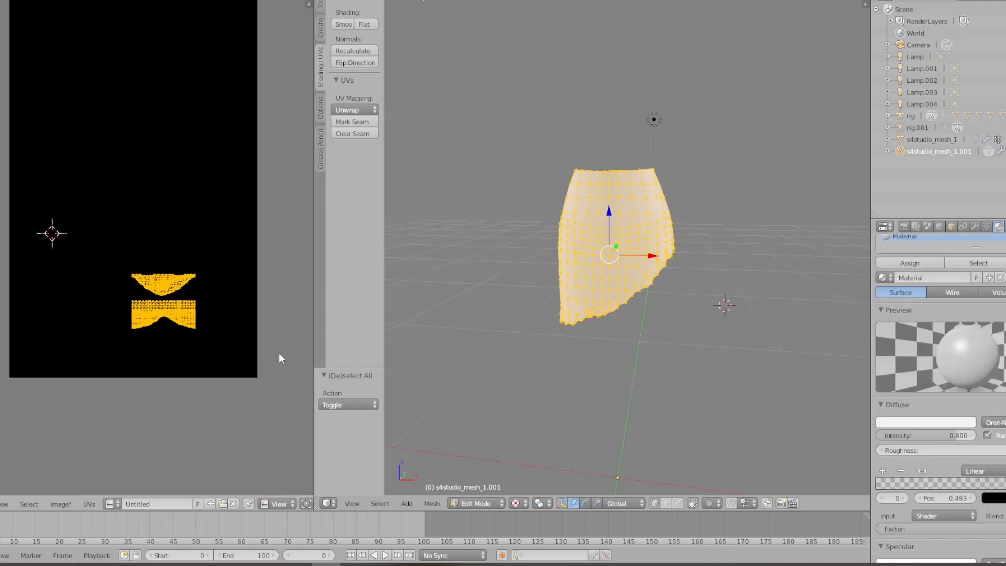
Re-bake the skirt in Full Render mode with a 2 px margin.
click(893, 226)
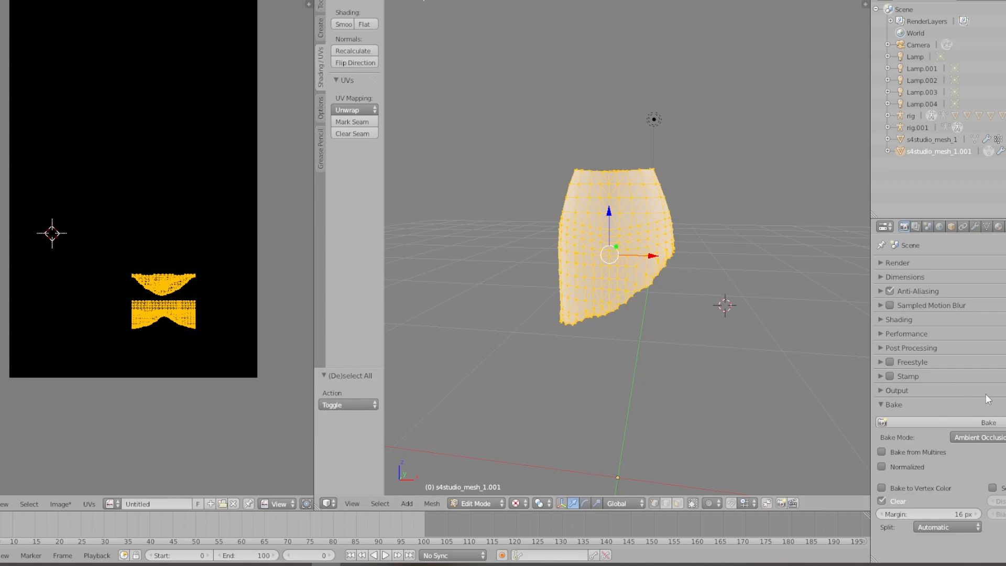
click(977, 437)
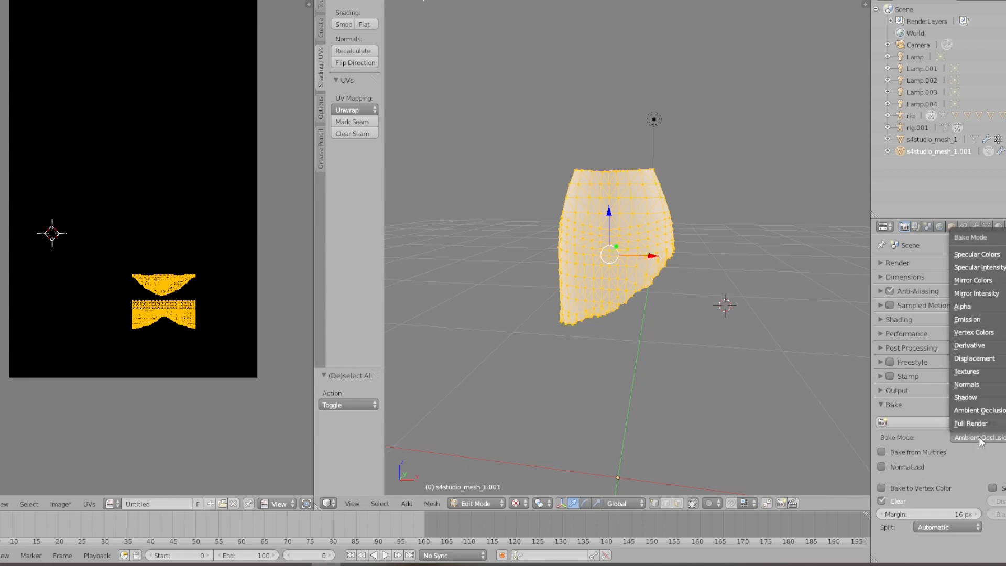
click(971, 423)
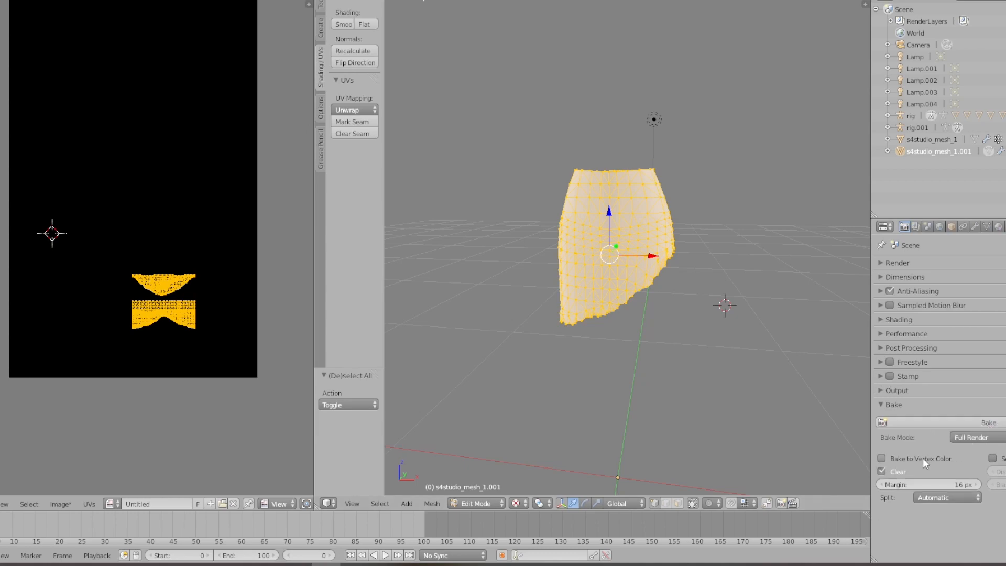
mouse_move(929, 447)
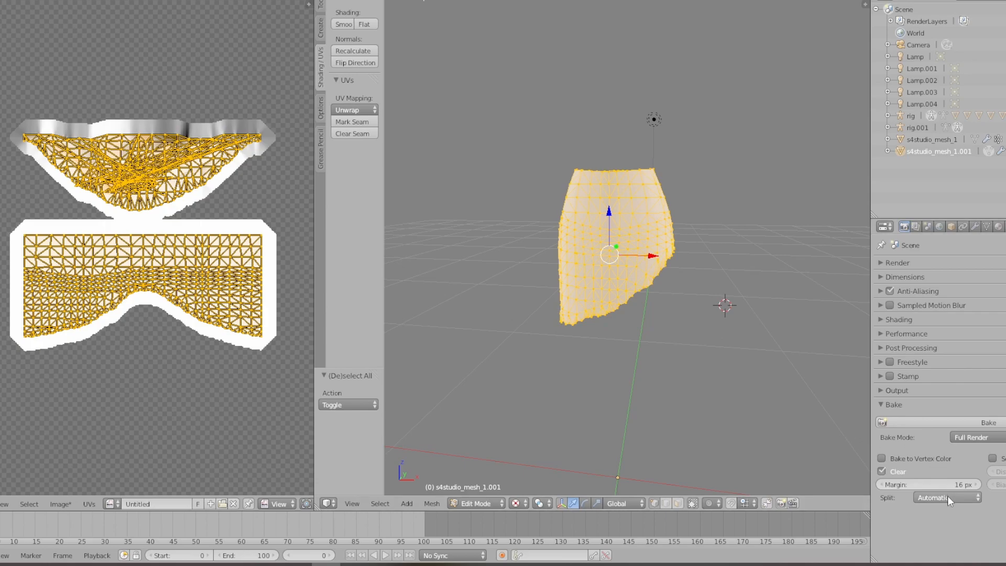
mouse_move(969, 489)
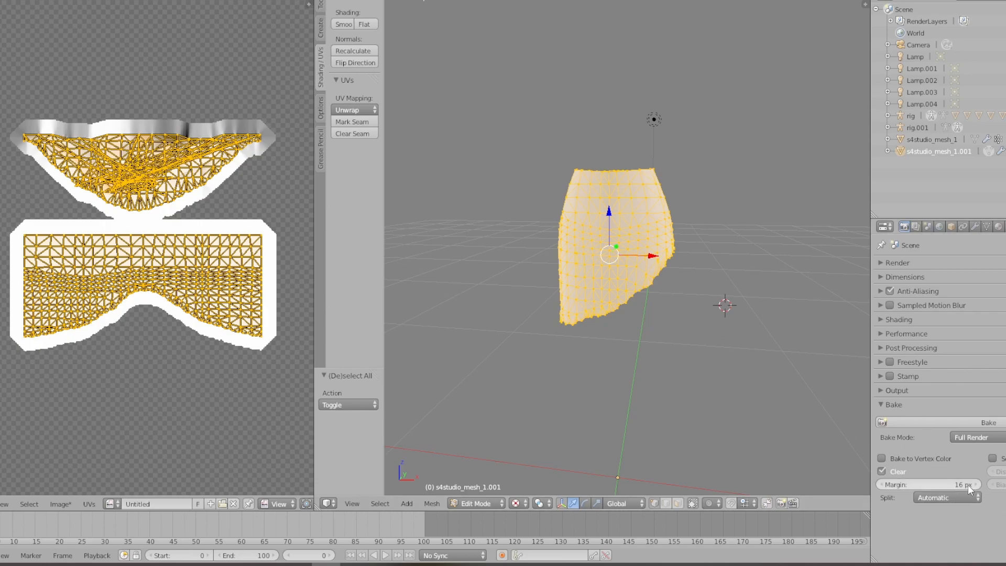
click(929, 484)
text(2)
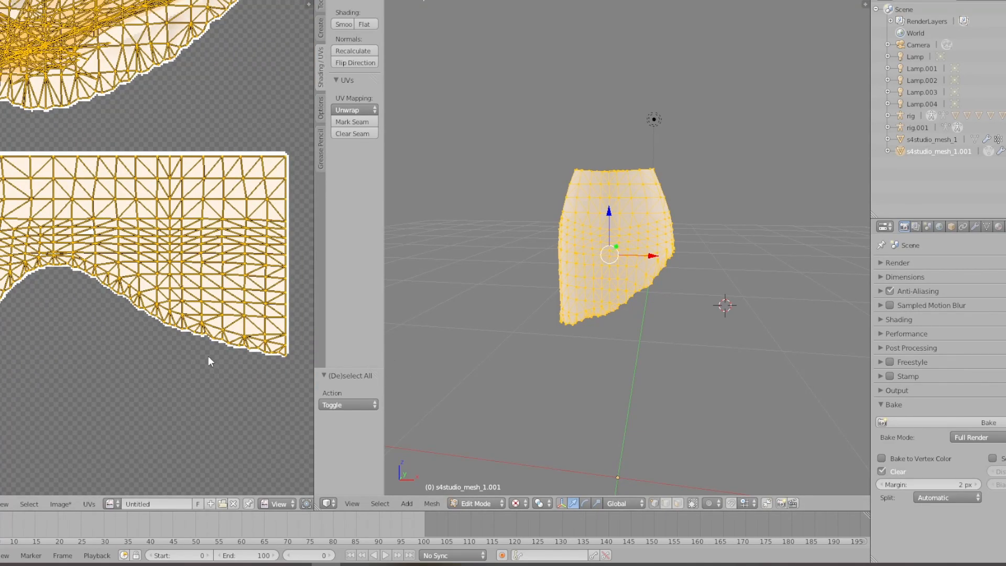
click(351, 375)
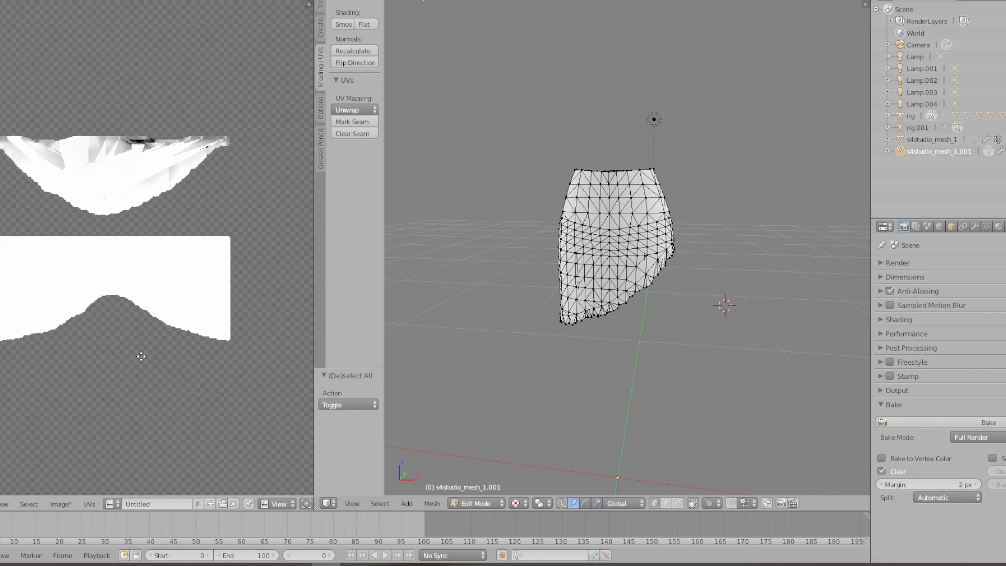
click(947, 497)
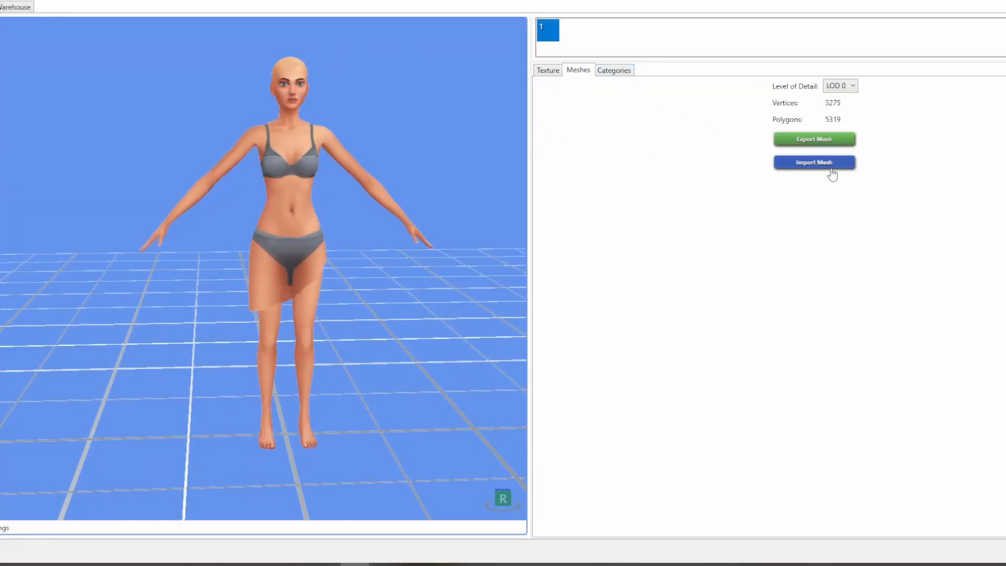
Import the skirt .blend file as the item's mesh in Sims 4 Studio.
click(813, 162)
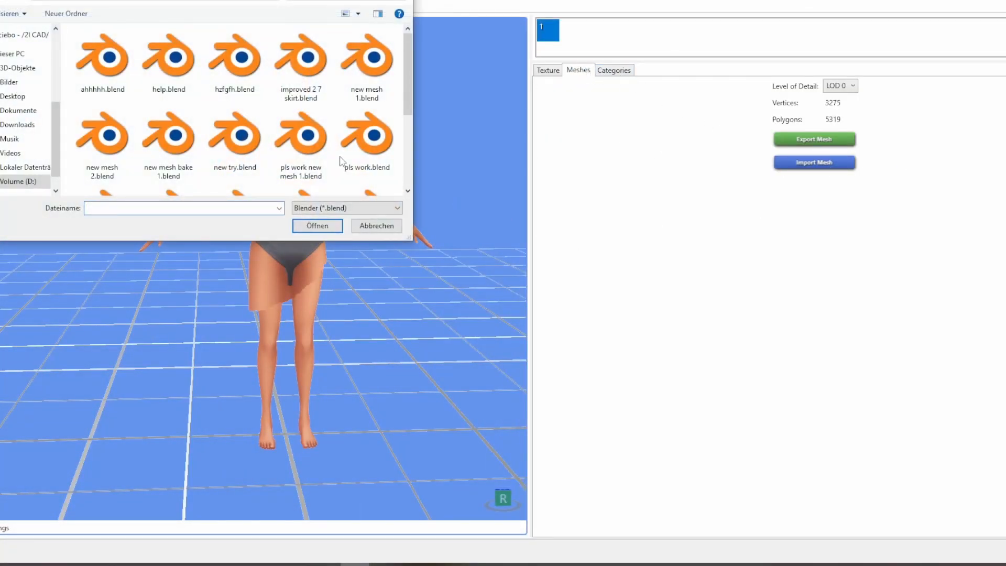
scroll(down, 3)
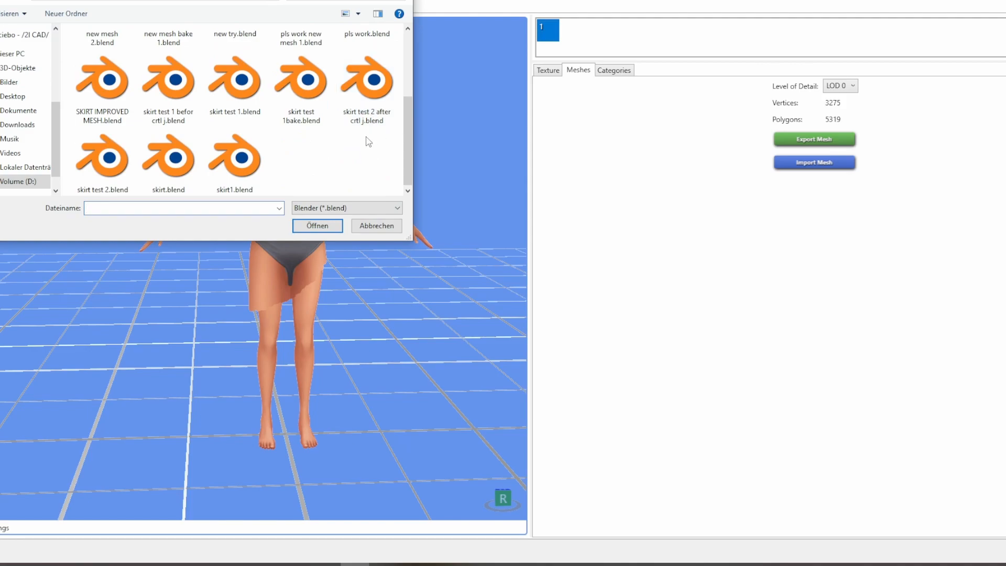
click(317, 226)
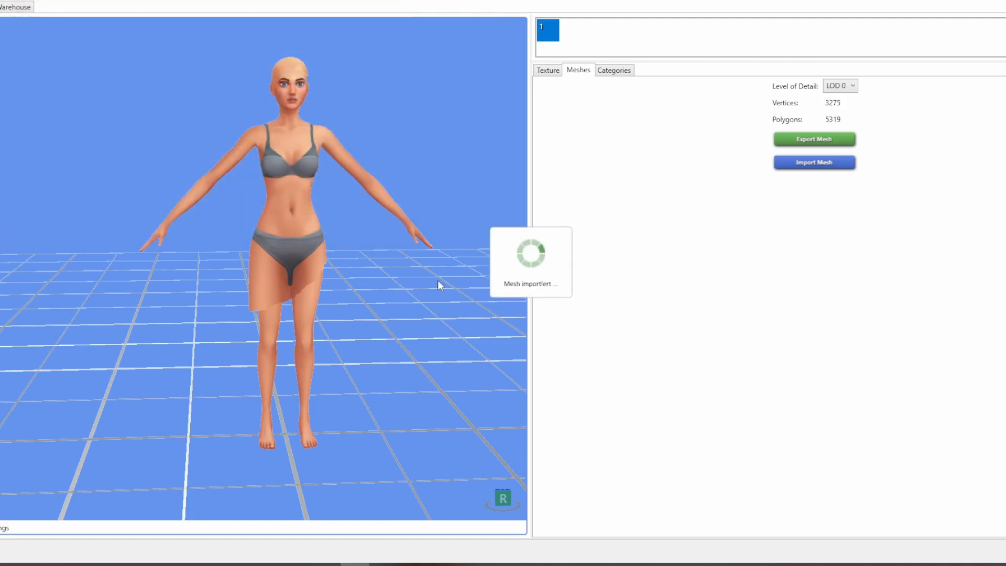
mouse_move(715, 287)
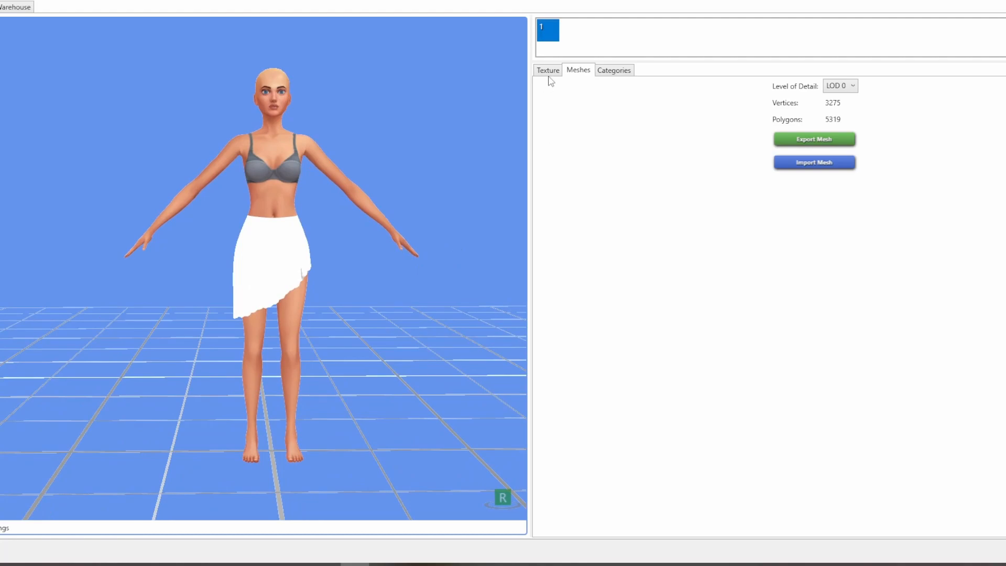
click(548, 70)
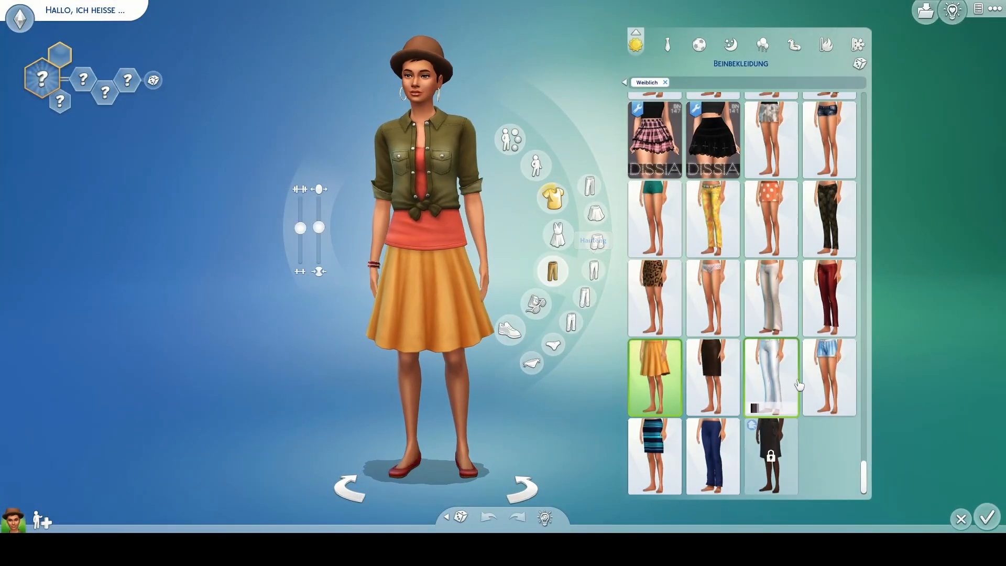
Put the floral puff-sleeve top on the sim and preview a walk style with the skirt.
scroll(down, 3)
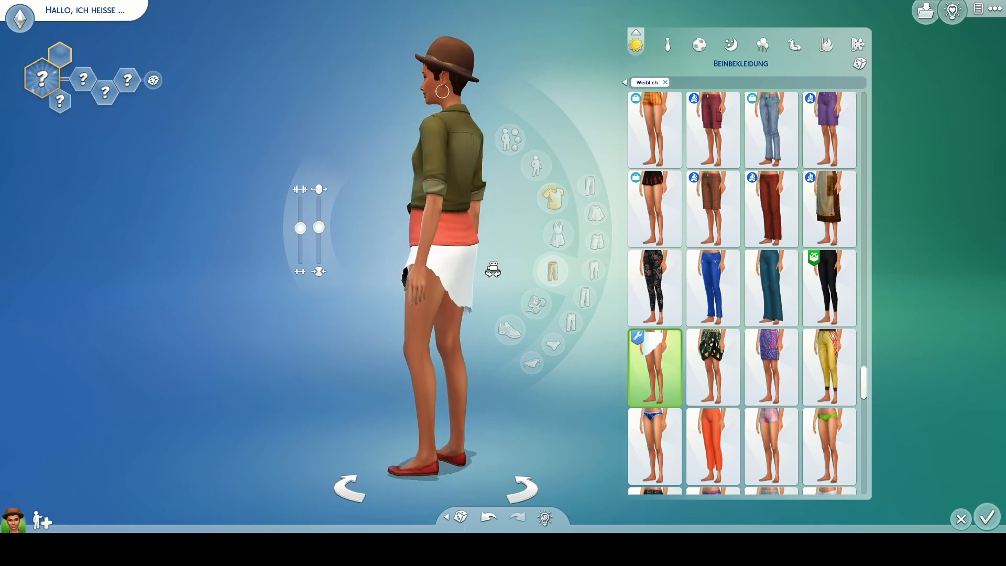
mouse_move(554, 192)
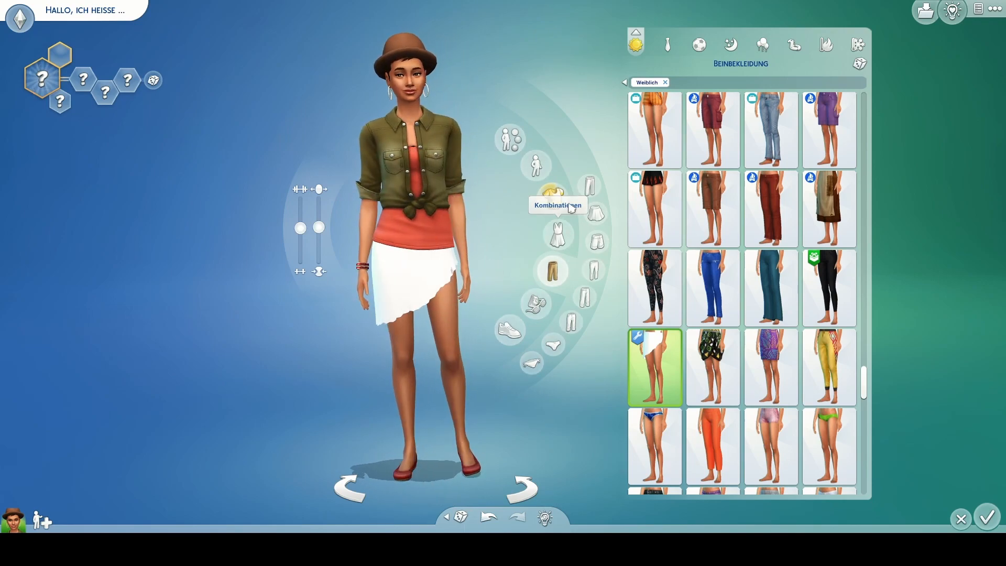
click(554, 198)
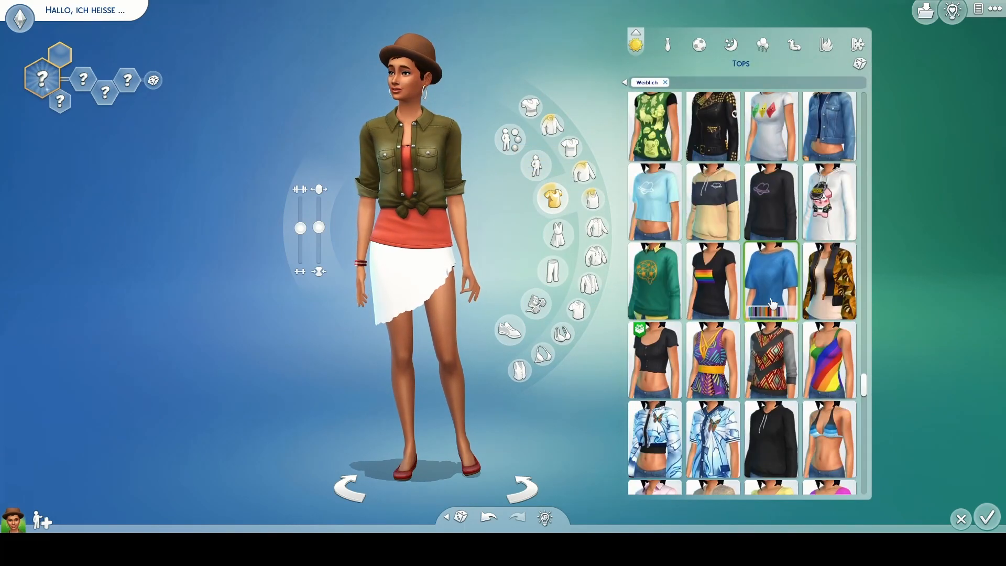
scroll(down, 3)
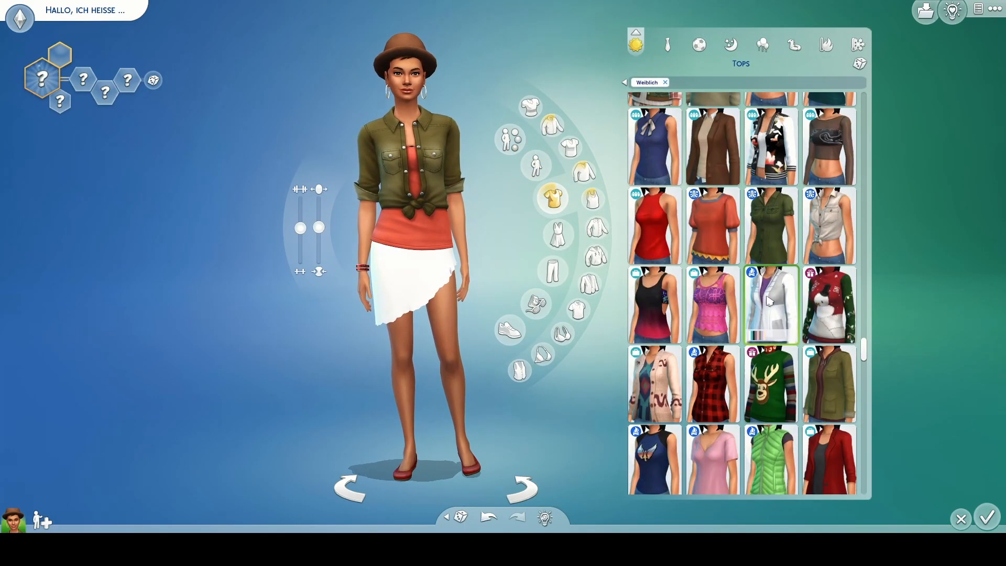
click(770, 314)
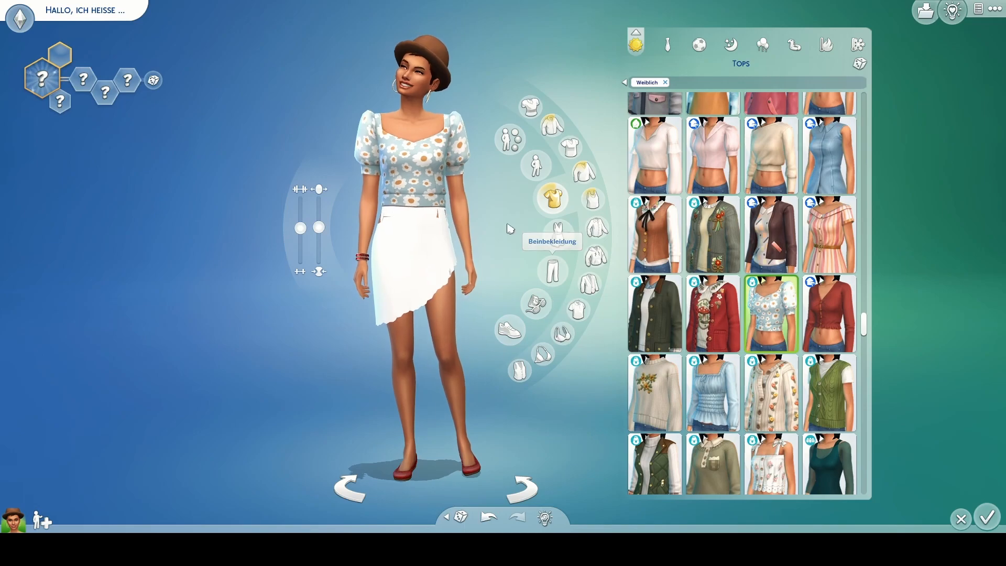
scroll(up, 3)
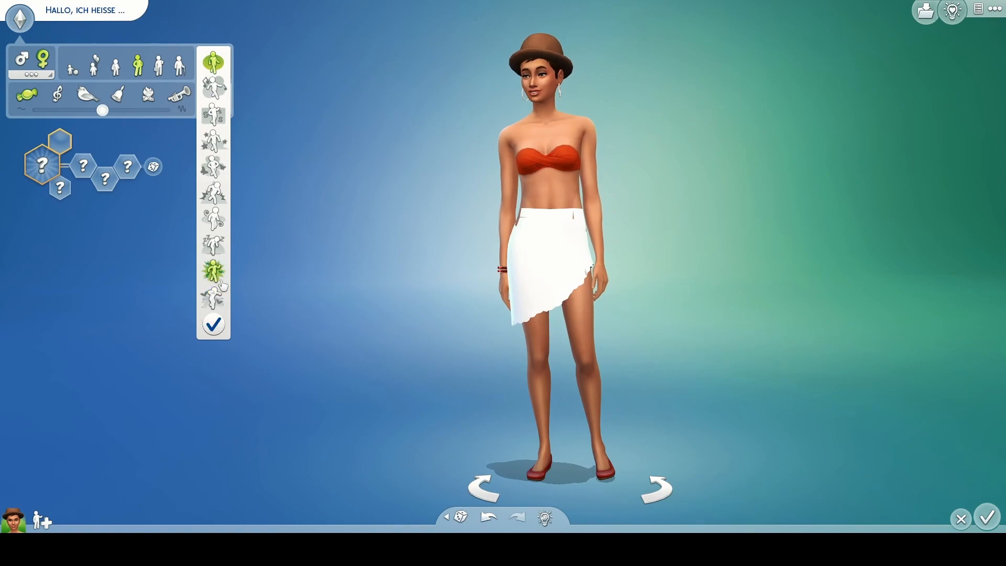
click(214, 112)
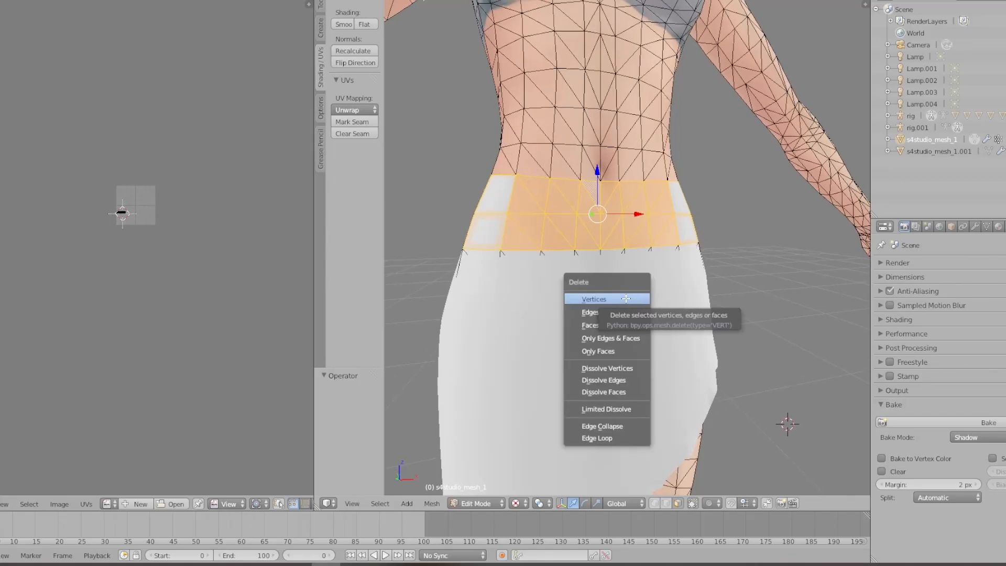
Delete the body's waist and hip faces beneath the skirt.
click(589, 326)
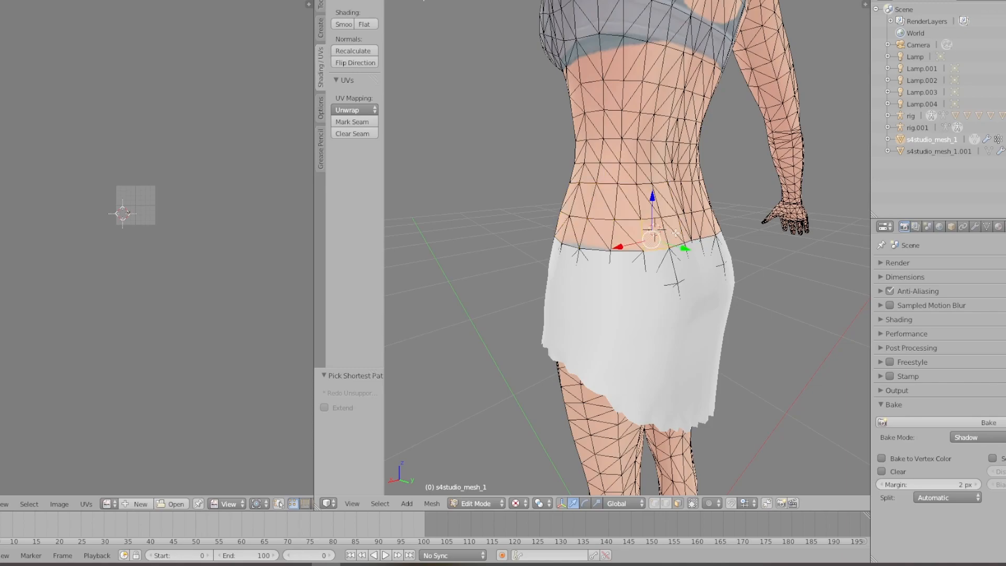
scroll(up, 3)
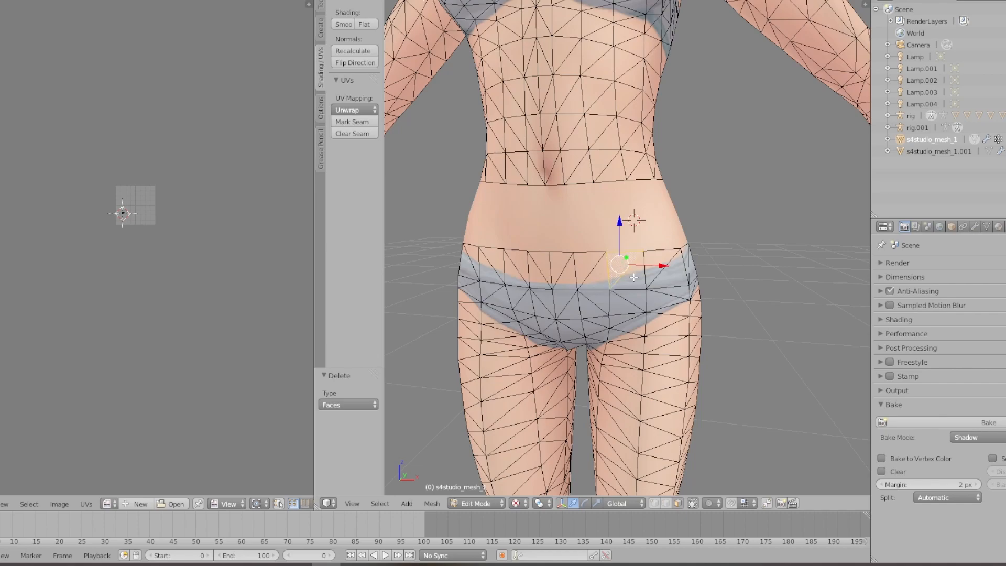
click(590, 281)
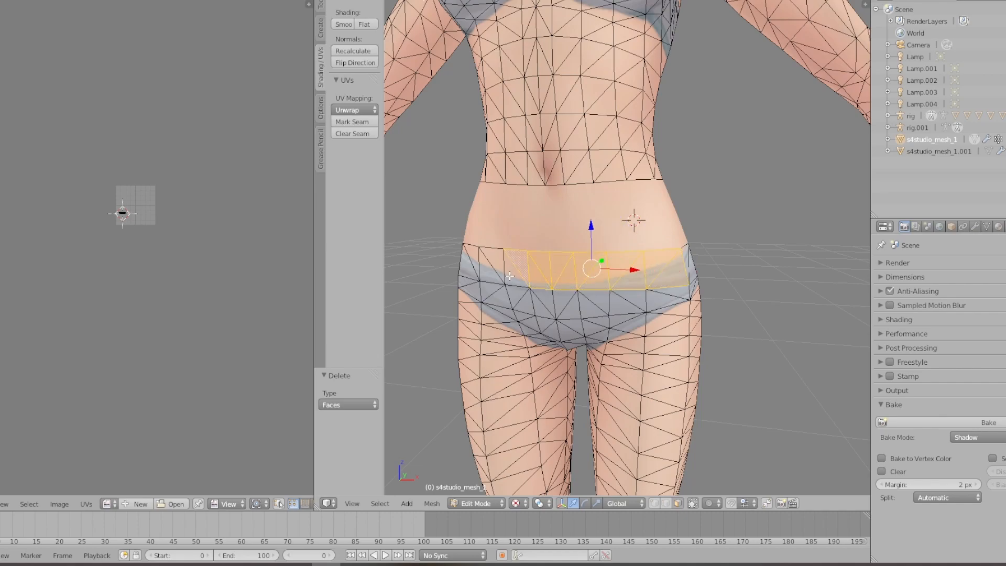
key(a)
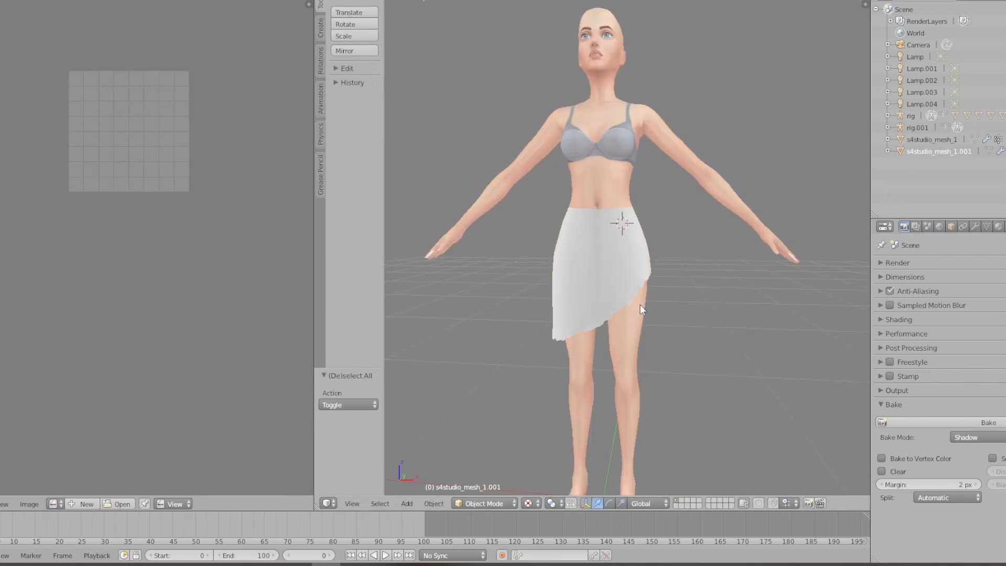
Select the skirt mesh and switch it into Edit Mode.
click(483, 503)
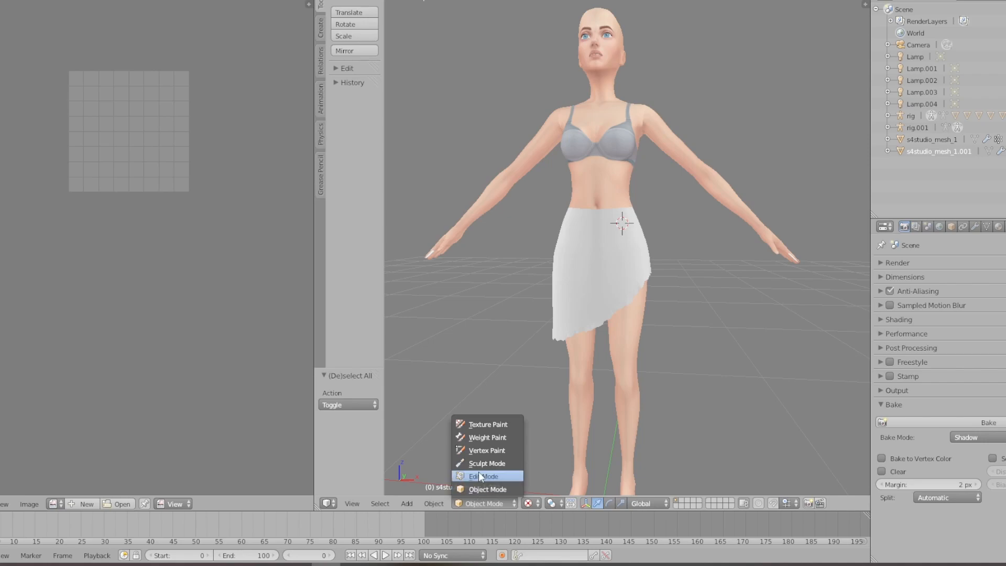
click(480, 475)
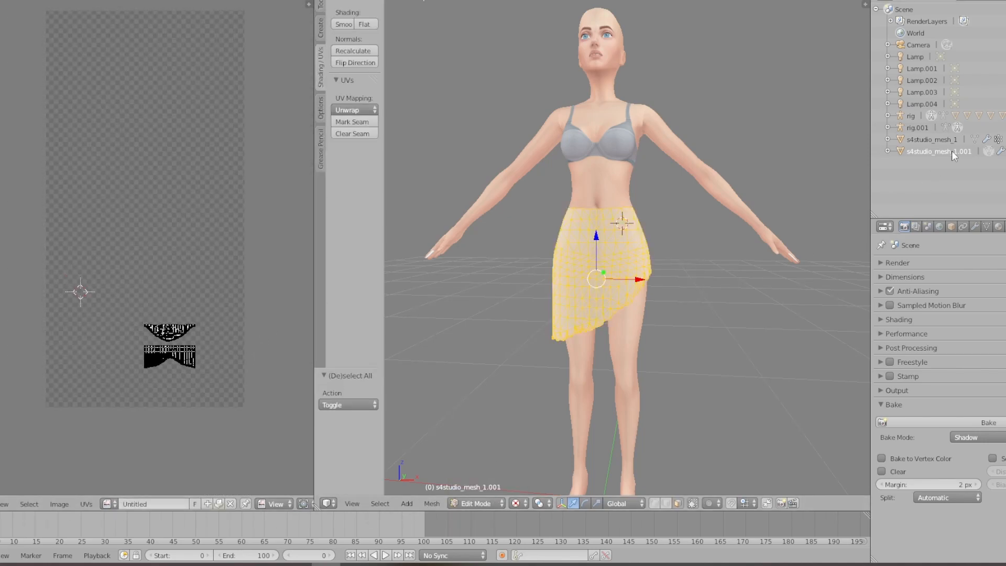
click(475, 503)
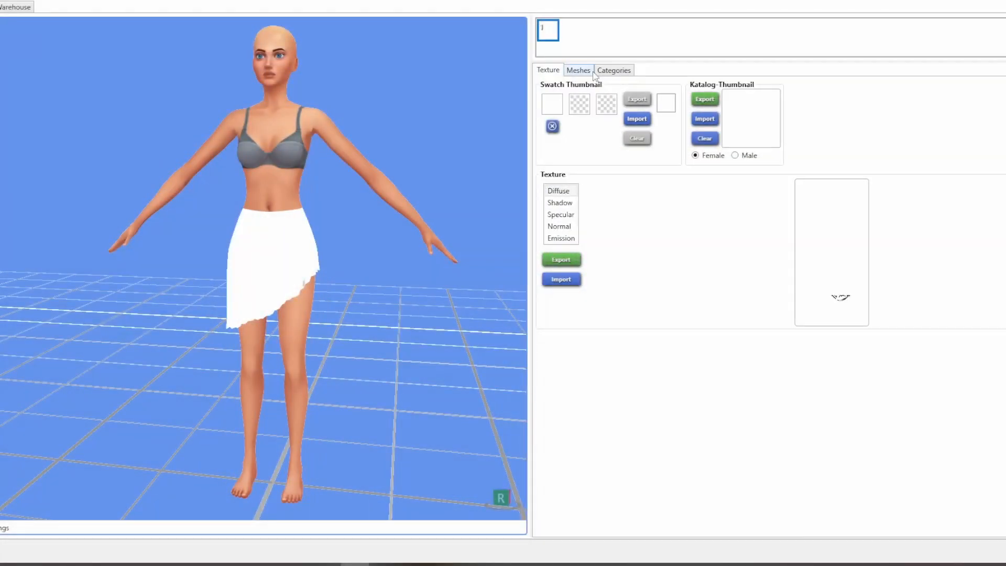
Import the edited skirt mesh from the saved .blend file in the Meshes view.
click(577, 69)
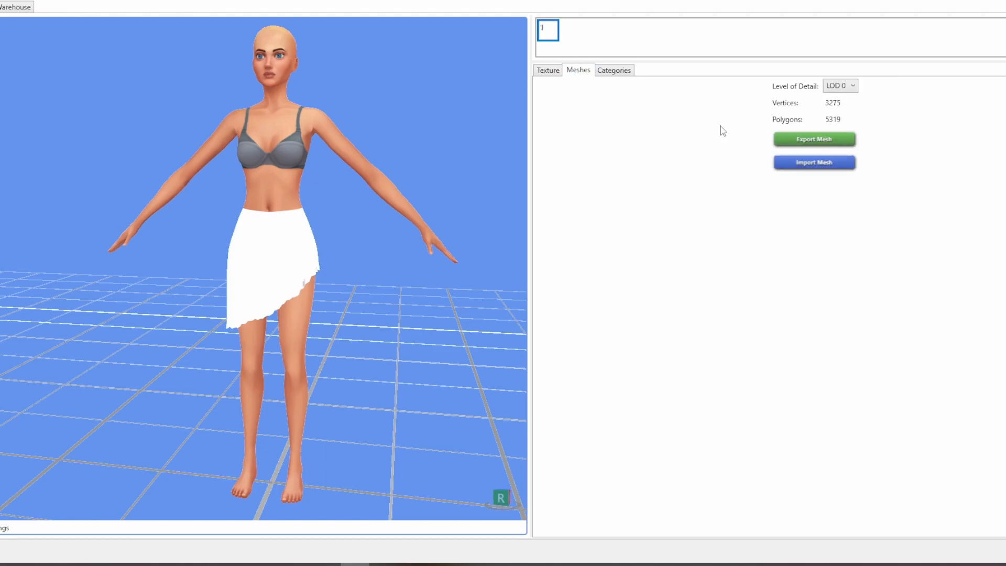
click(814, 162)
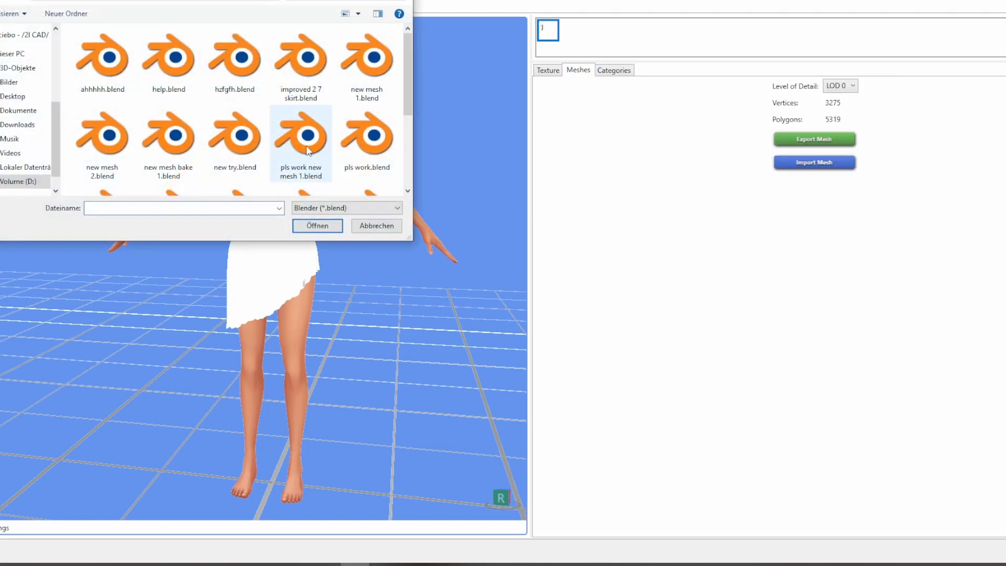
scroll(down, 3)
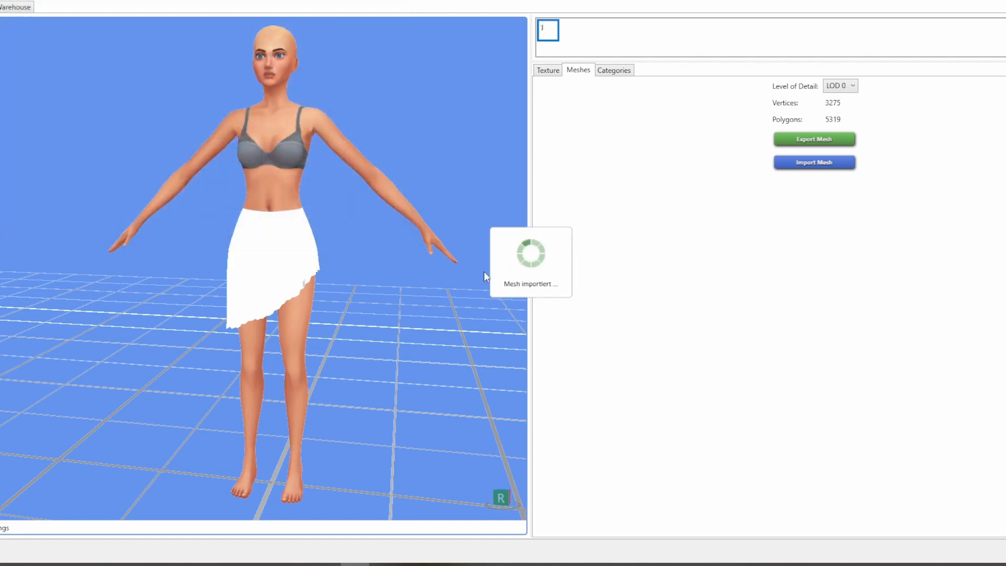
mouse_move(691, 375)
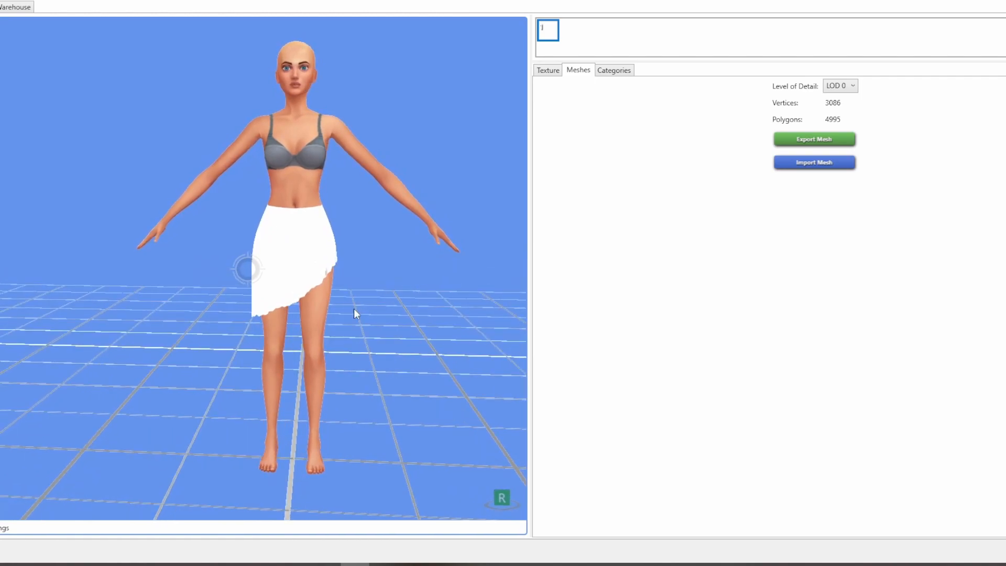
Dress the sim in the yellow bow crop top and preview two walk styles.
click(547, 69)
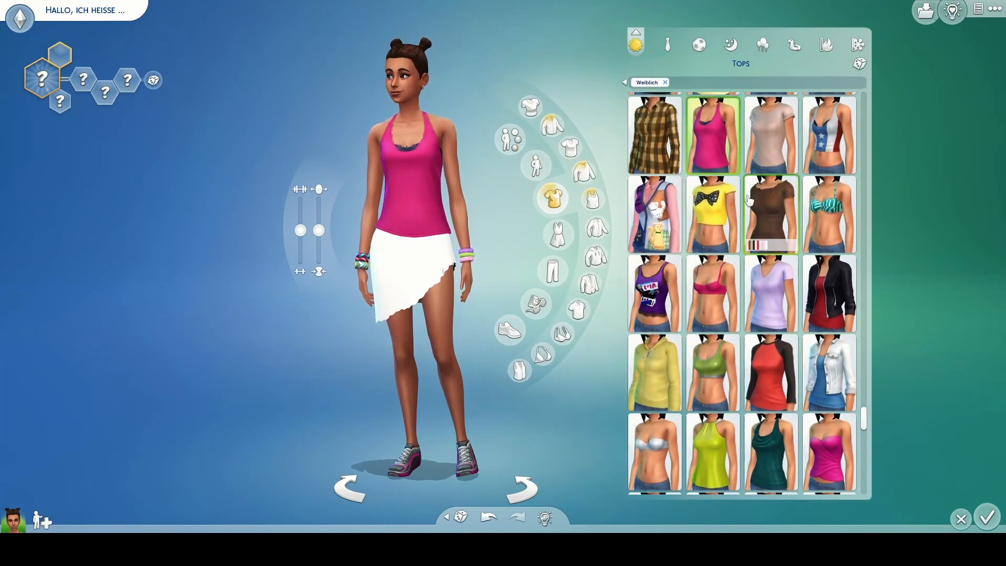
click(711, 214)
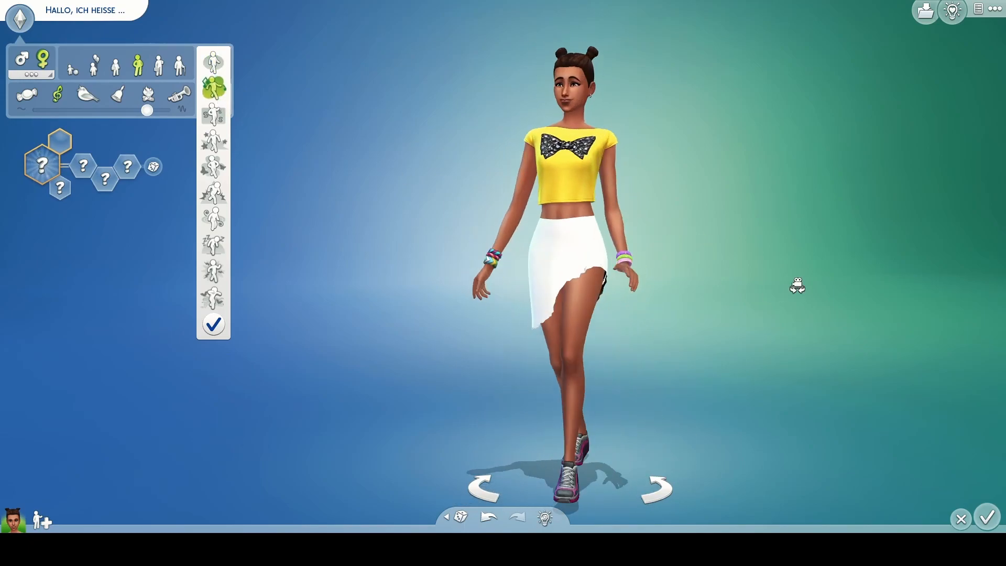
click(213, 115)
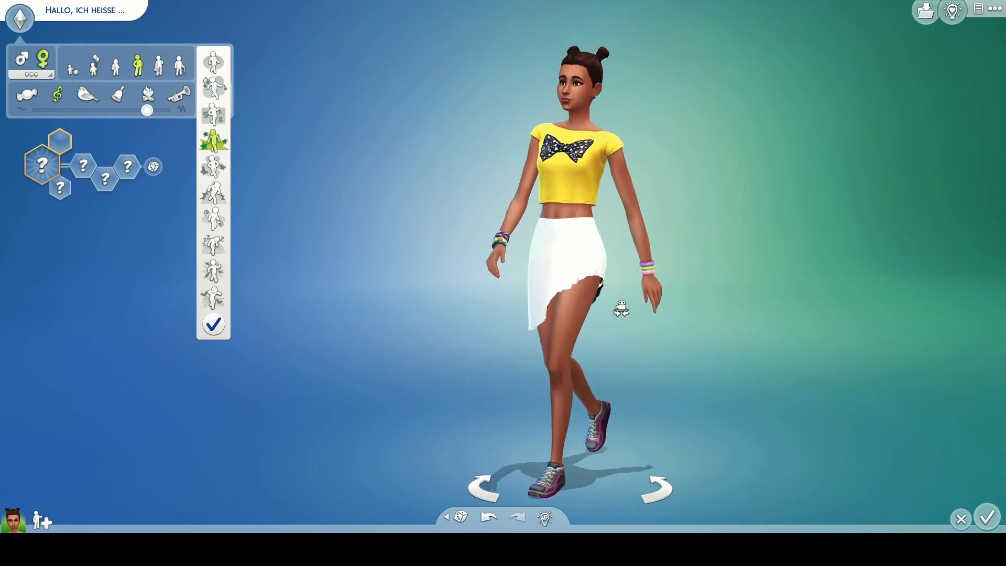
click(214, 168)
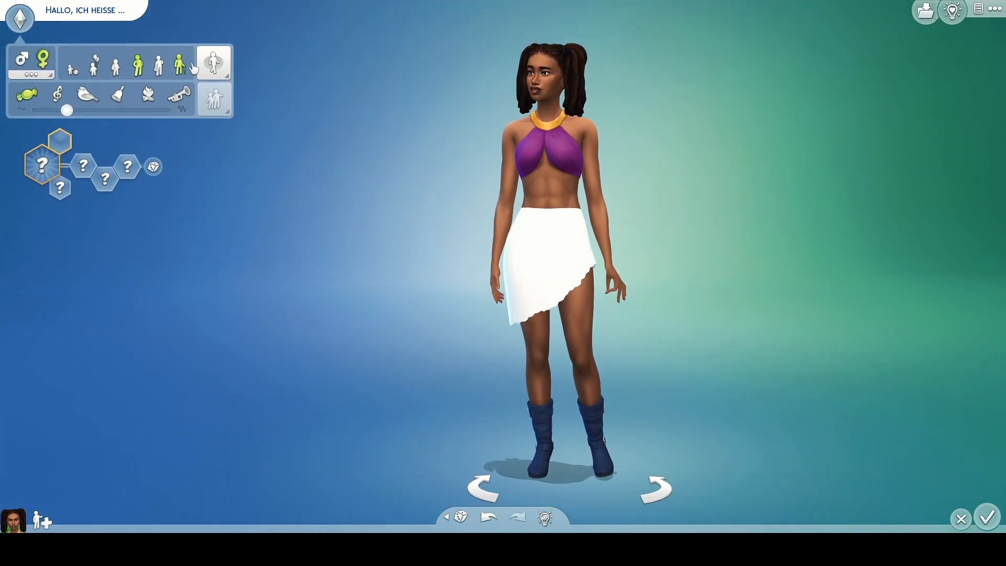
Try dark striped leggings, then black off-shoulder and black jacket tops with the skirt.
click(214, 63)
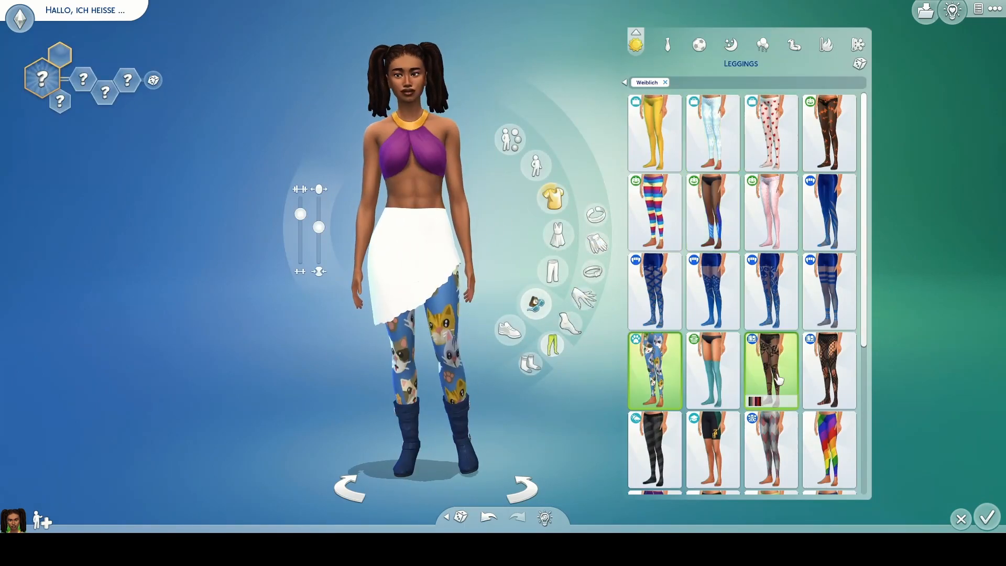
click(655, 450)
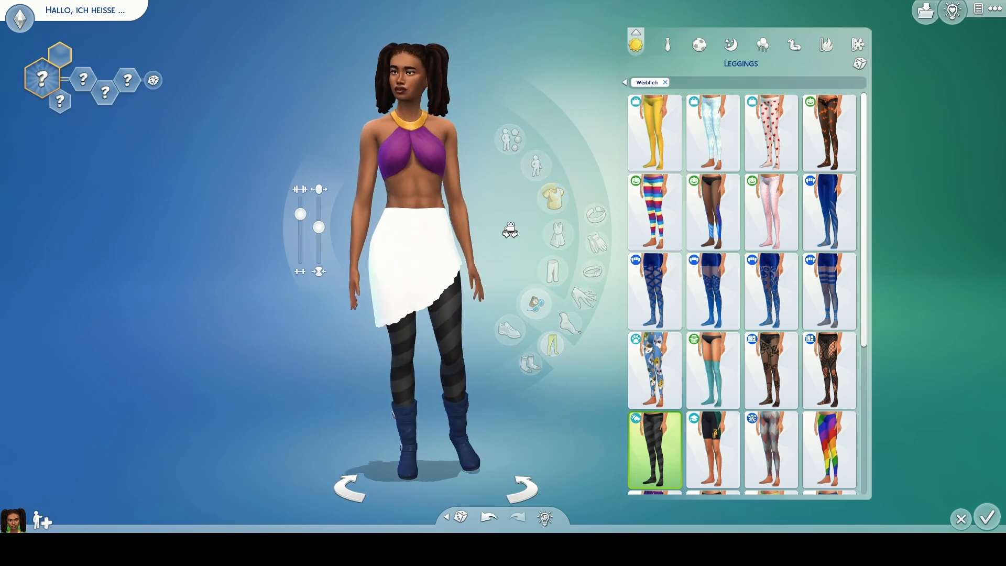
click(551, 199)
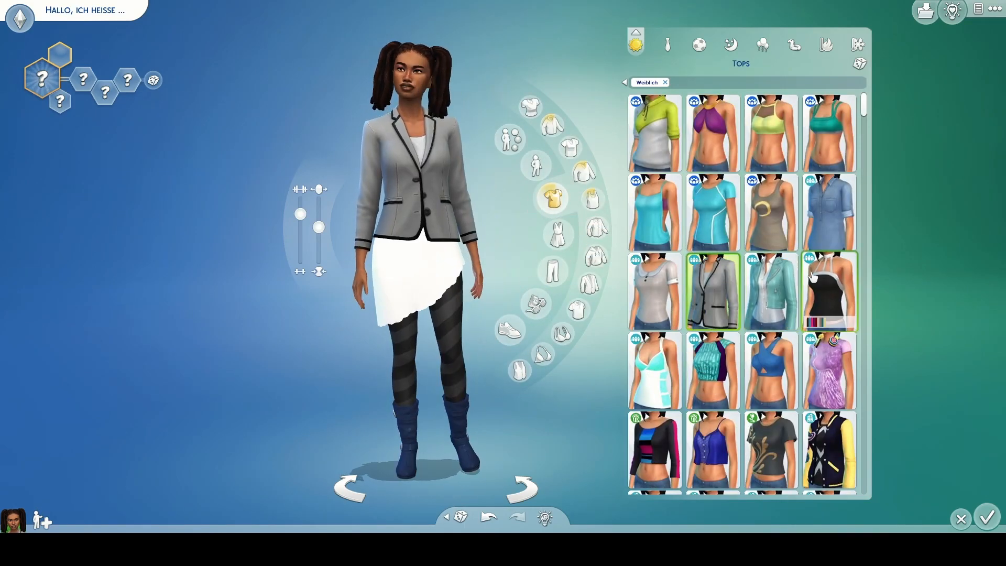
click(509, 329)
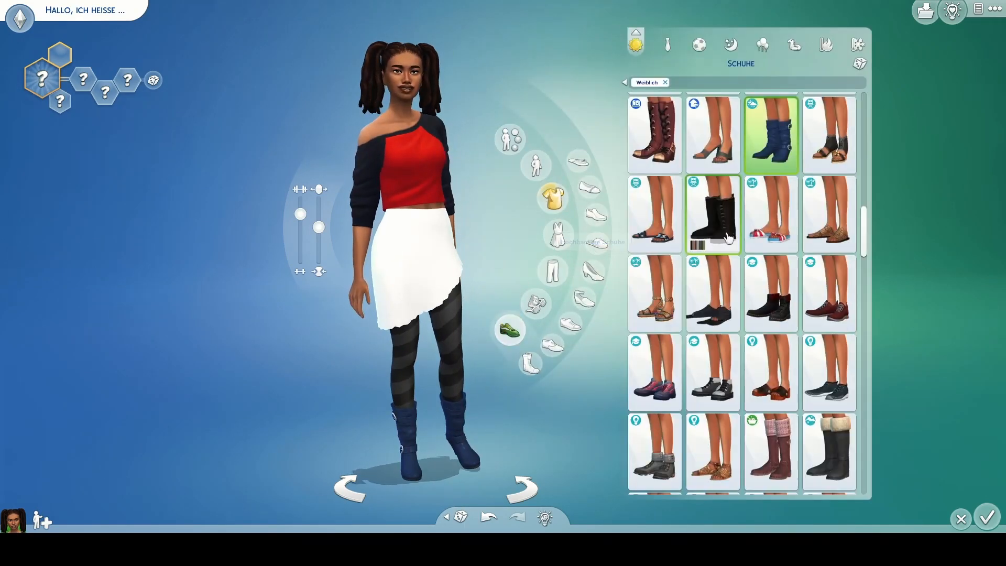
click(551, 197)
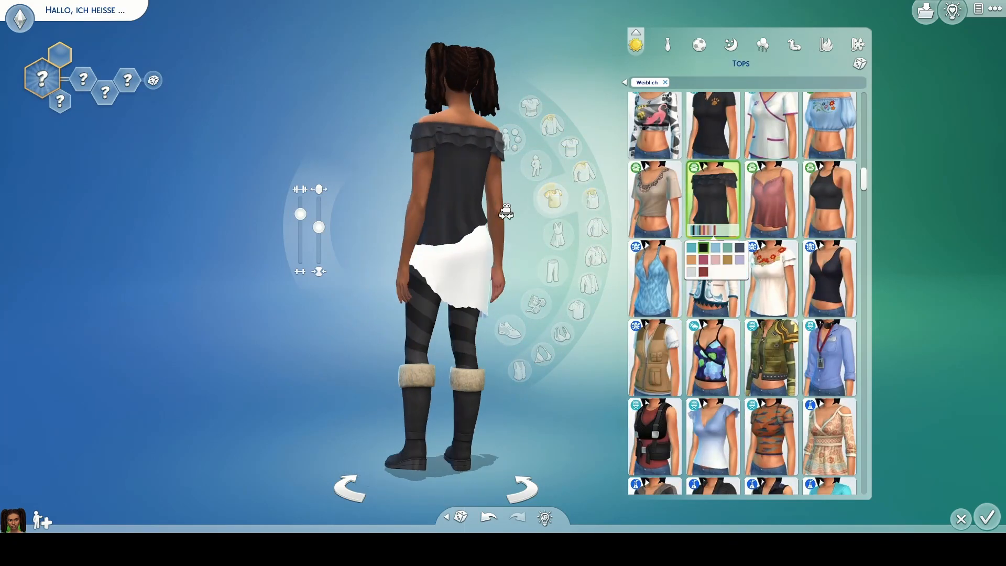
click(829, 220)
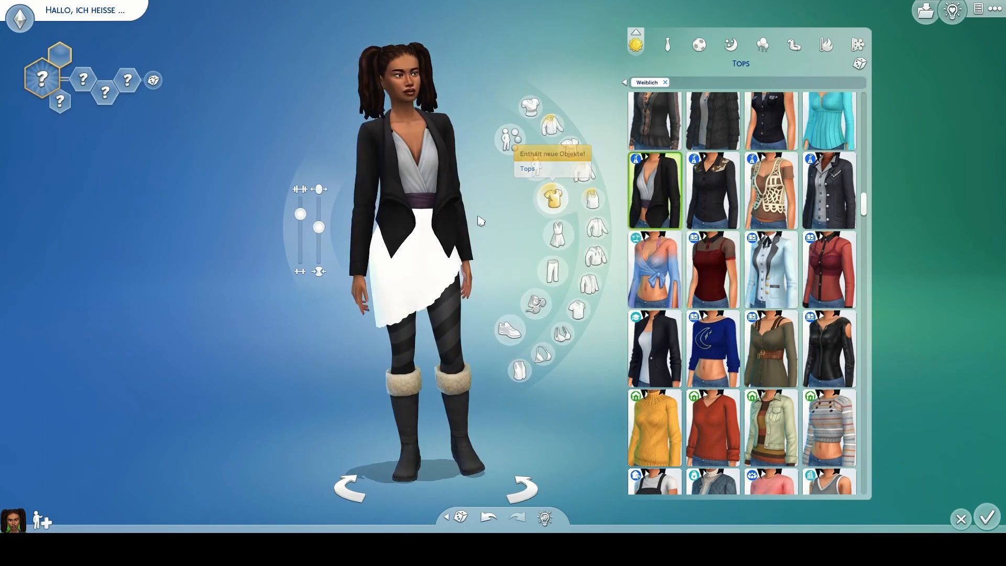
Try the grey jacket, white long-sleeved blouse and short black crop top with the skirt.
click(654, 190)
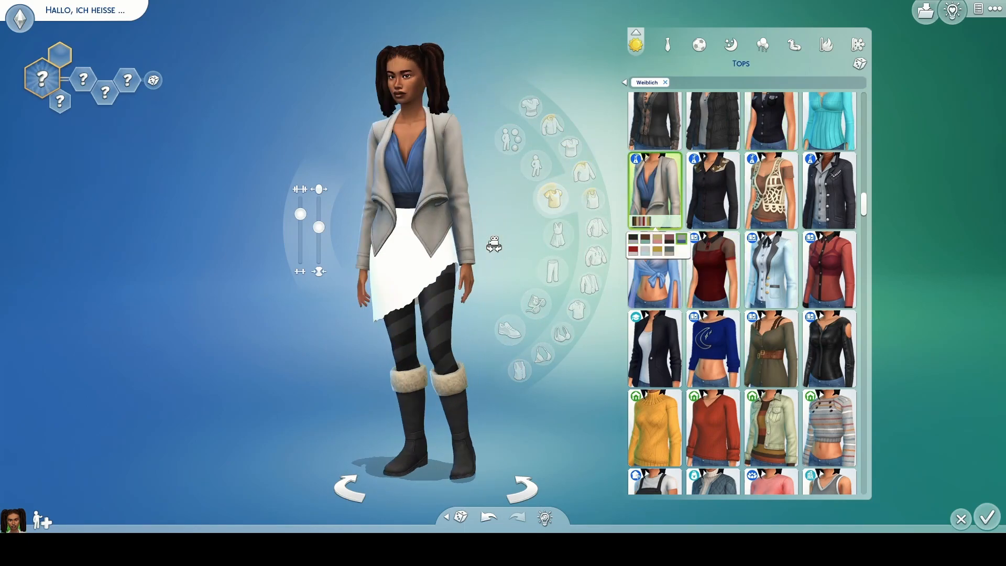
click(653, 348)
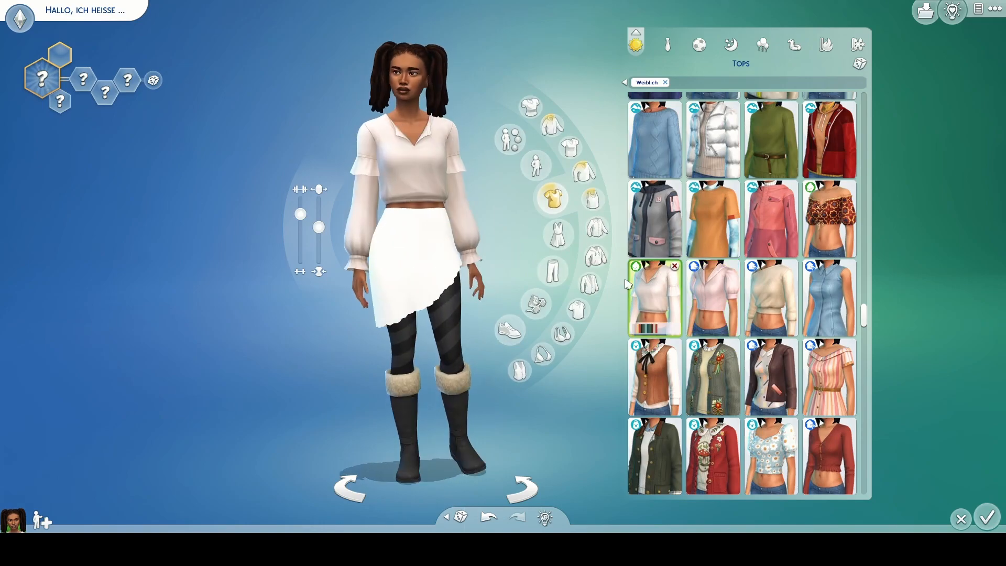
click(771, 340)
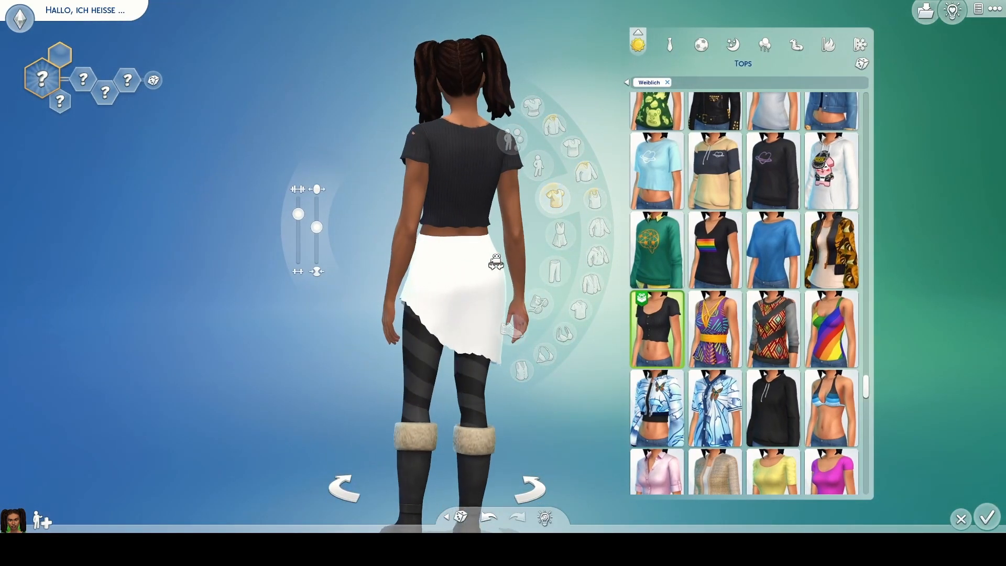
click(656, 329)
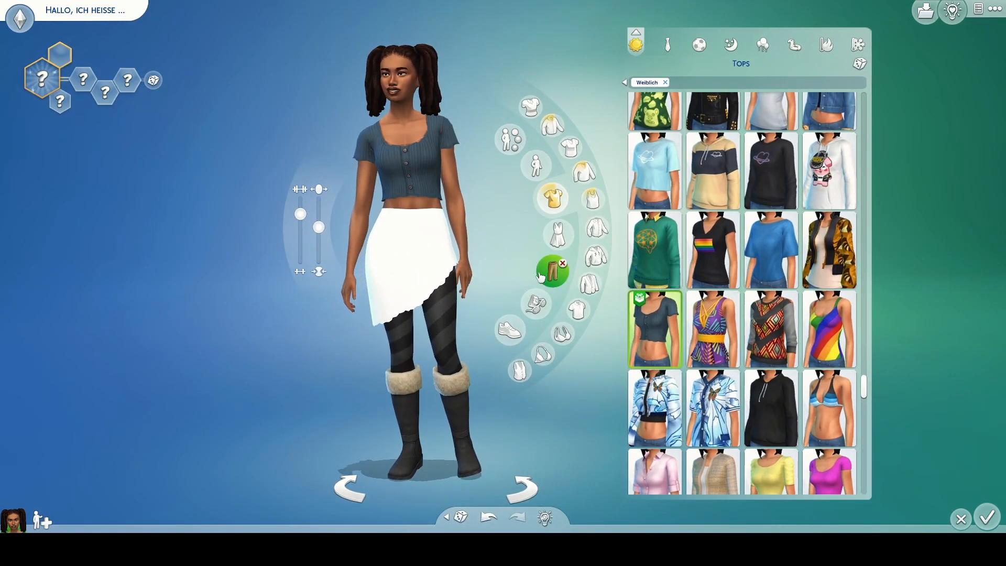
Try the purple shorts, then put the white asymmetric skirt back on and view the outfit.
click(553, 271)
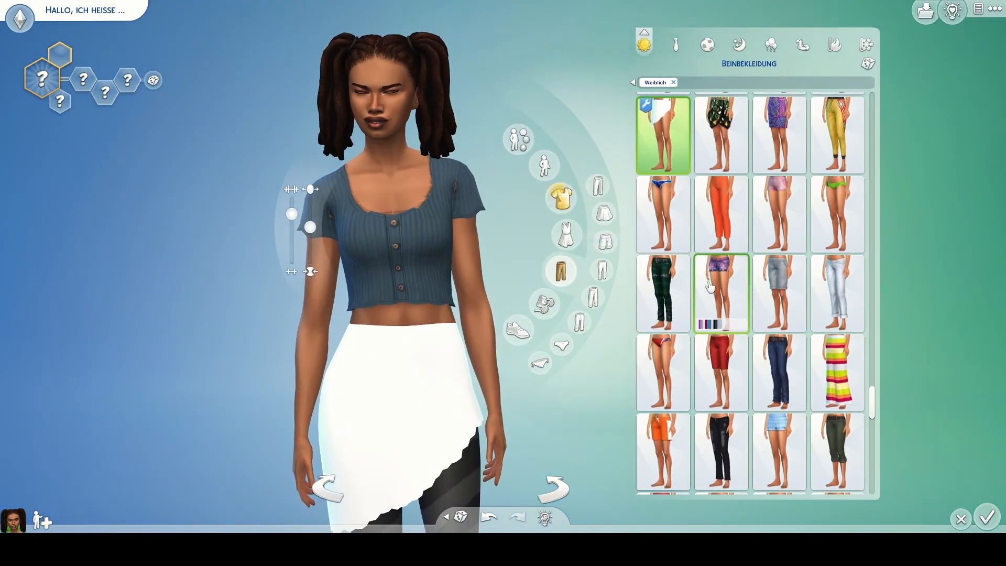
click(720, 294)
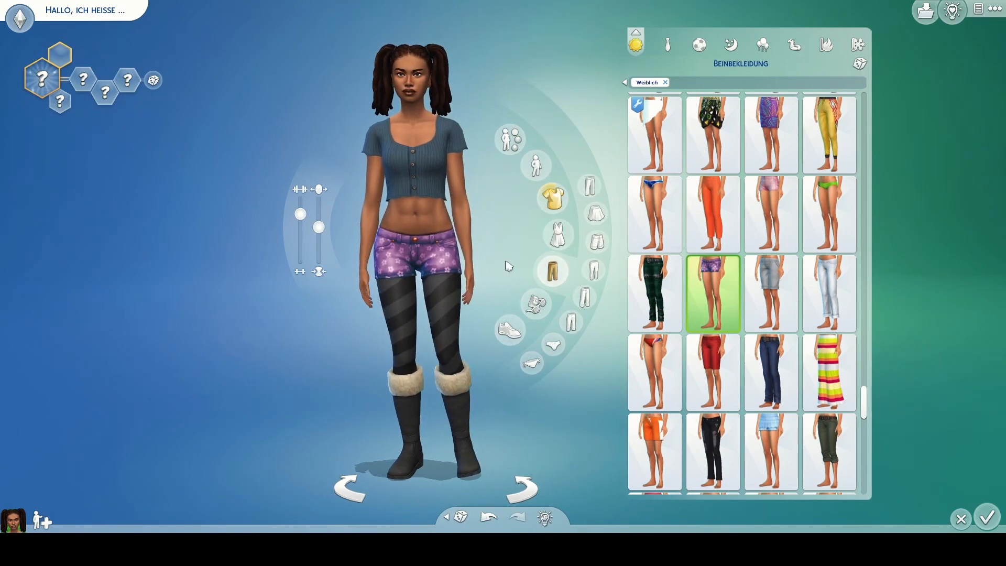
click(654, 136)
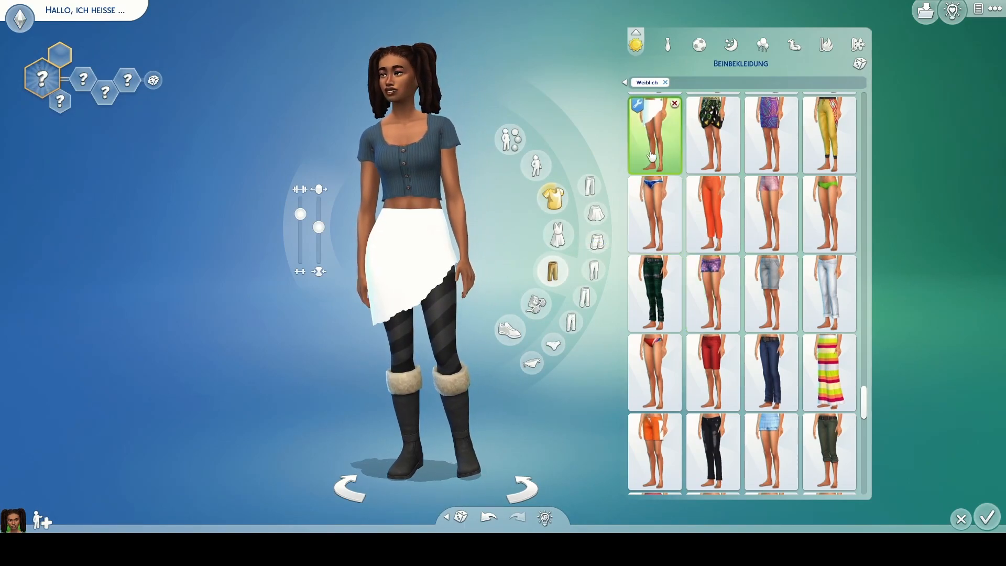
click(711, 293)
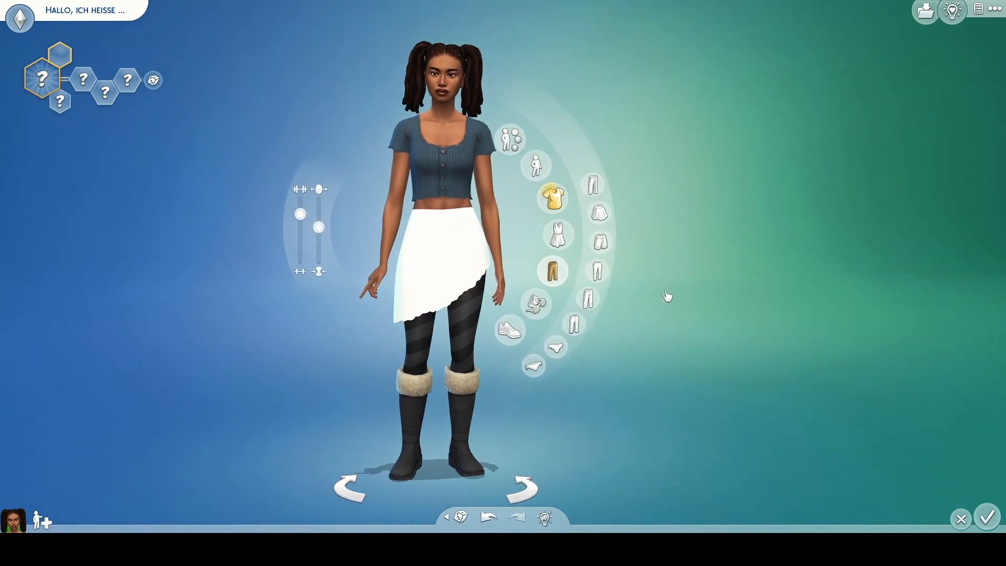
Try the purple patterned top, blue crop top and pink button-up shirt with the skirt.
click(552, 195)
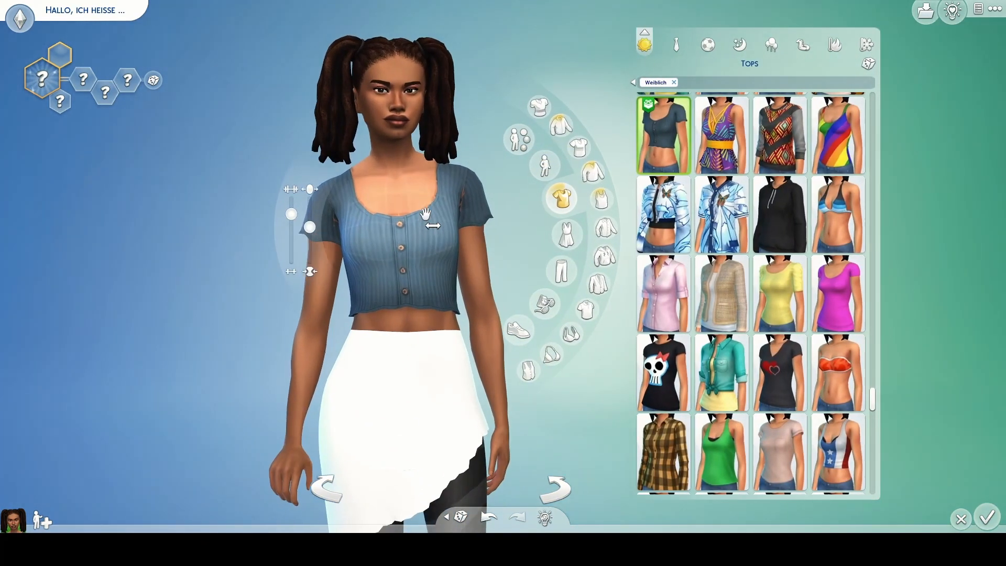
click(721, 134)
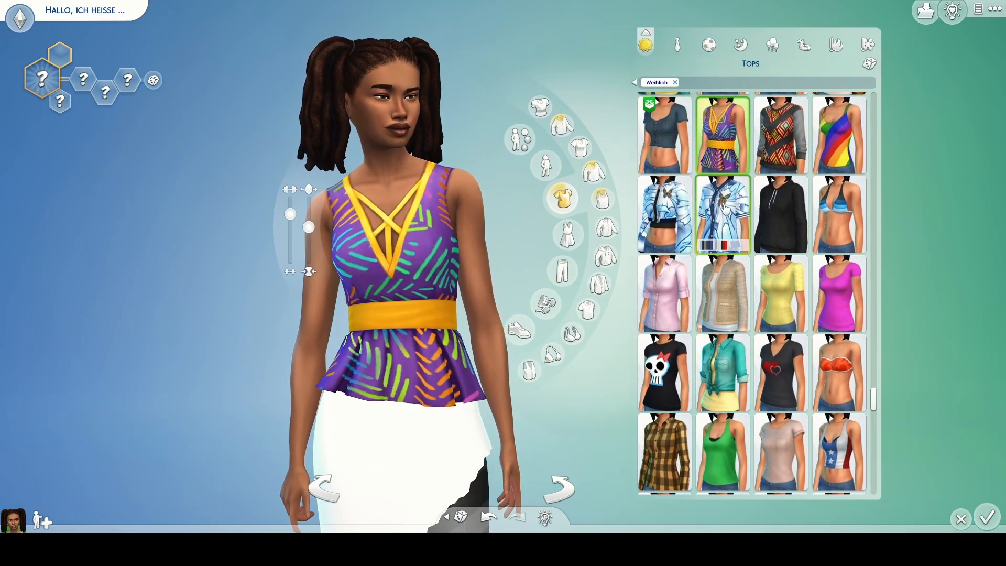
click(663, 133)
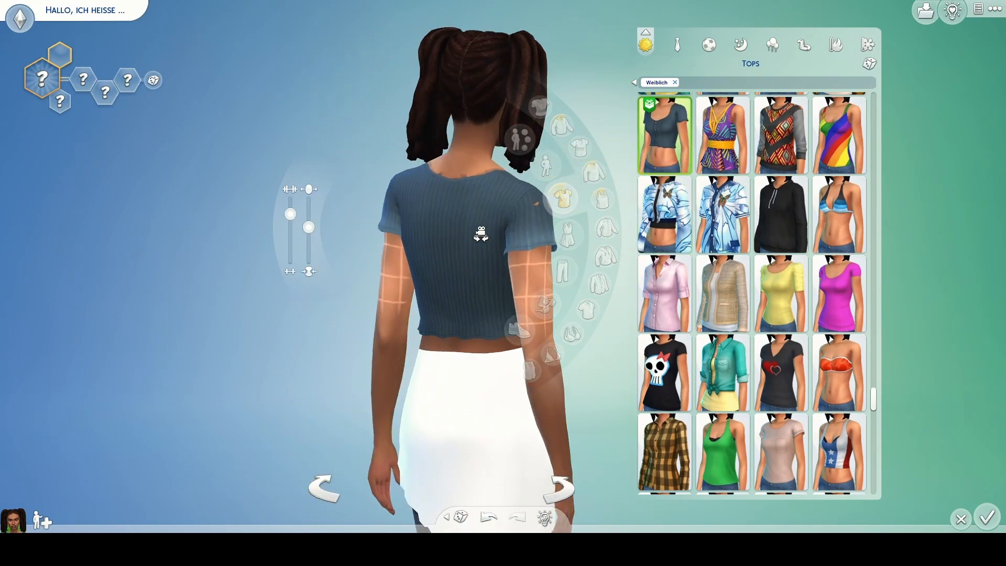
click(663, 293)
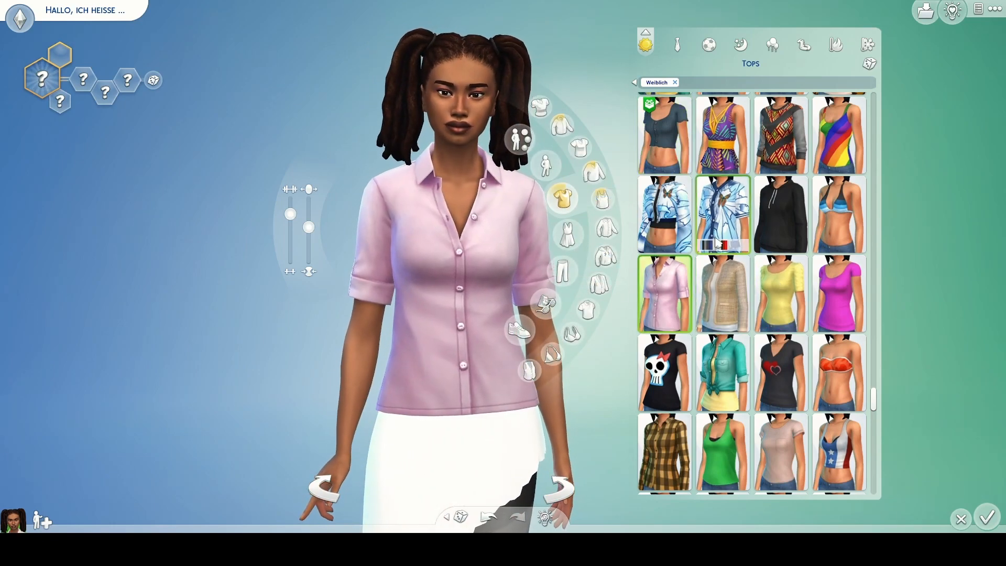
click(838, 214)
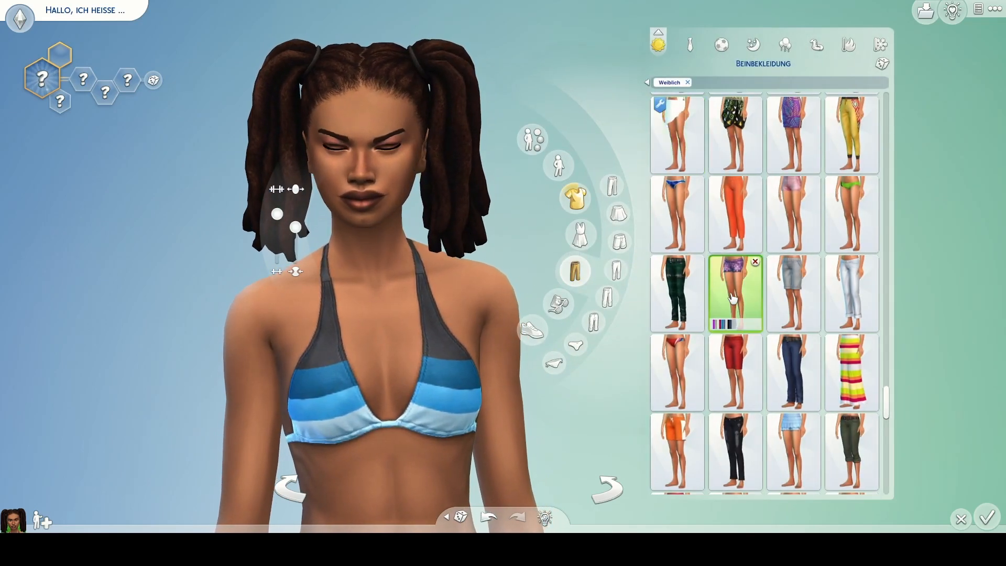
Dress the sim in the black-and-white halter top and orange trousers.
click(574, 198)
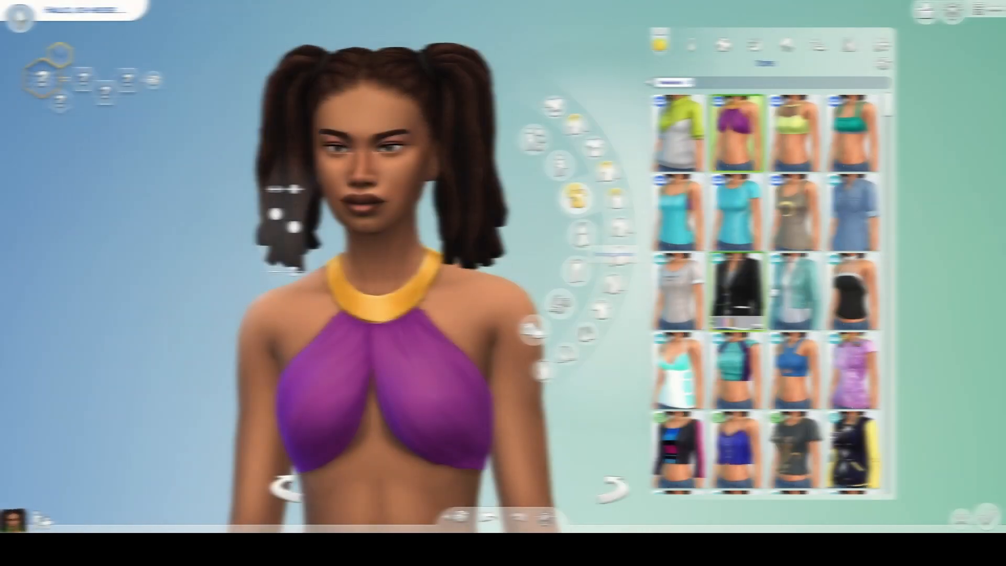
click(794, 212)
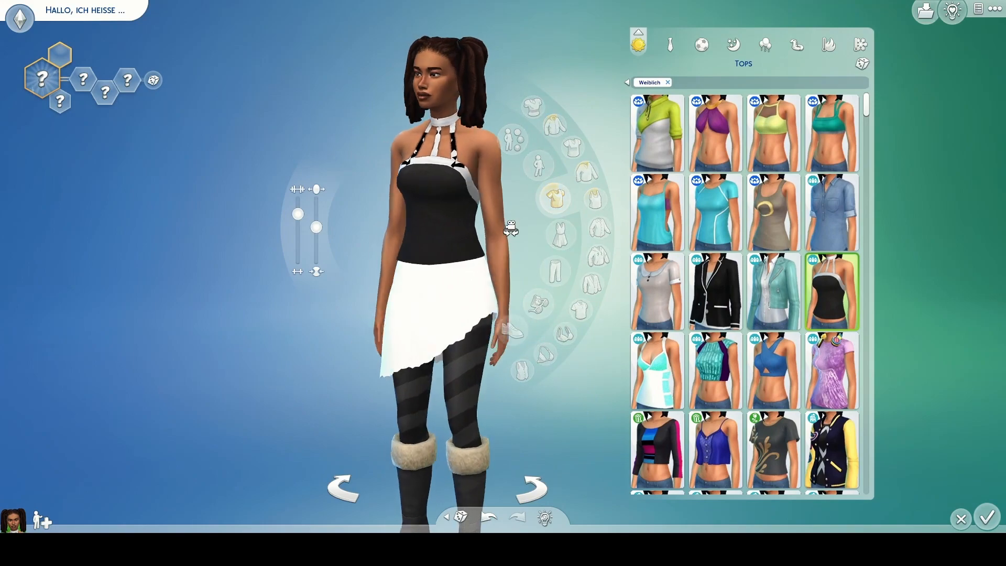
click(553, 266)
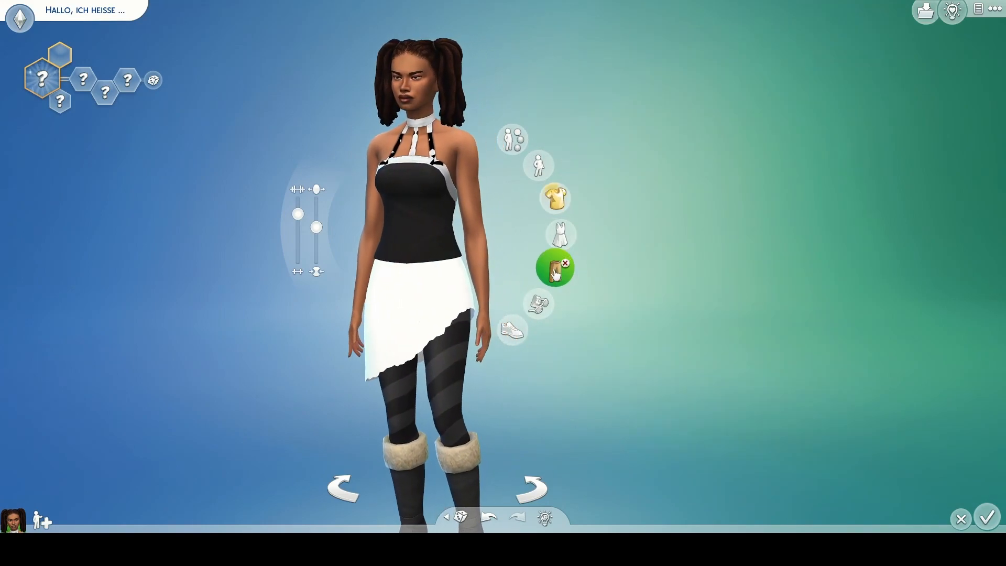
click(555, 272)
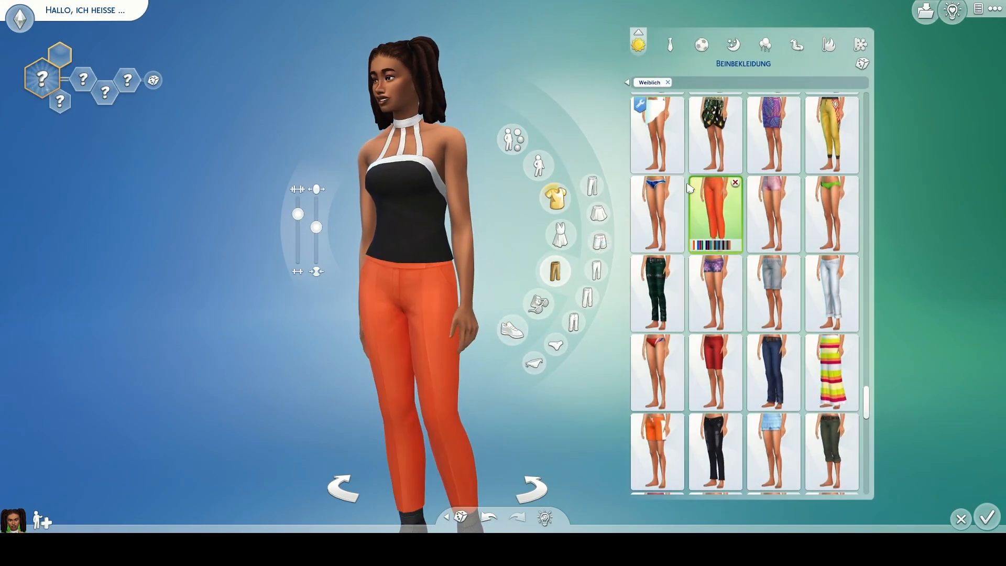
click(657, 134)
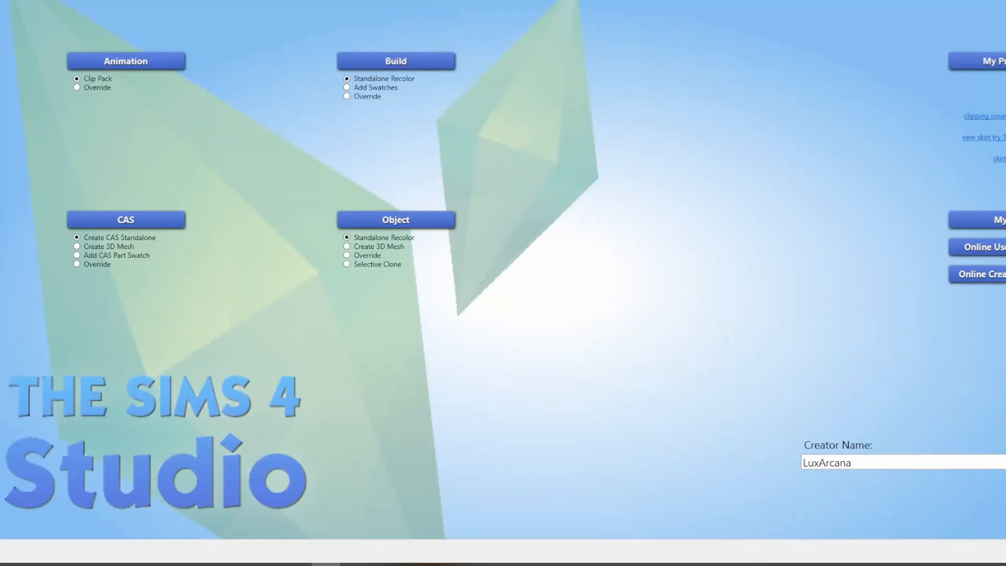
mouse_move(573, 369)
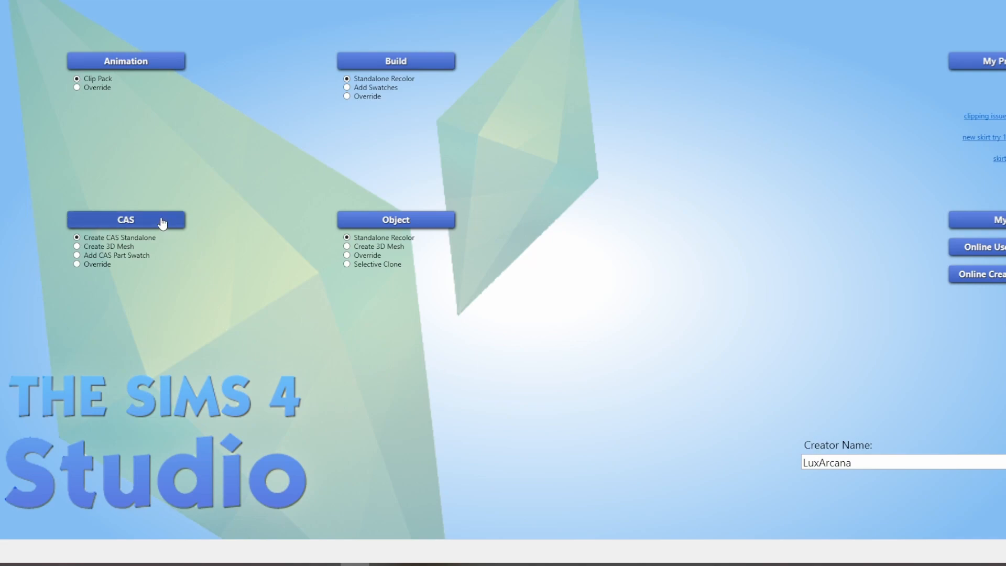
Start a new Create CAS Standalone project in Sims 4 Studio.
click(126, 220)
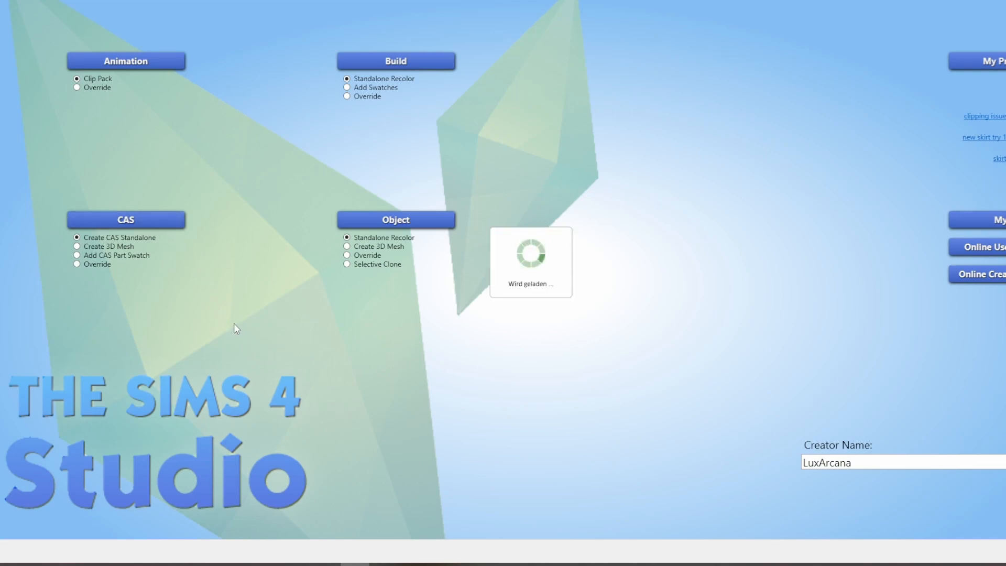
mouse_move(162, 266)
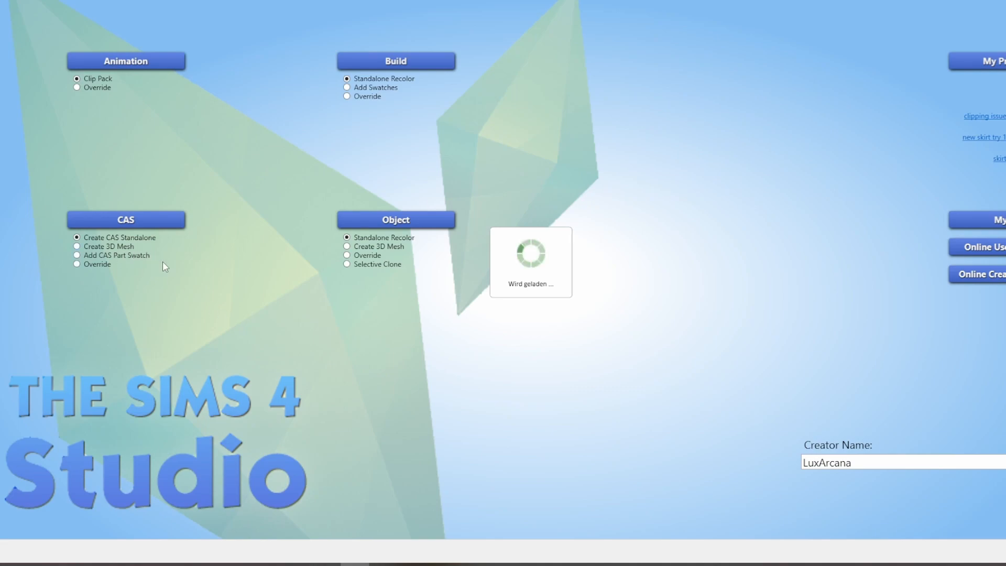
mouse_move(480, 384)
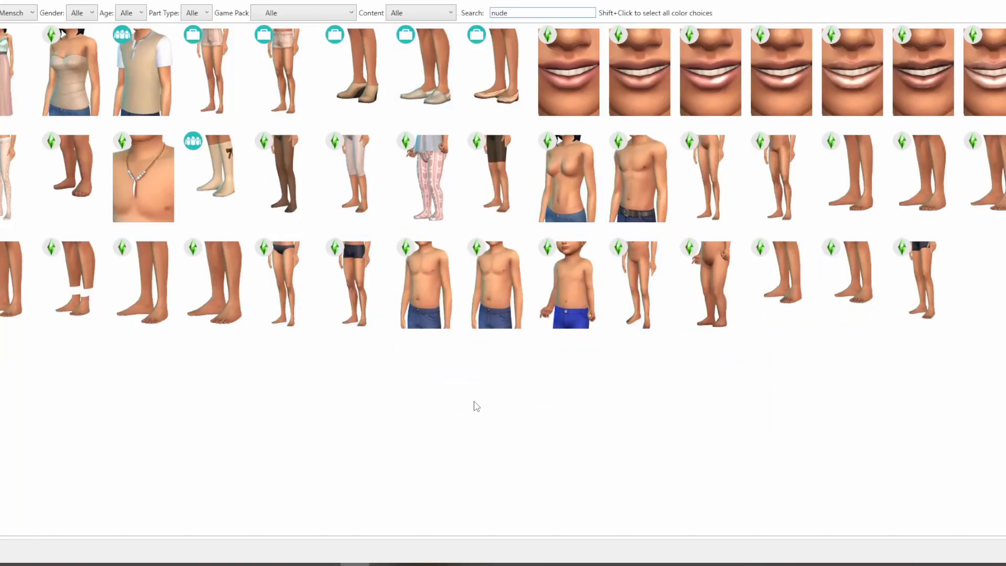
Filter to female items, pick the bare-legs bottom as base, and dismiss the save prompt.
click(216, 183)
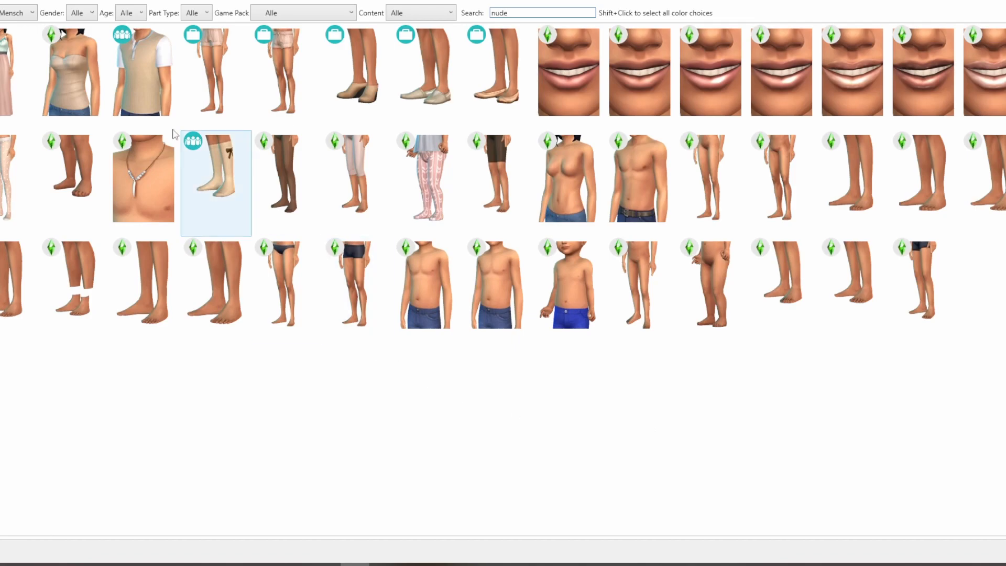
click(80, 12)
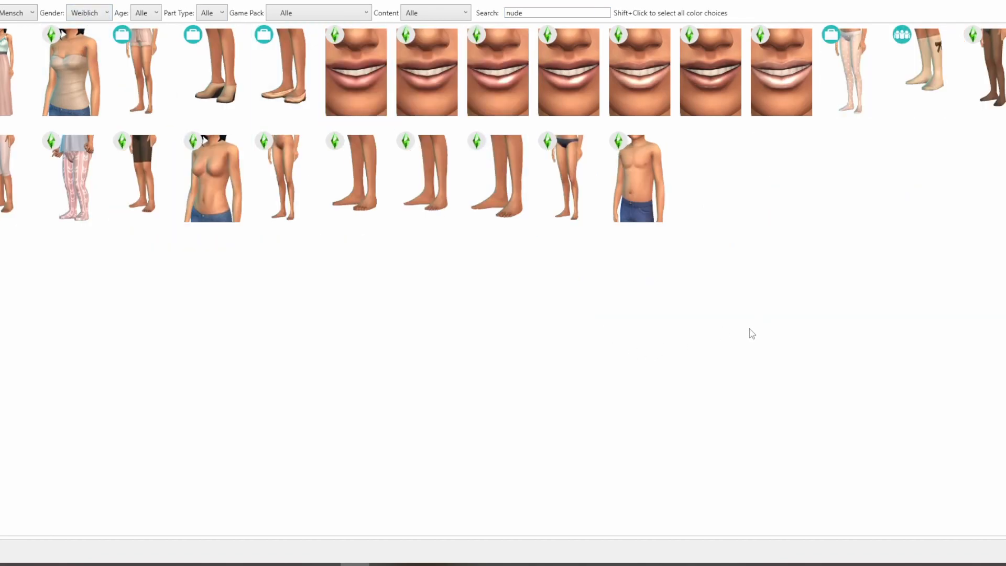
click(286, 182)
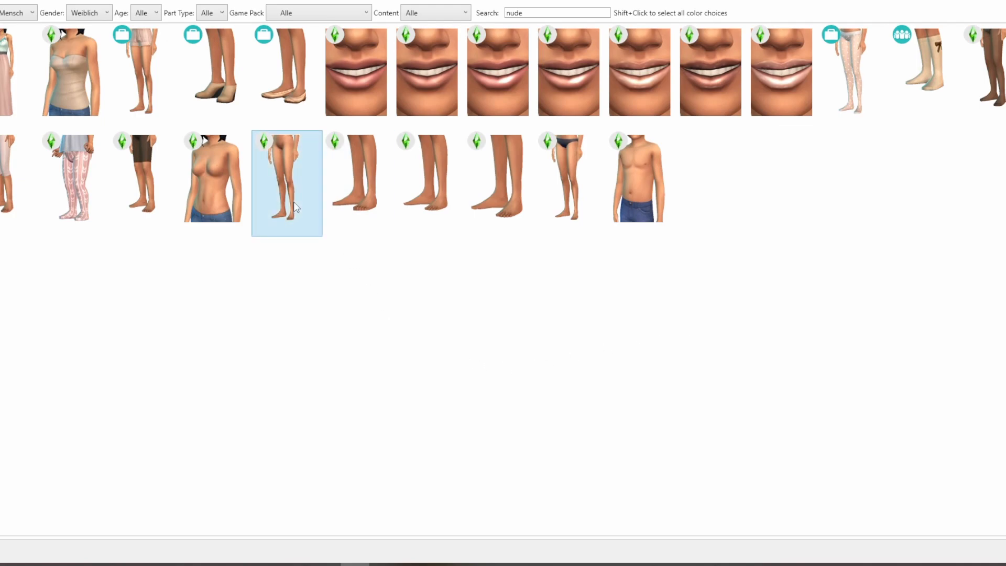
mouse_move(439, 295)
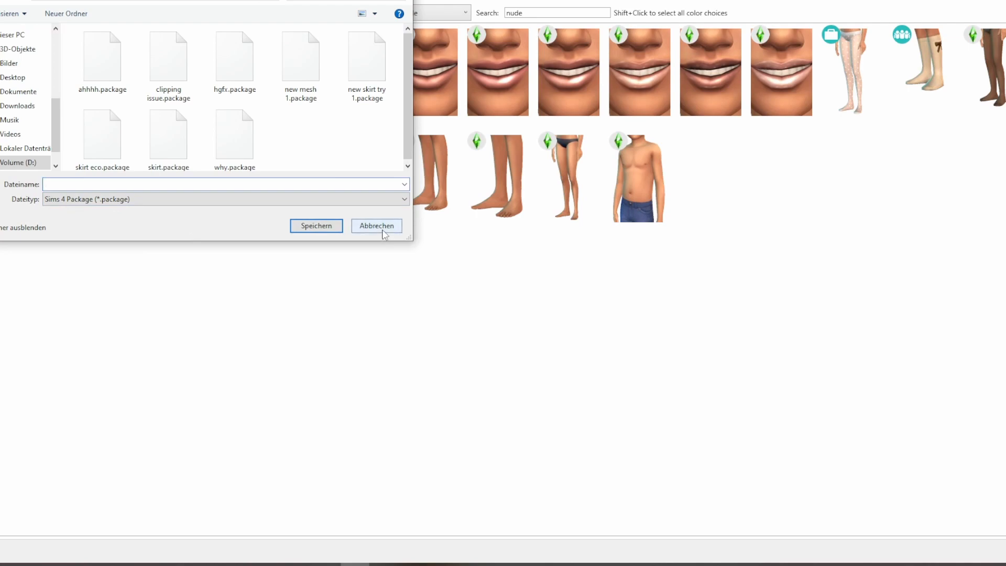
click(376, 226)
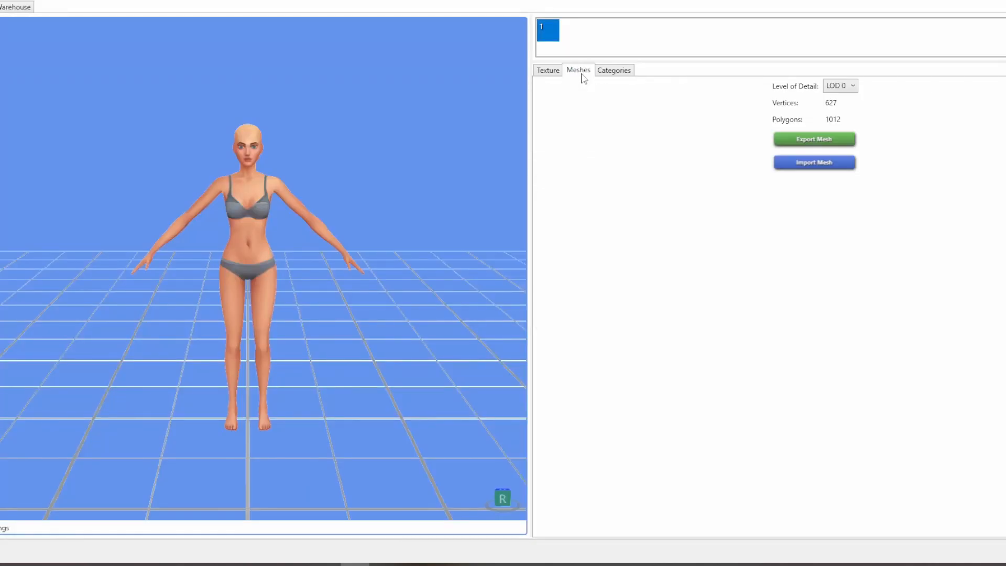
mouse_move(590, 340)
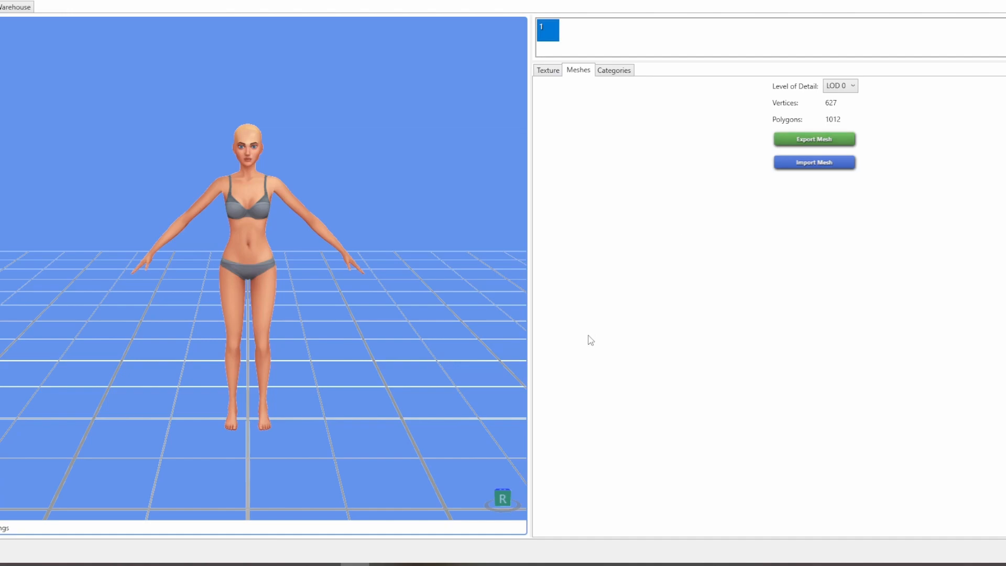
mouse_move(421, 224)
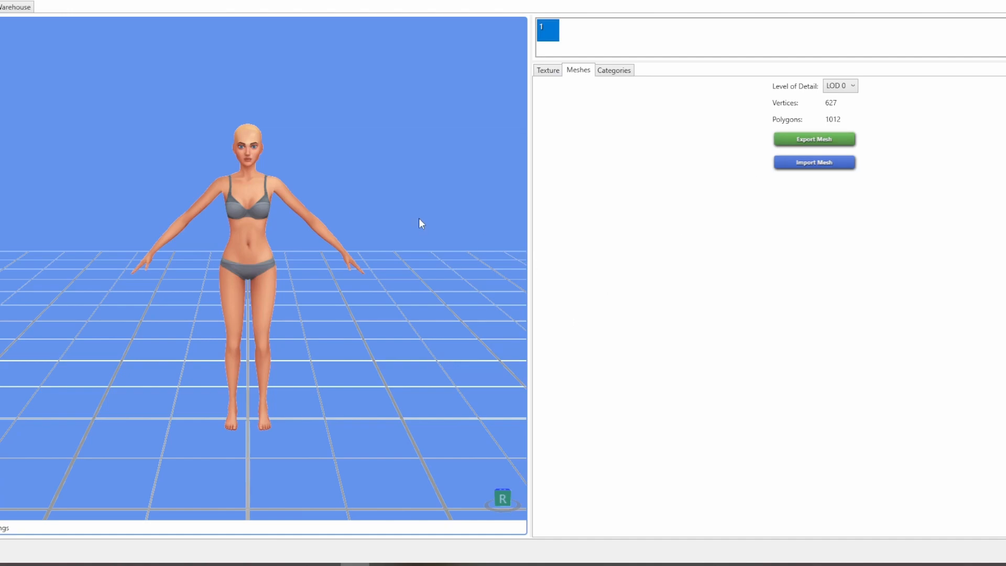
mouse_move(608, 308)
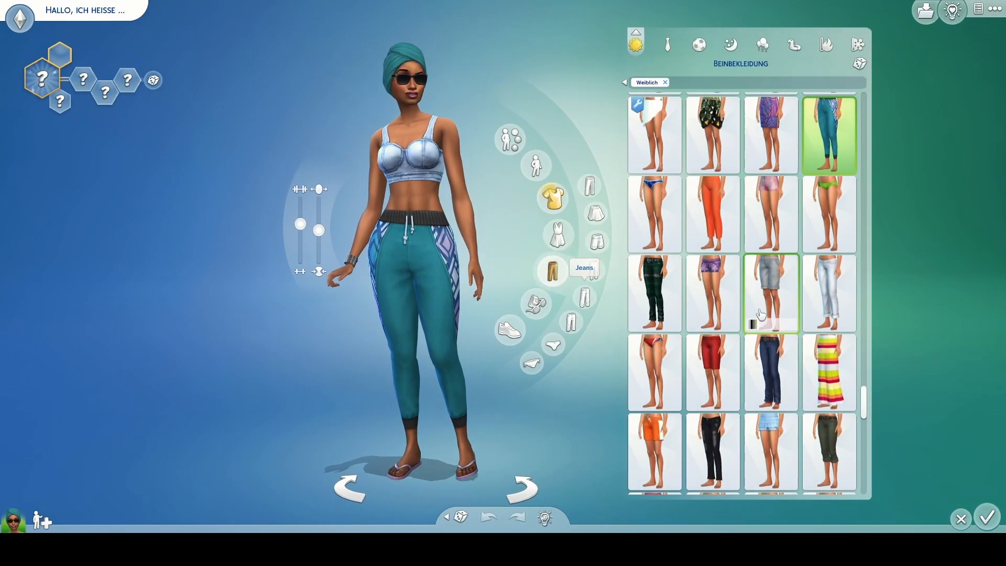
Dress the Sim in the white skirt outfit and scroll through the Tops catalogue.
click(653, 135)
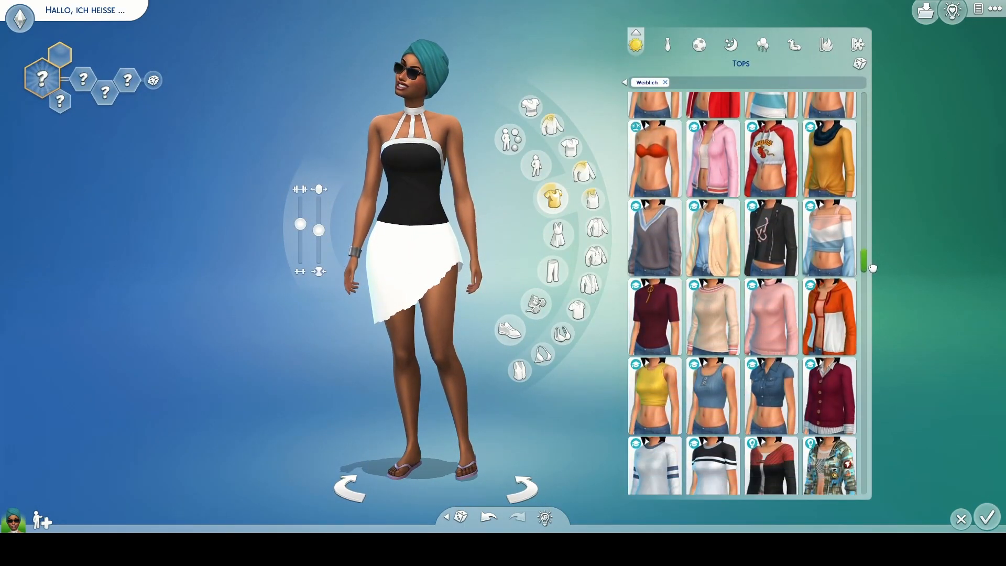
scroll(down, 3)
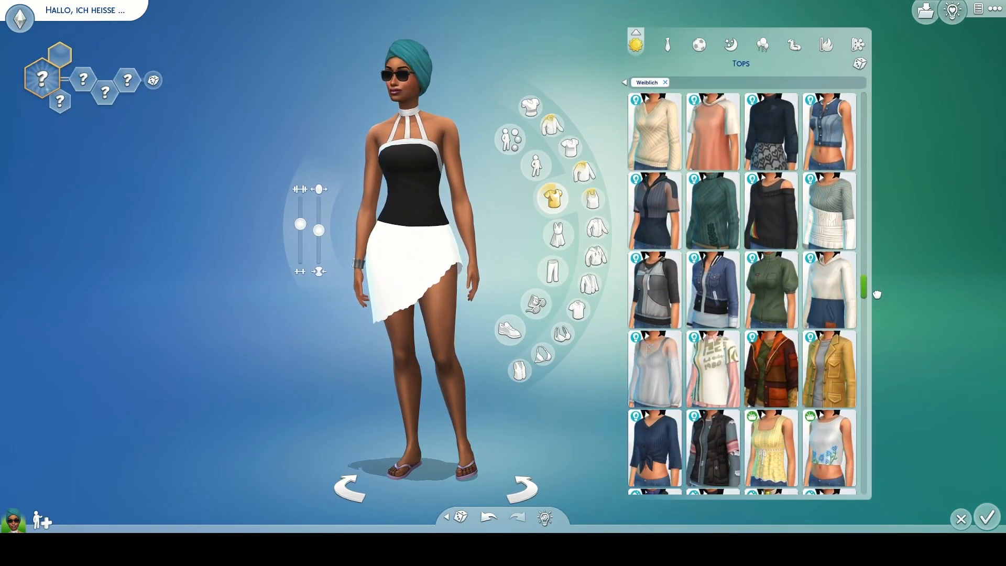
scroll(down, 3)
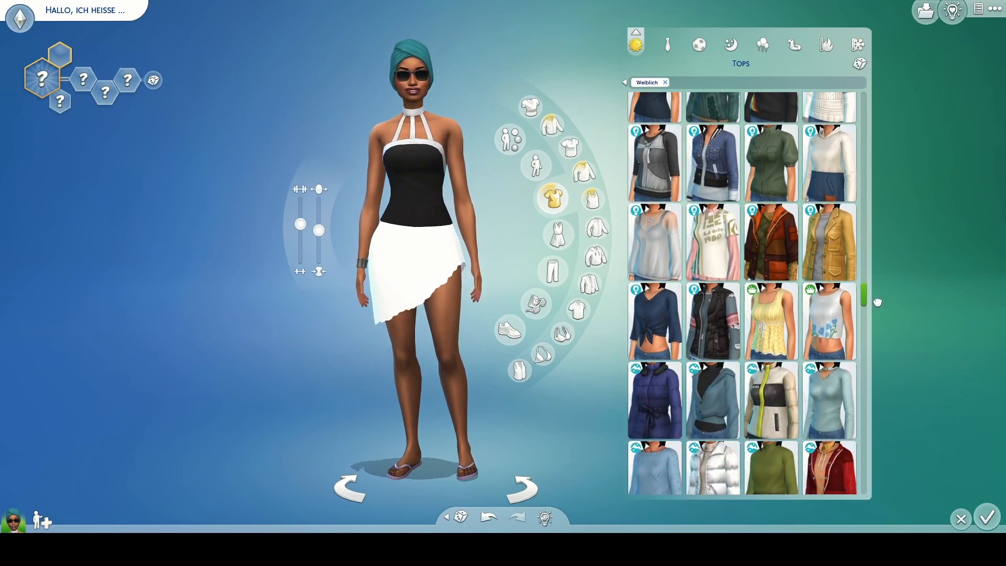
scroll(down, 3)
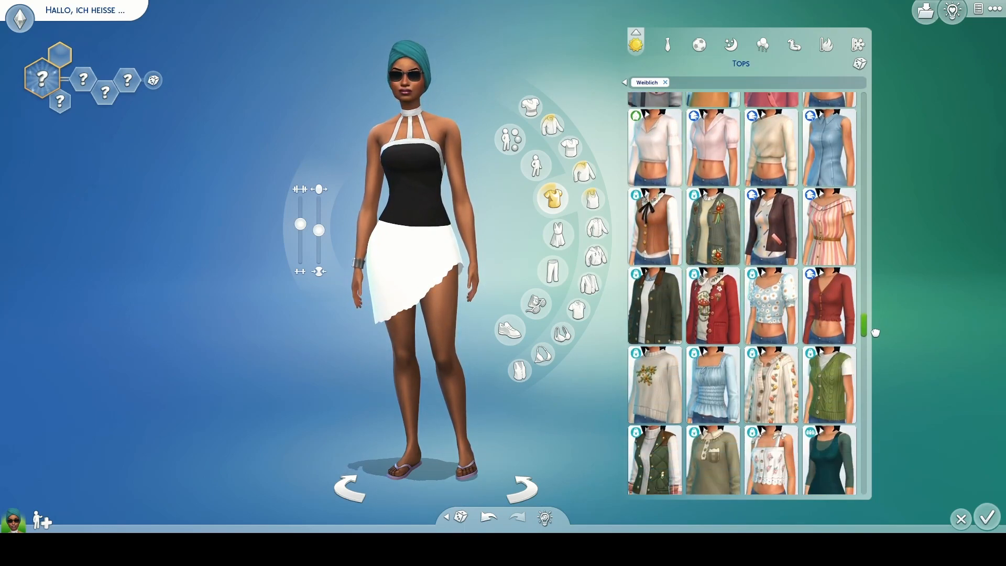
scroll(down, 3)
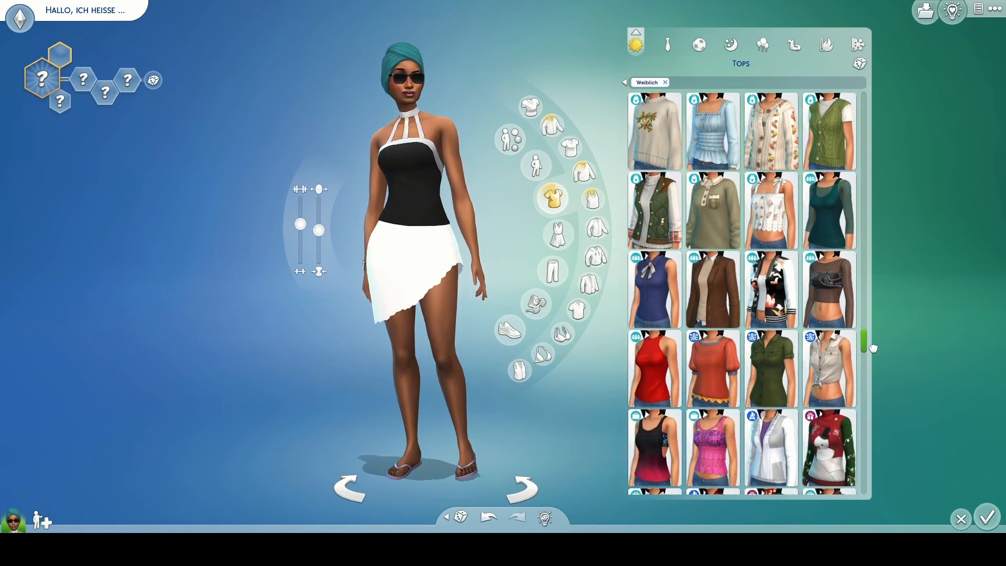
scroll(down, 3)
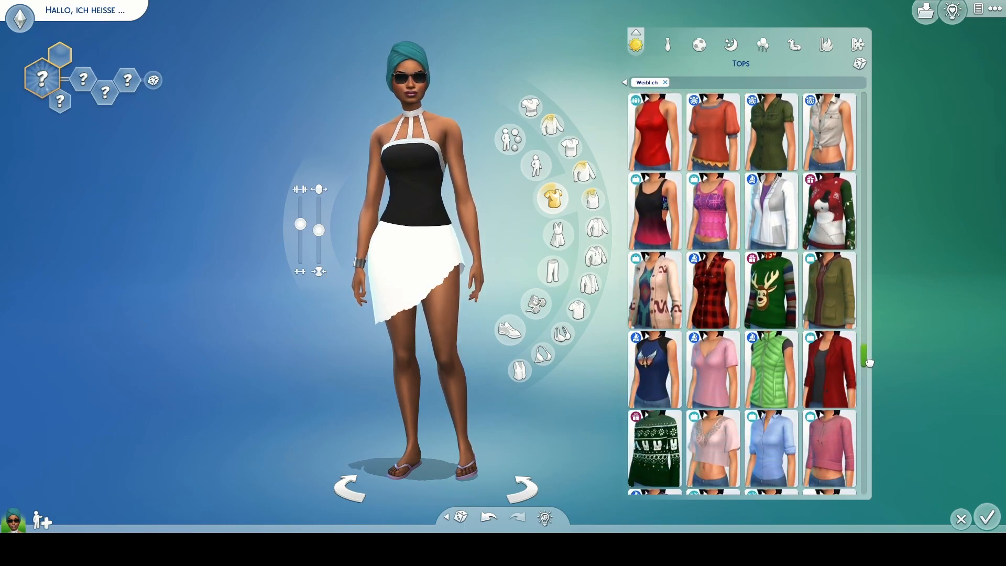
scroll(down, 3)
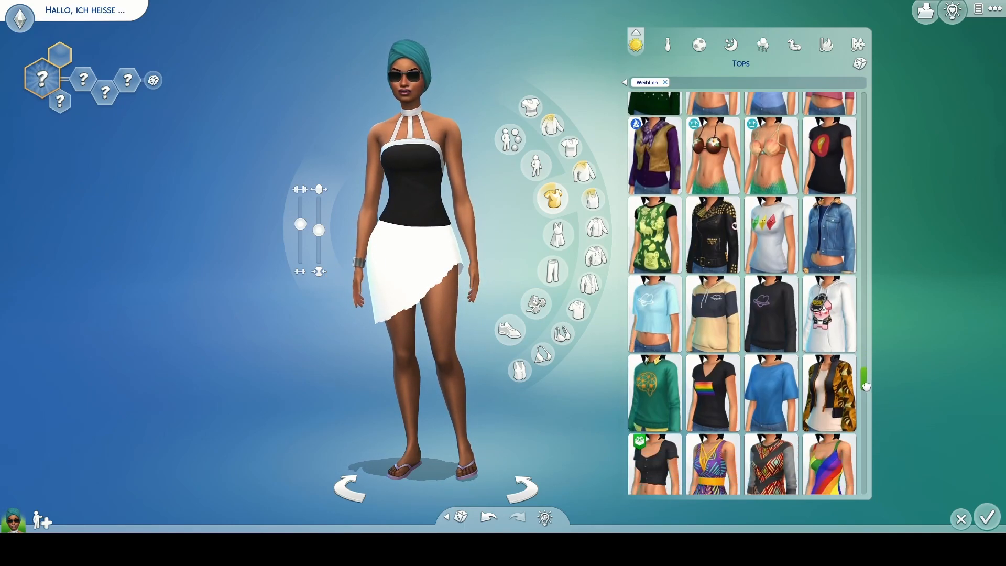
scroll(down, 3)
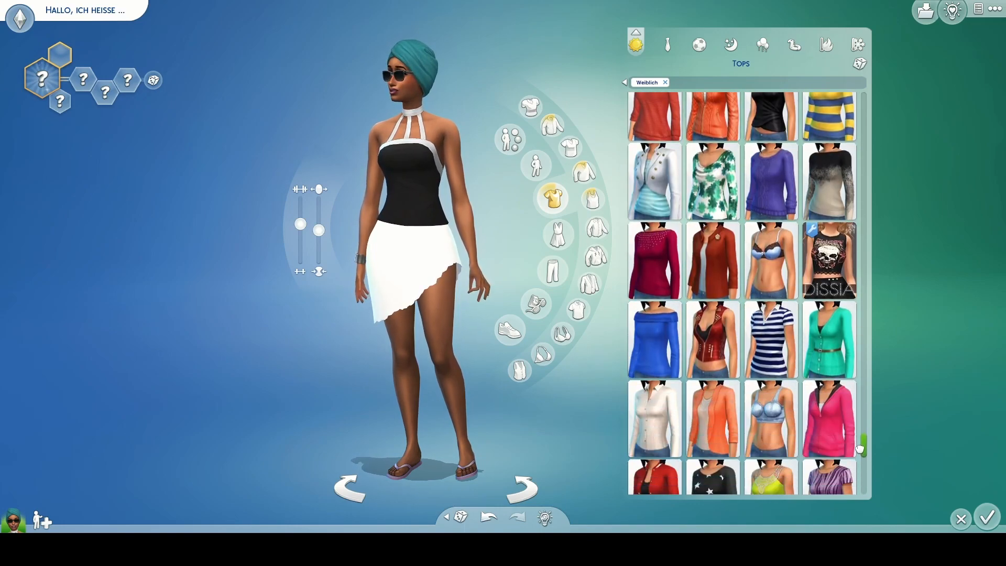
scroll(down, 3)
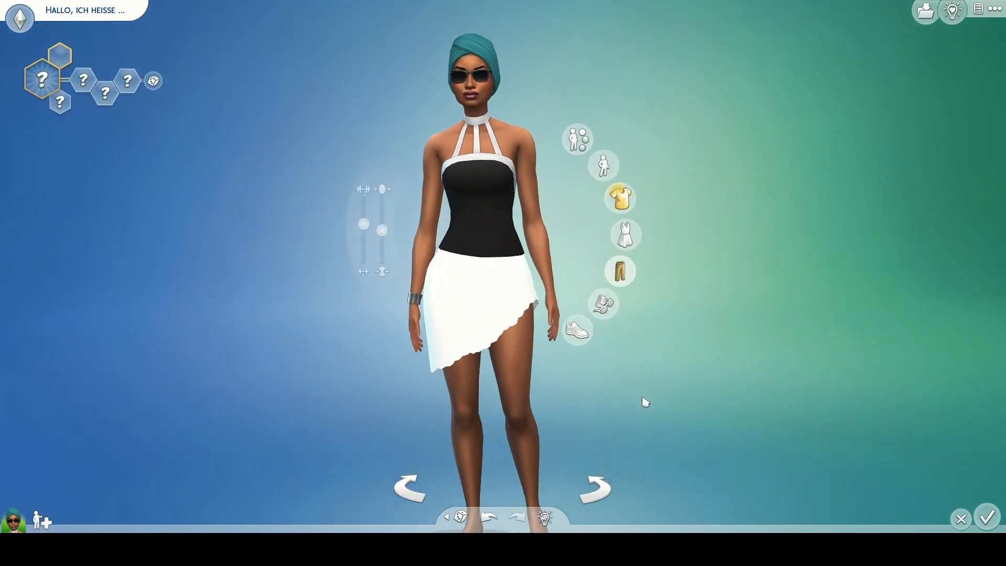
Try the blue denim skirt over jeans, then switch the Sim back to the white skirt.
click(619, 270)
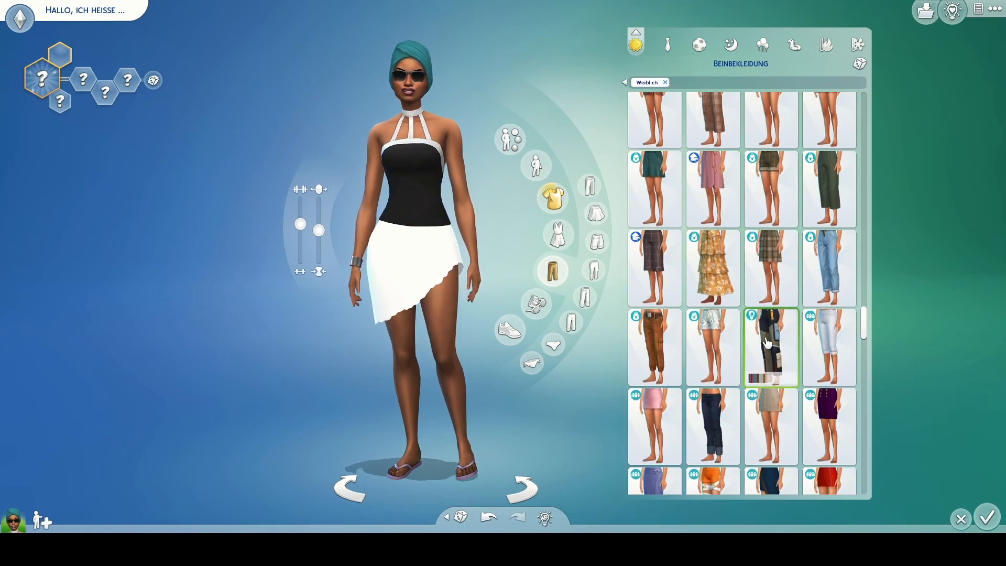
scroll(up, 3)
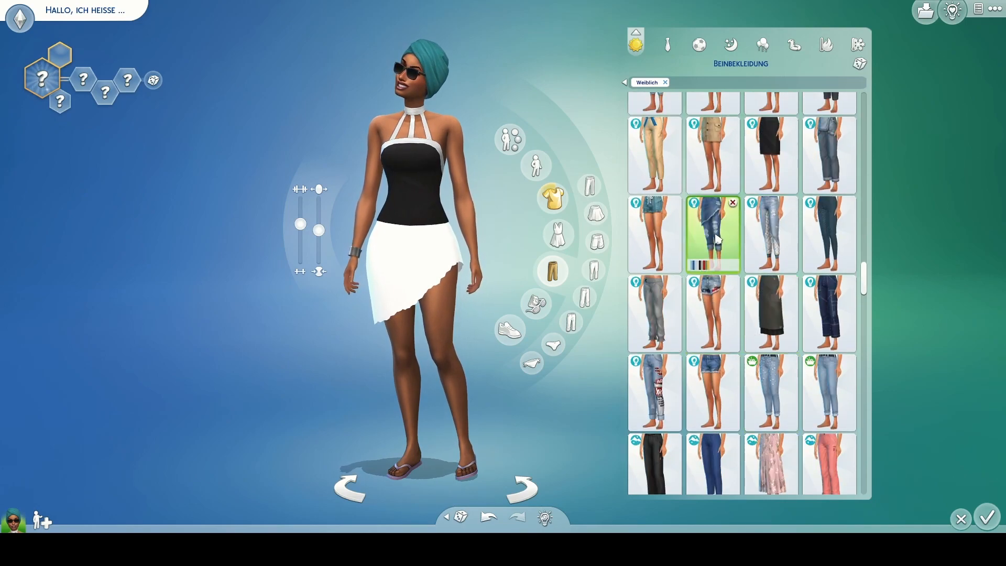
click(654, 312)
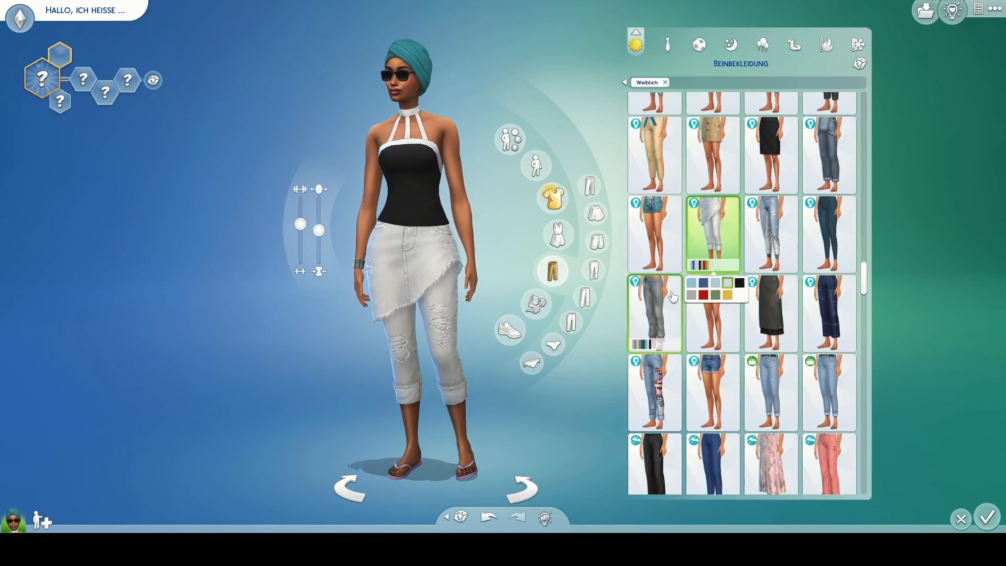
click(654, 313)
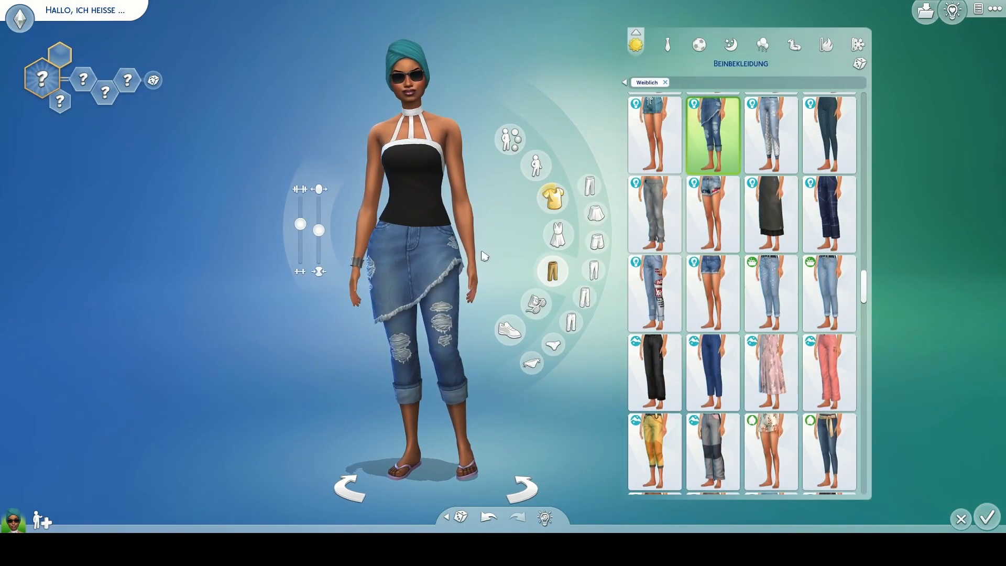
scroll(down, 3)
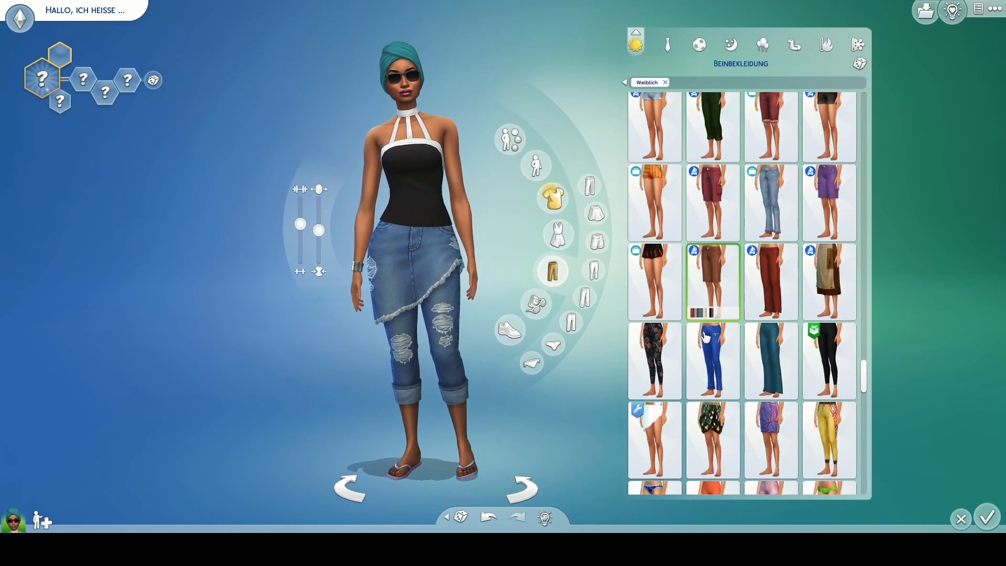
click(654, 324)
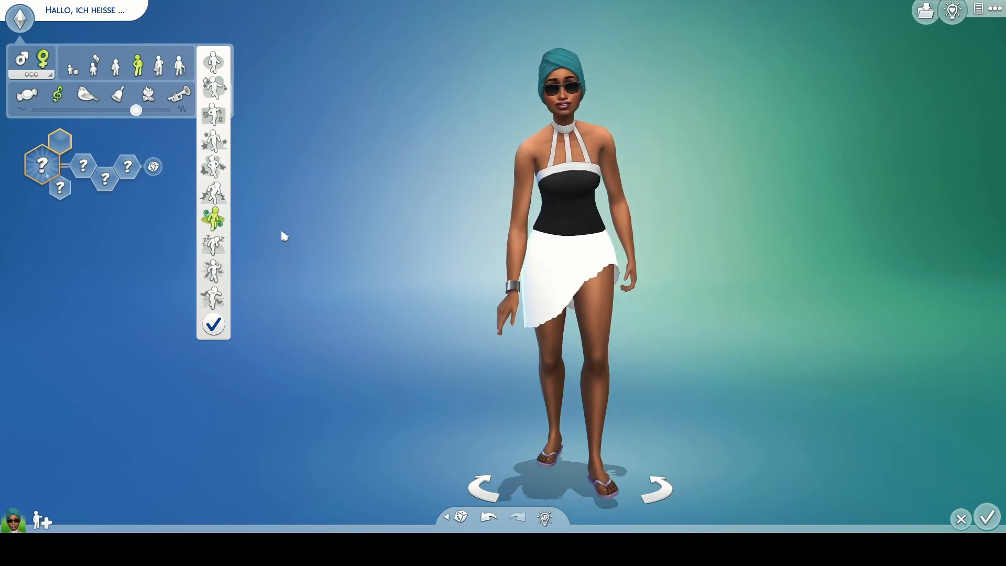
Preview the white asymmetric skirt across four walk styles, including a dramatic one and the default.
click(213, 269)
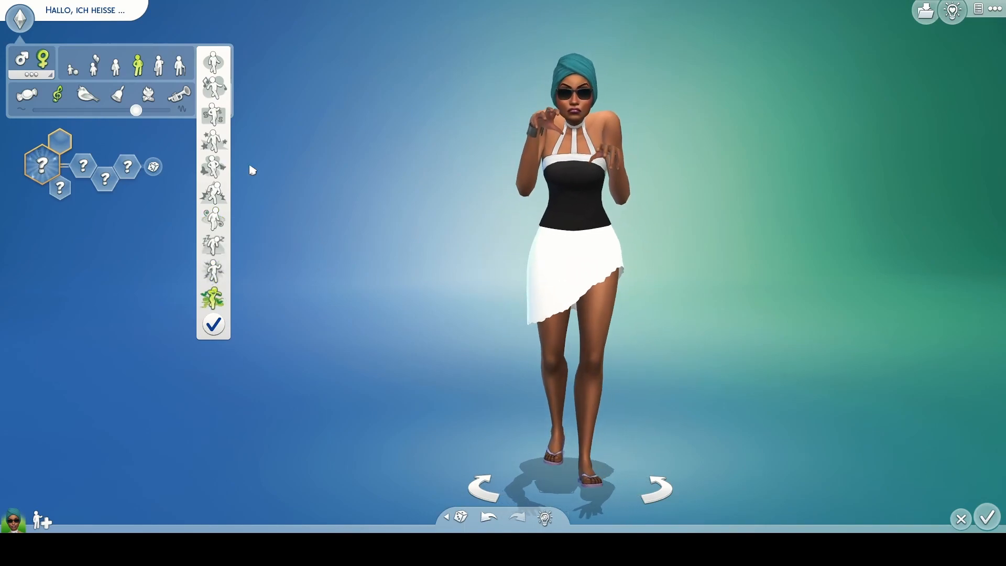
click(213, 100)
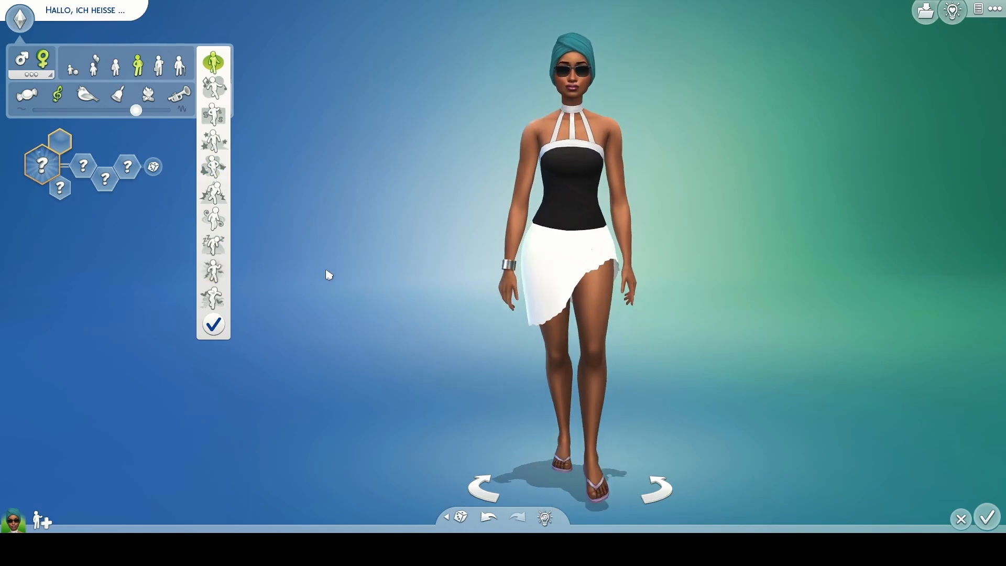
click(214, 215)
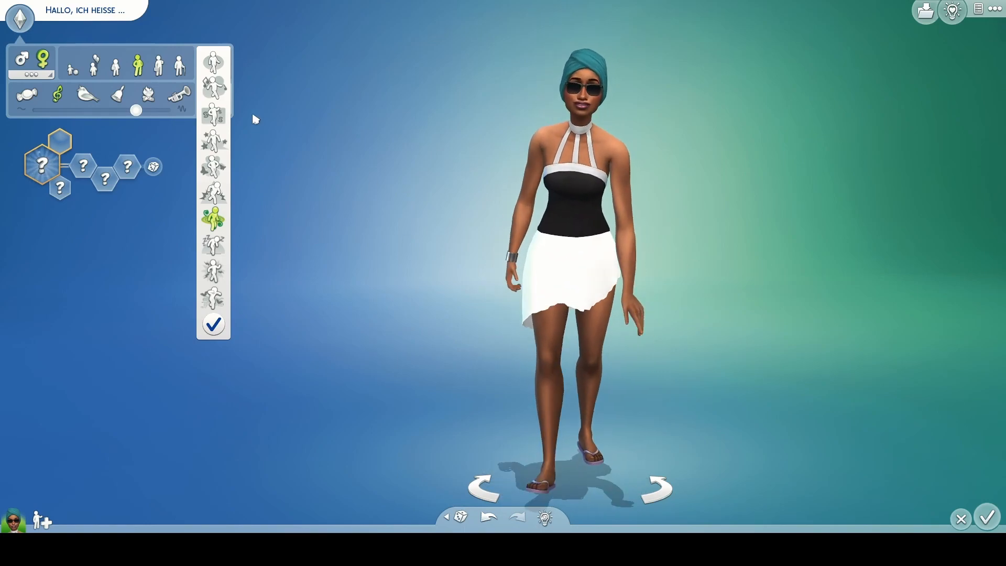
click(213, 62)
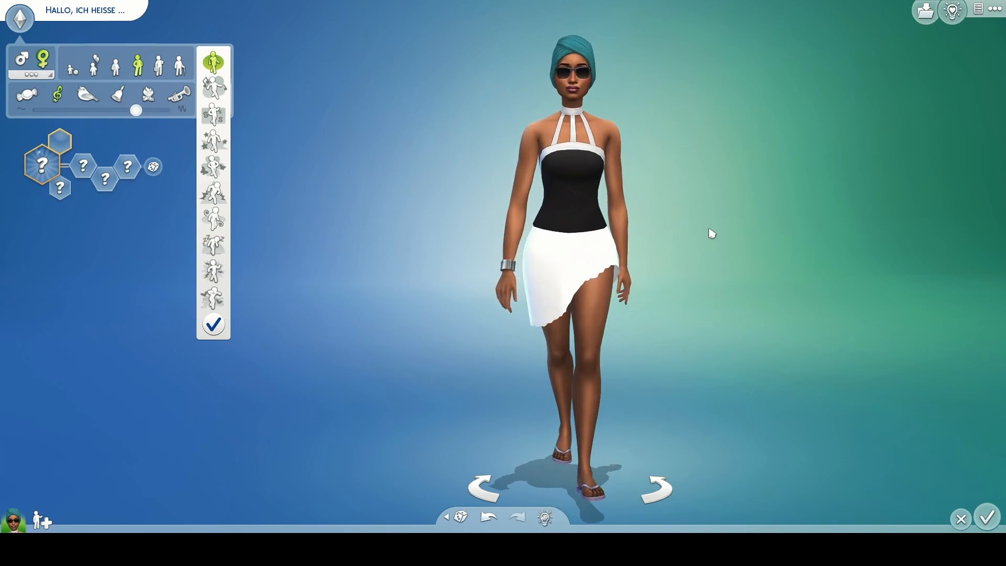